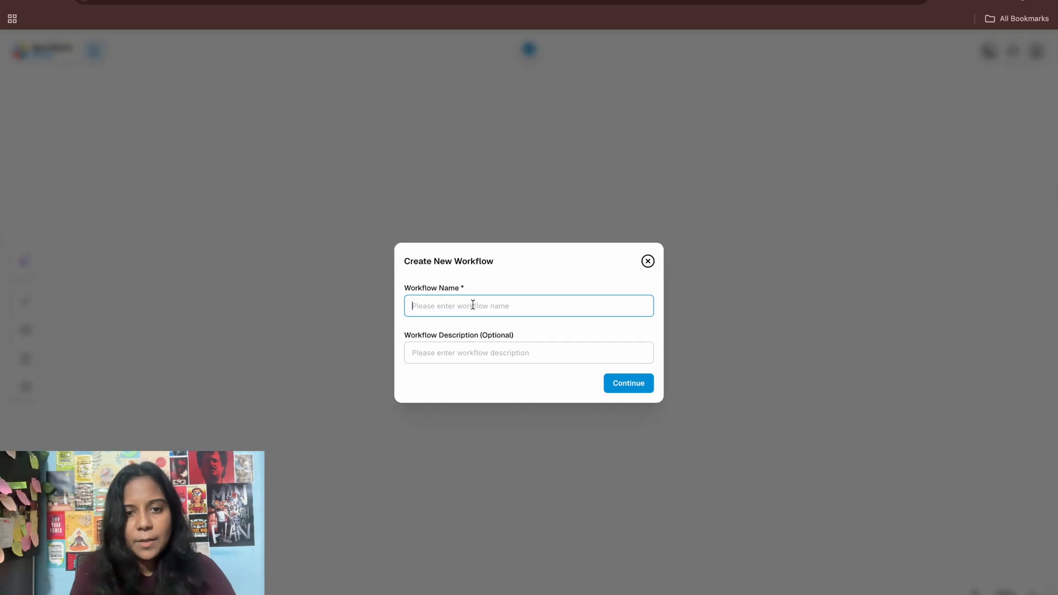
- Create workflow 'chatbot' with description 'simple chatbot for work assistance'
text(chat)
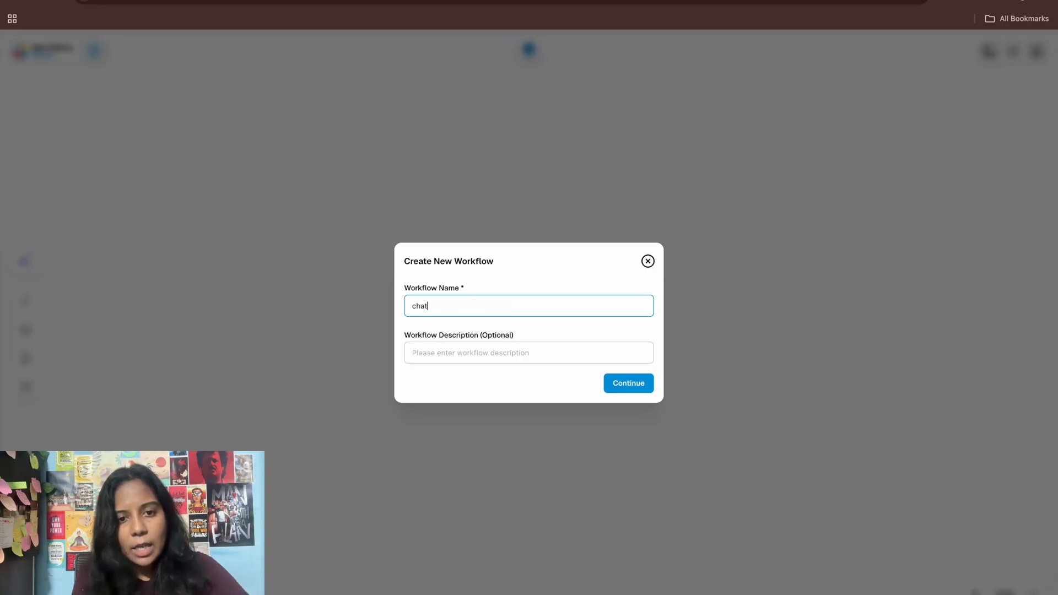
text(b)
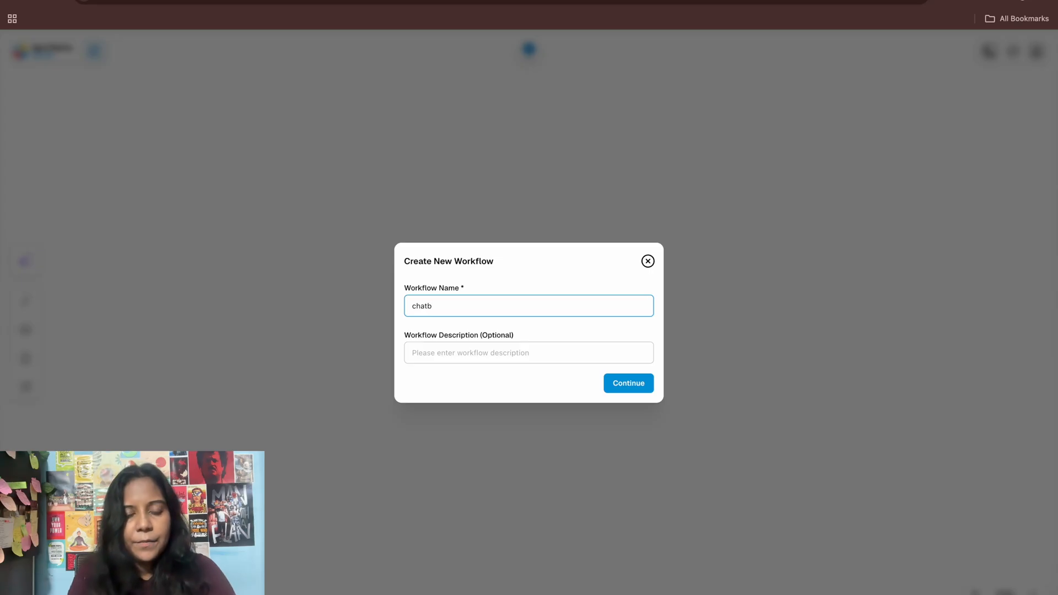
text(ot)
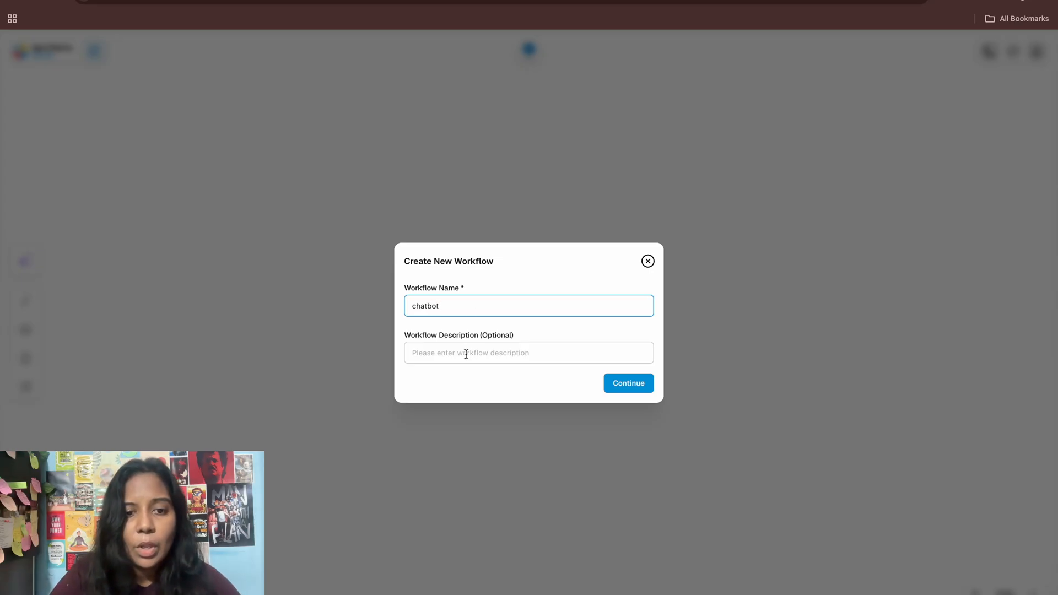
click(528, 352)
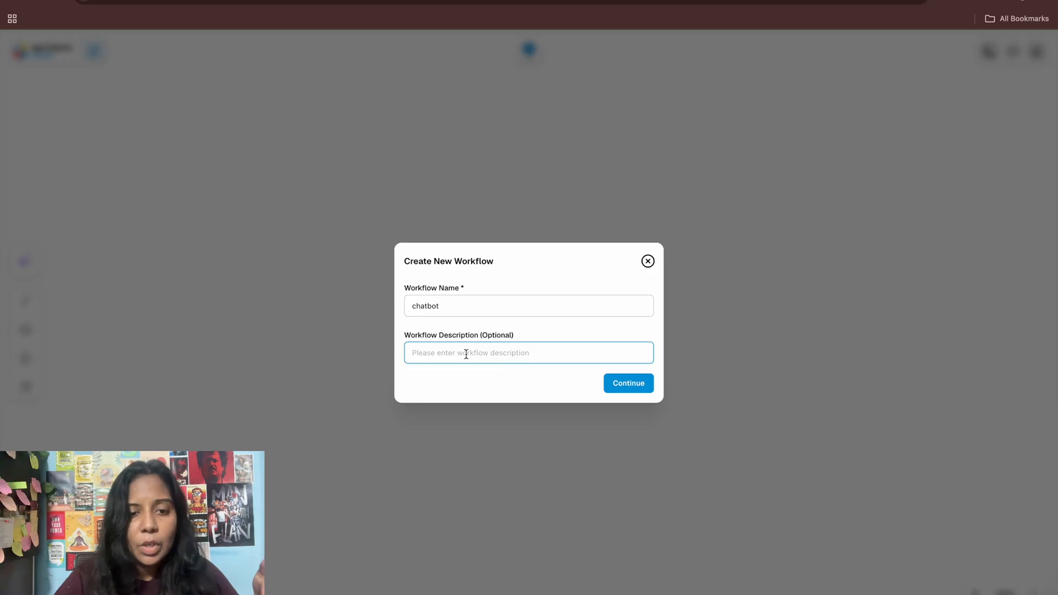
text(simple)
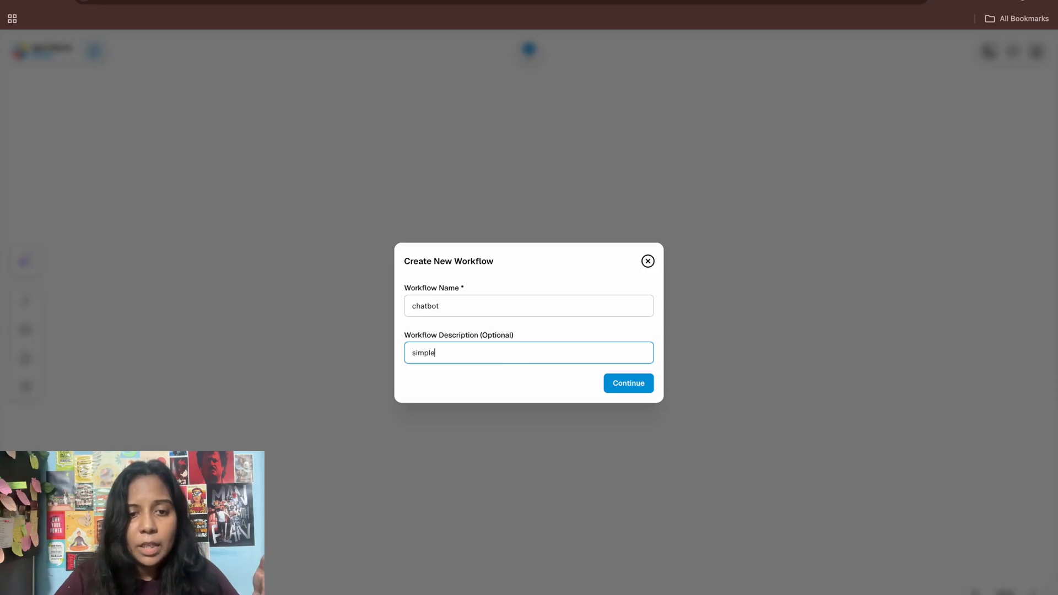
text(chatbot fo)
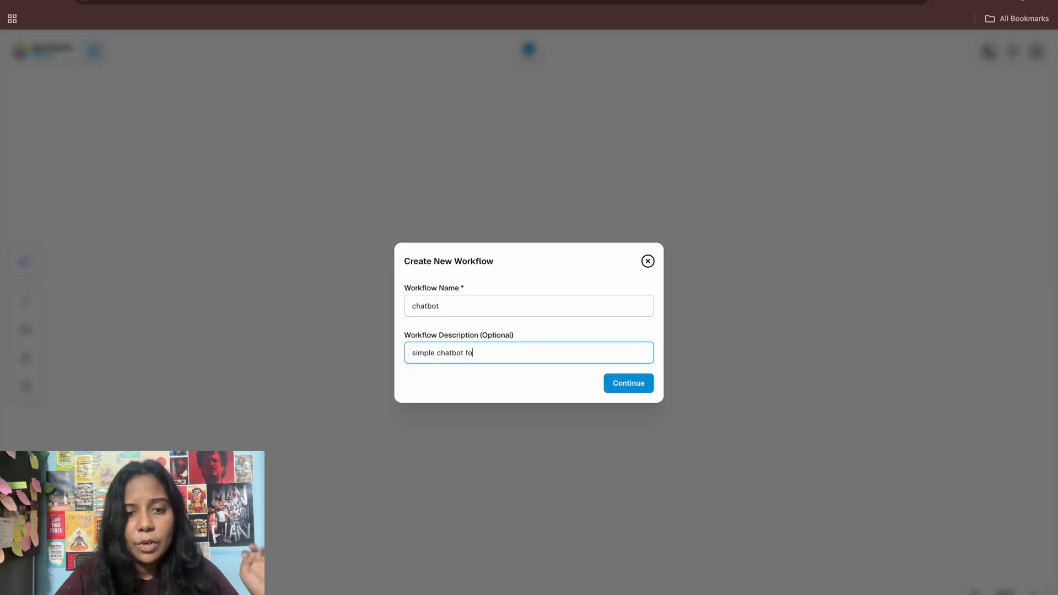
text(r)
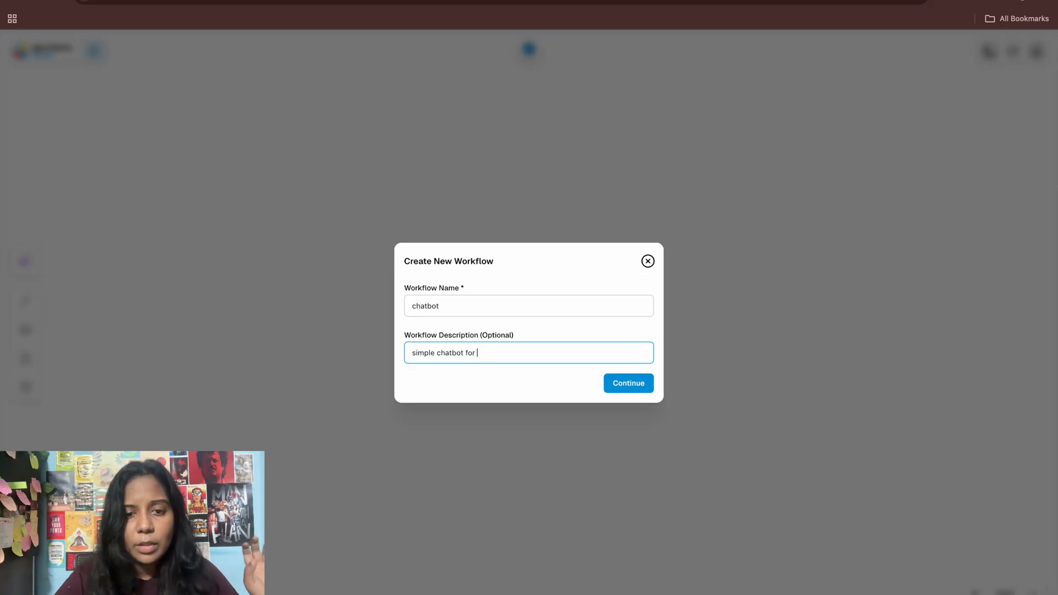
text(w)
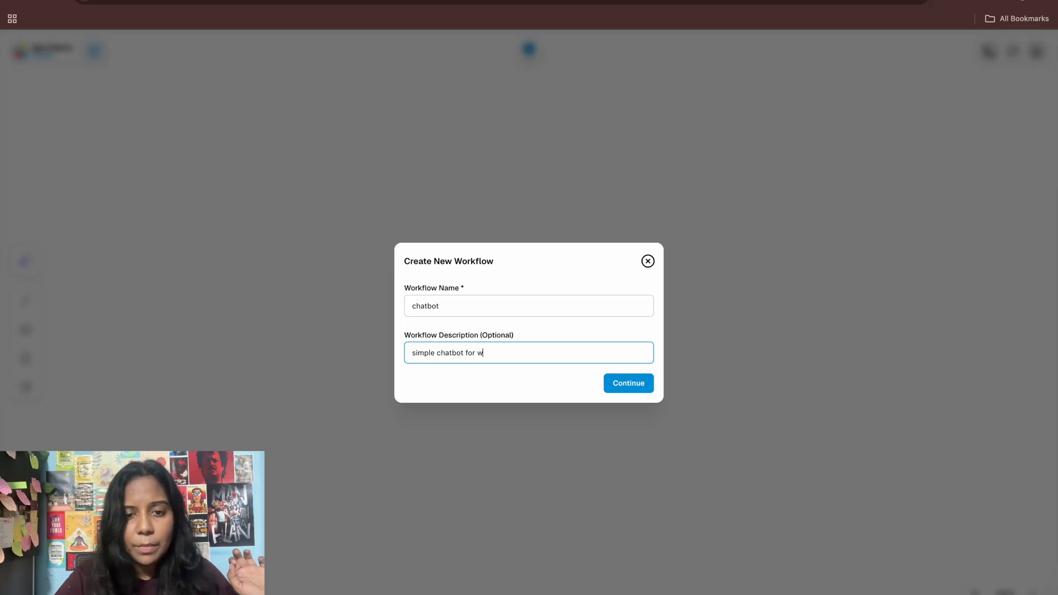
text(ork)
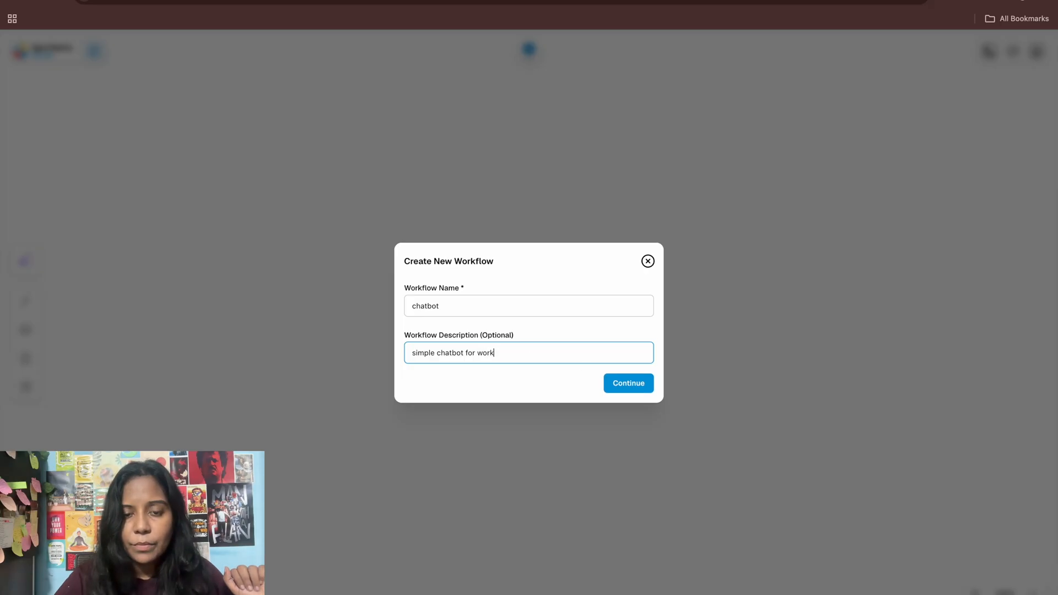
text(assistance)
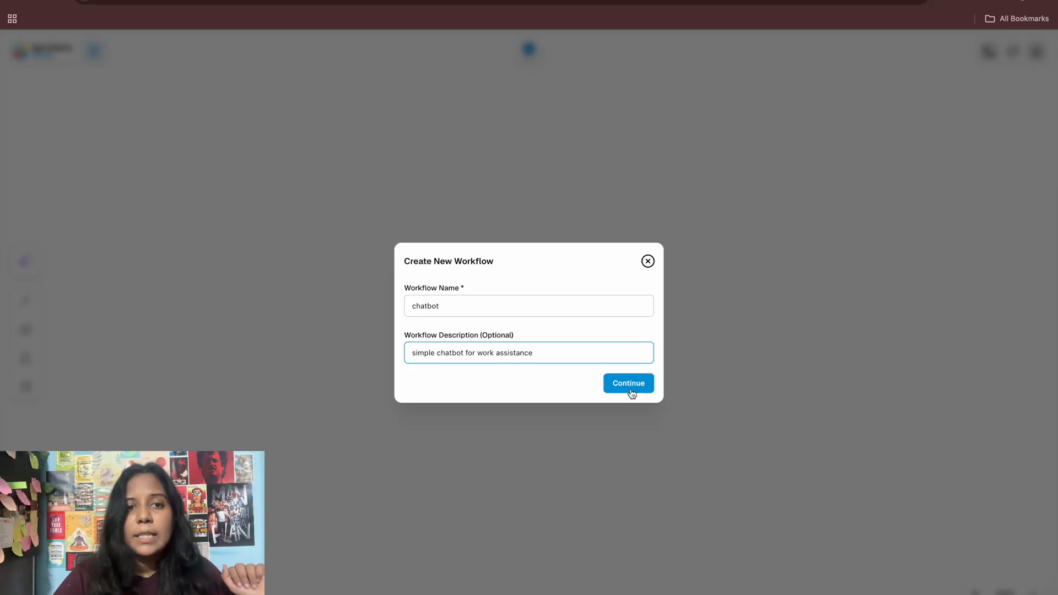
click(627, 383)
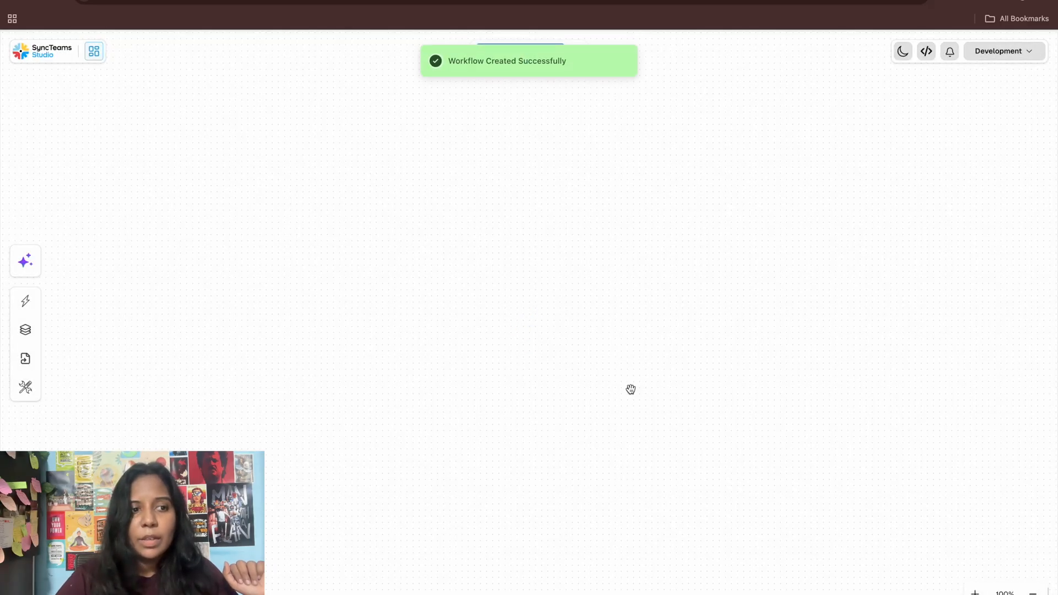
- Search the triggers for 'webhook' and add the Webhook trigger node to the canvas
click(24, 301)
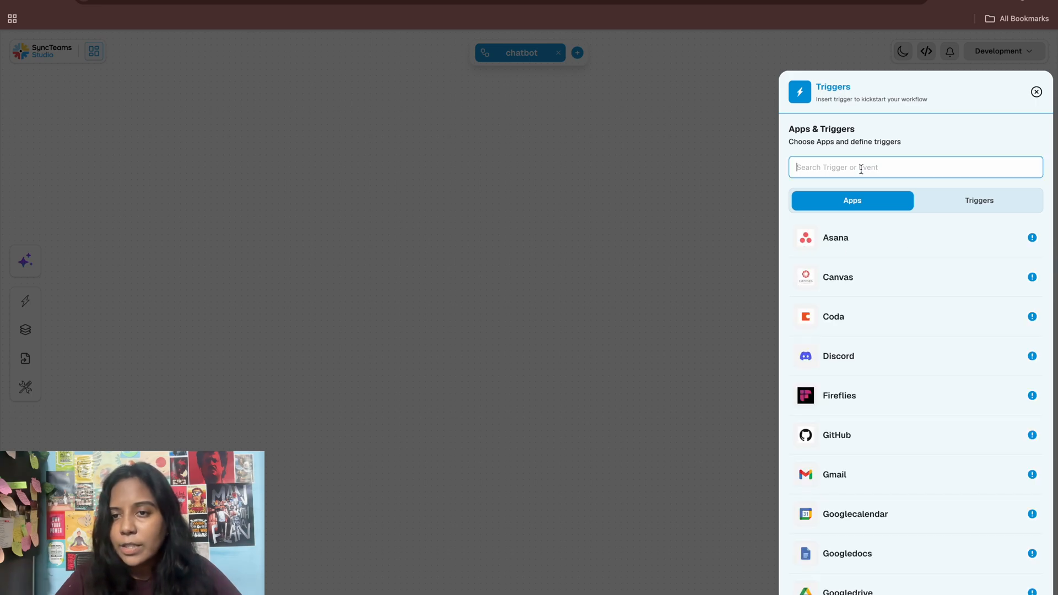
text(webh)
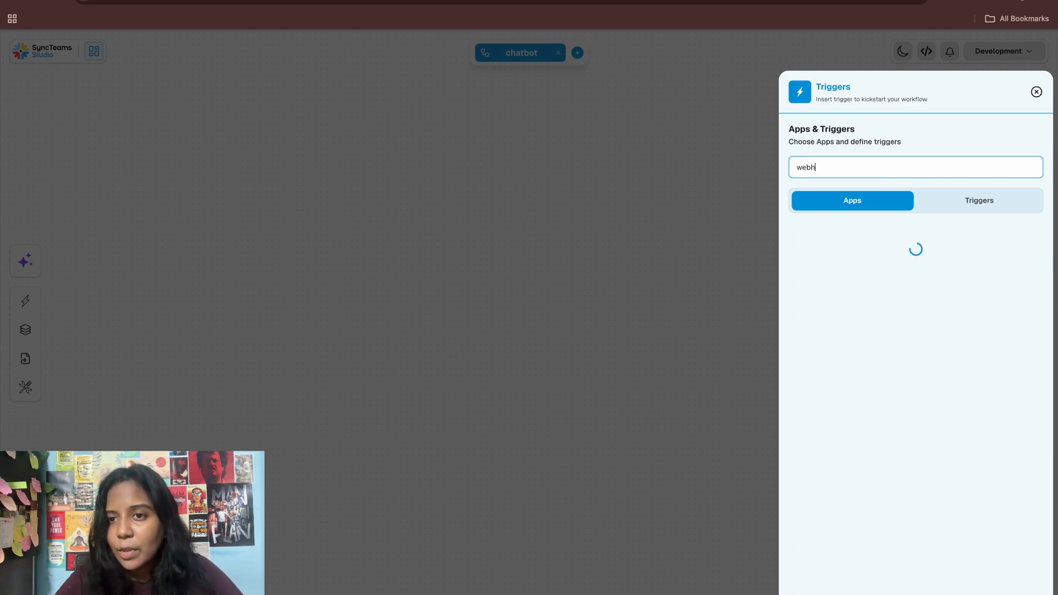
text(ook)
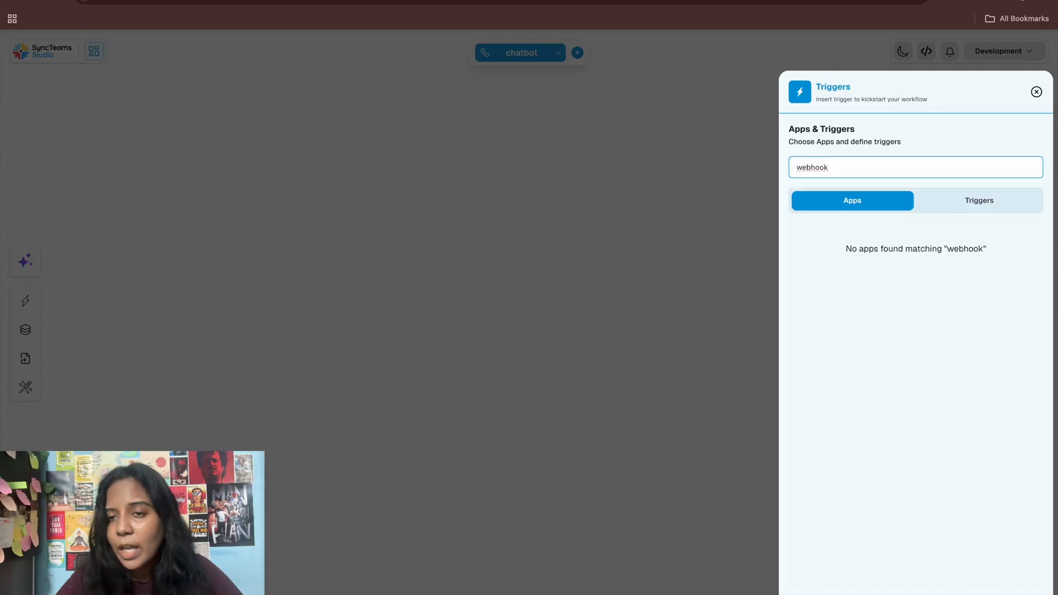
mouse_move(921, 169)
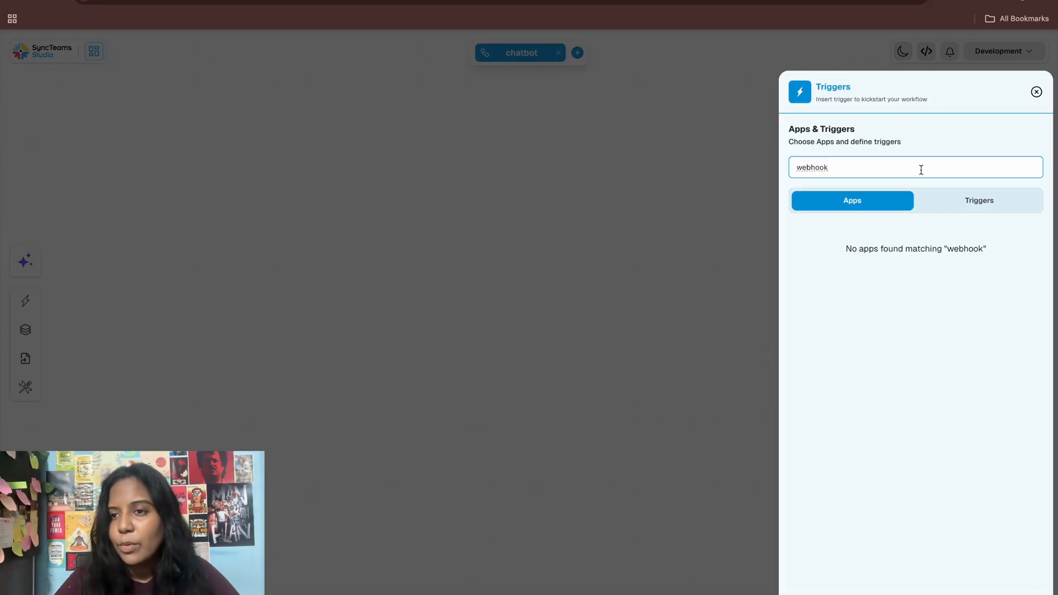
click(979, 200)
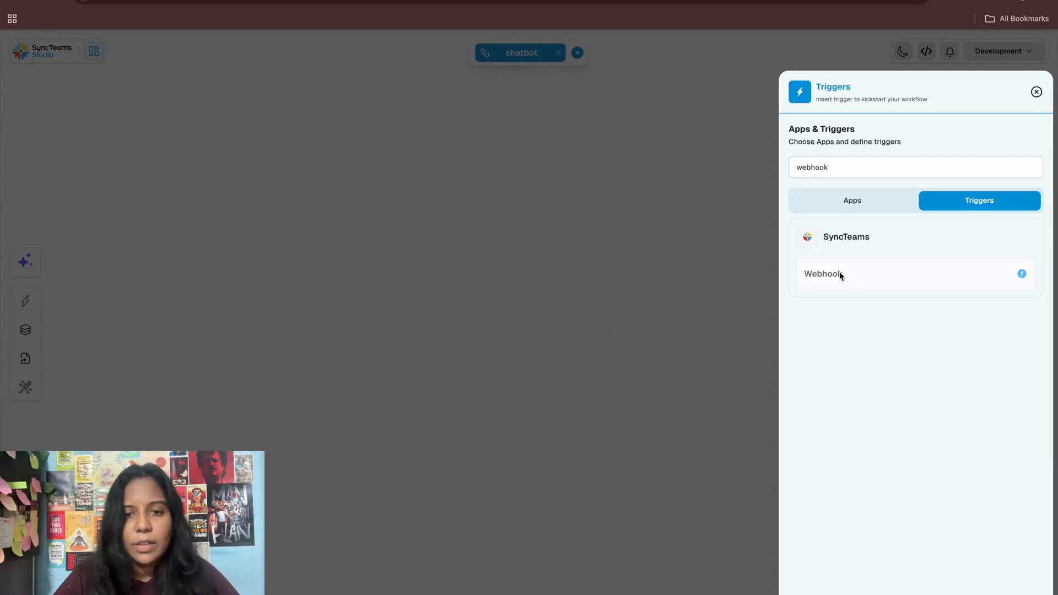
click(823, 273)
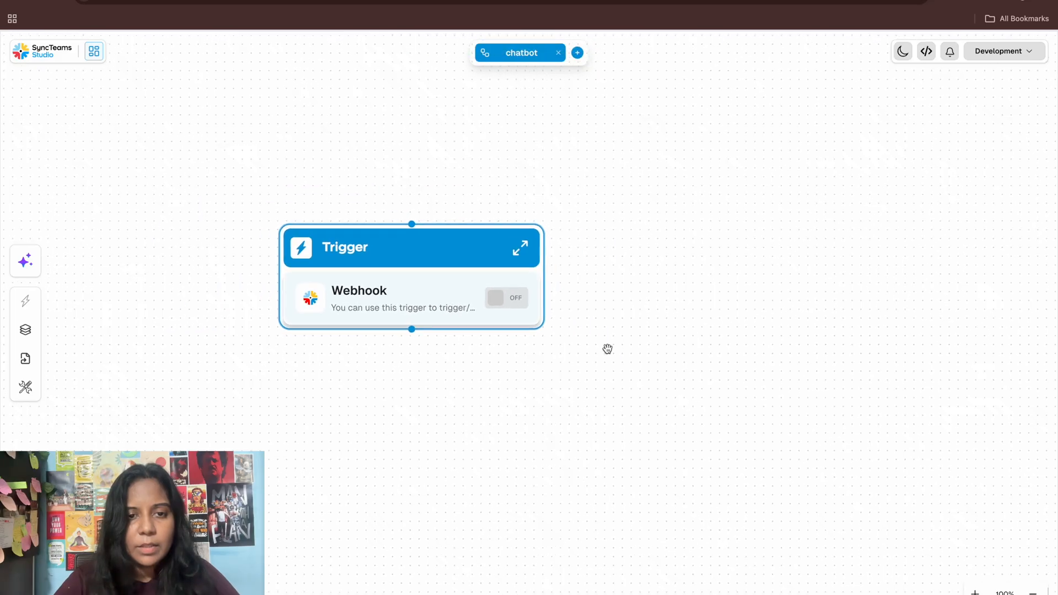
- Move the Webhook node aside, add Team 682 and Team 67, and select Team 67
drag(412, 247, 324, 246)
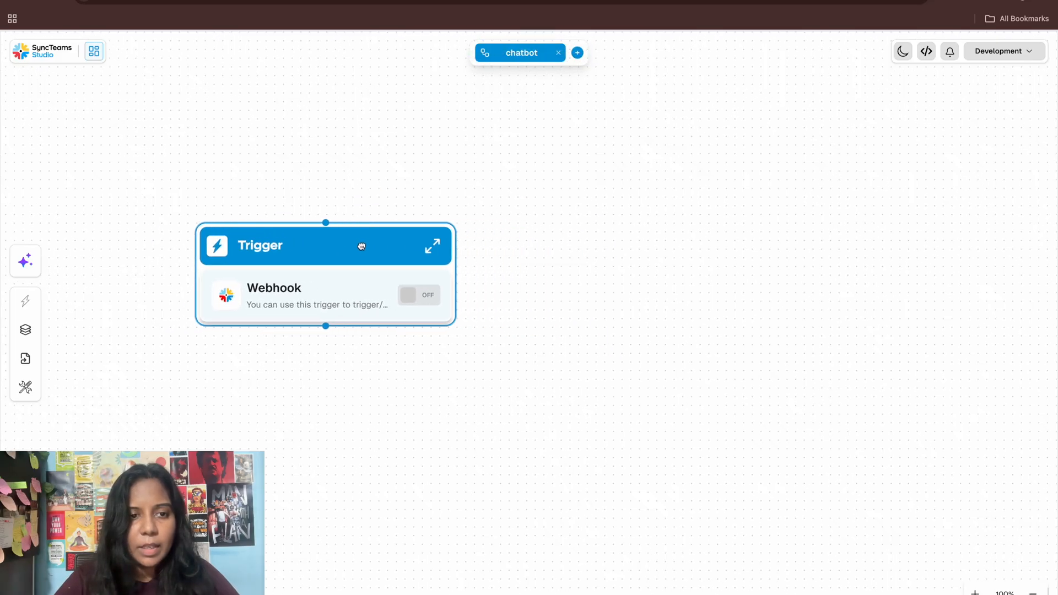
mouse_move(25, 329)
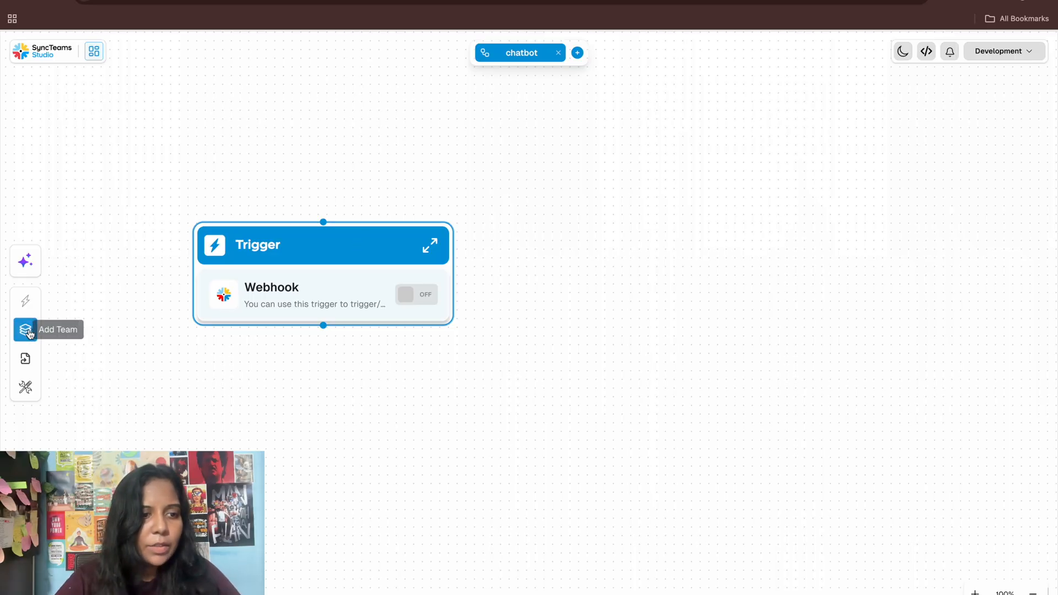
mouse_move(25, 329)
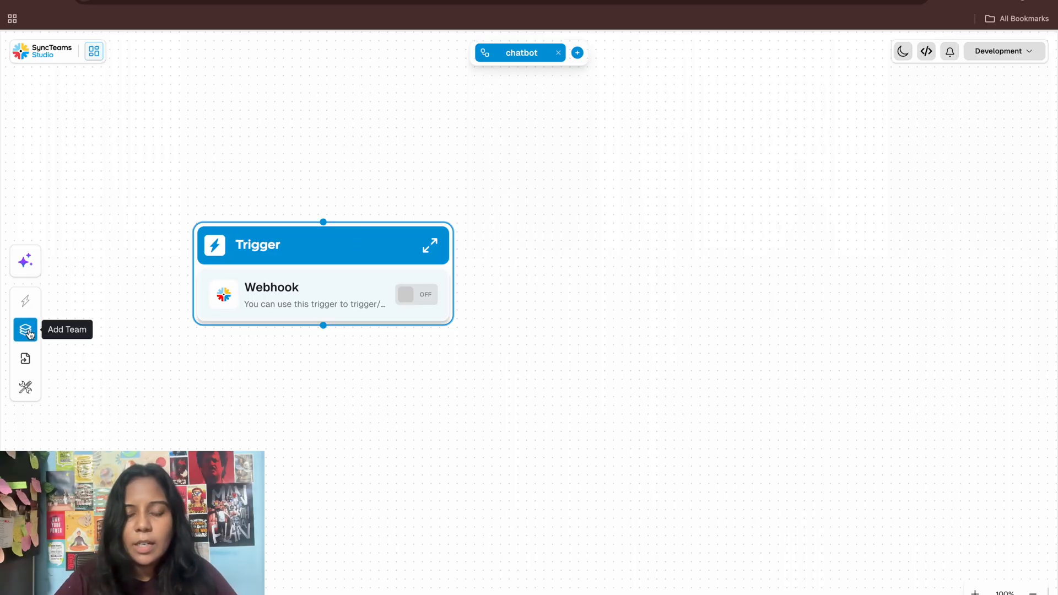
click(25, 330)
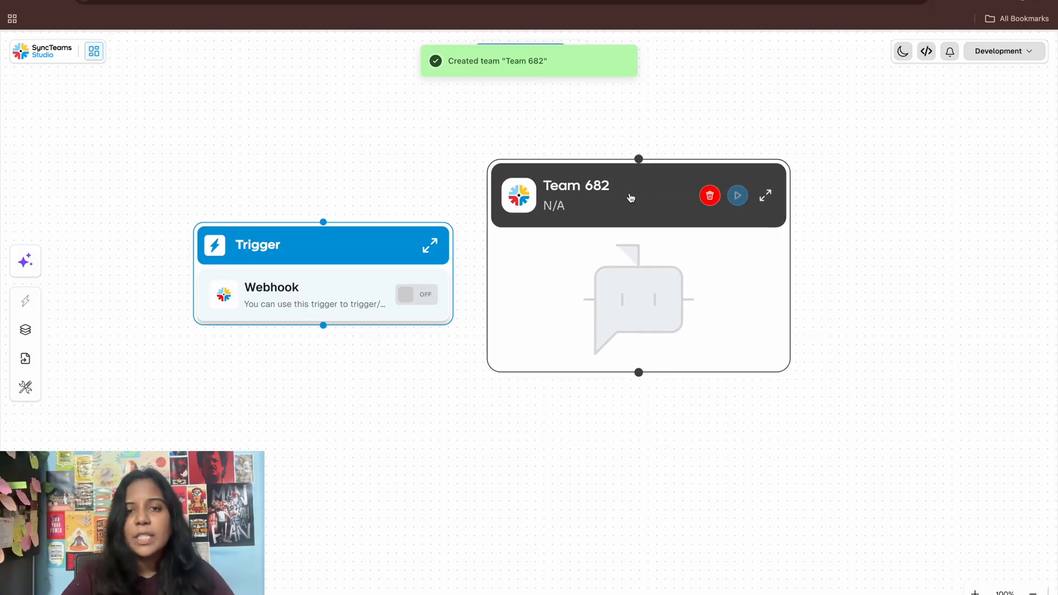
drag(322, 244, 258, 201)
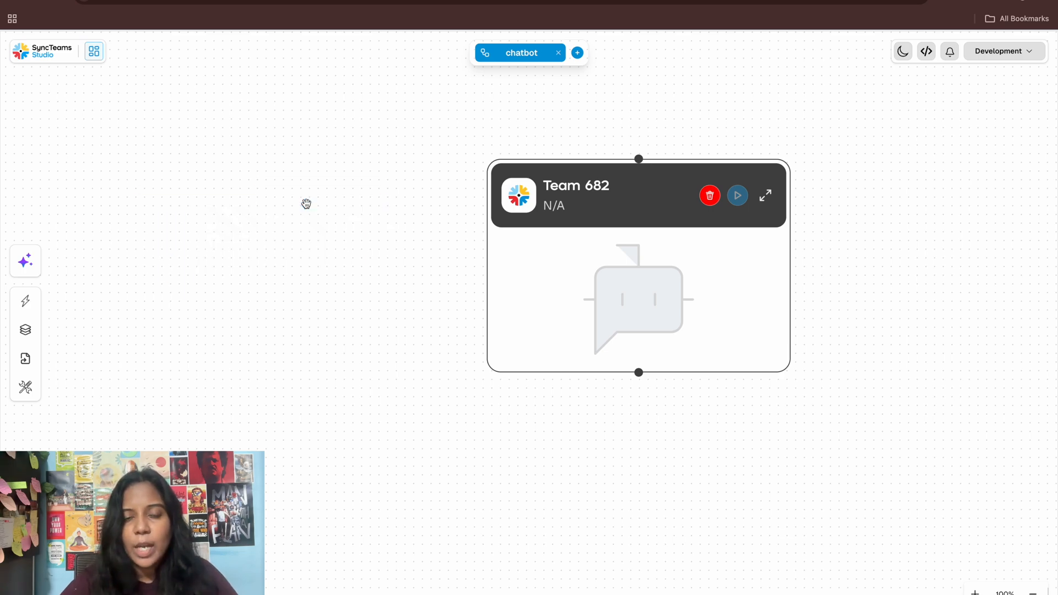
click(709, 196)
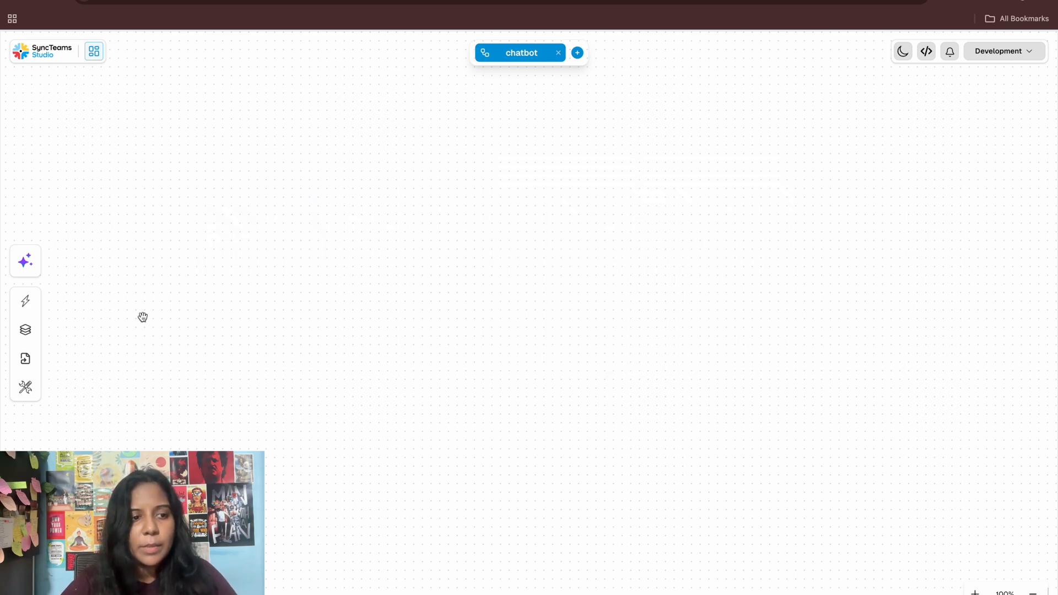
click(25, 330)
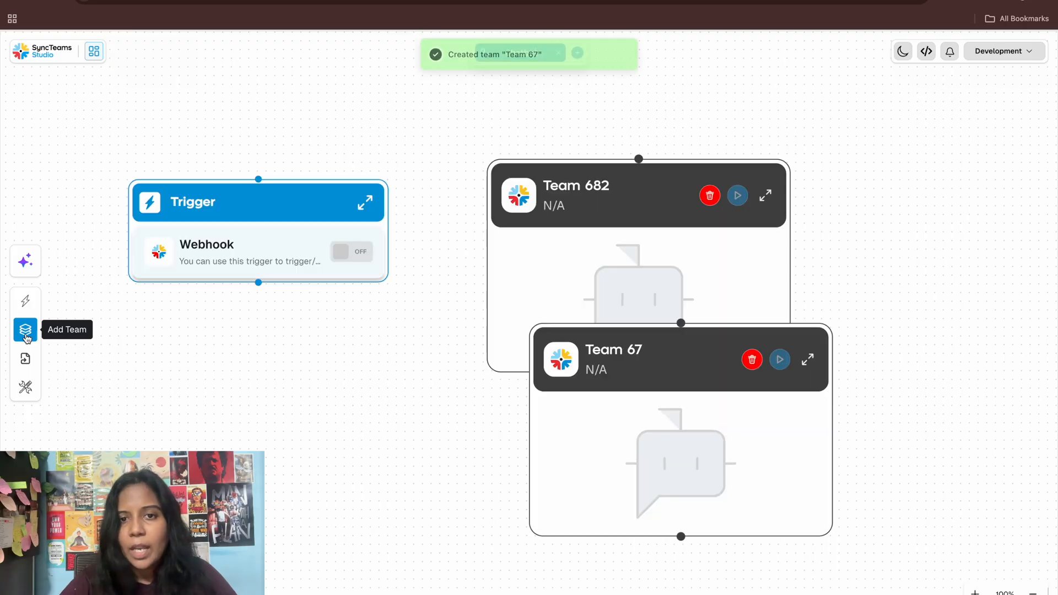
mouse_move(653, 360)
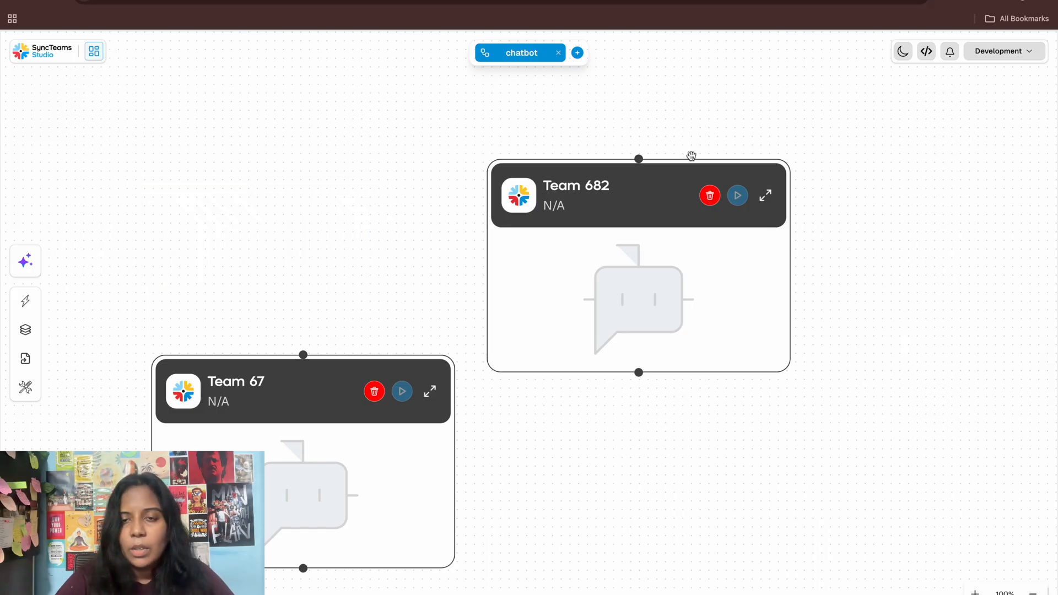
mouse_move(671, 197)
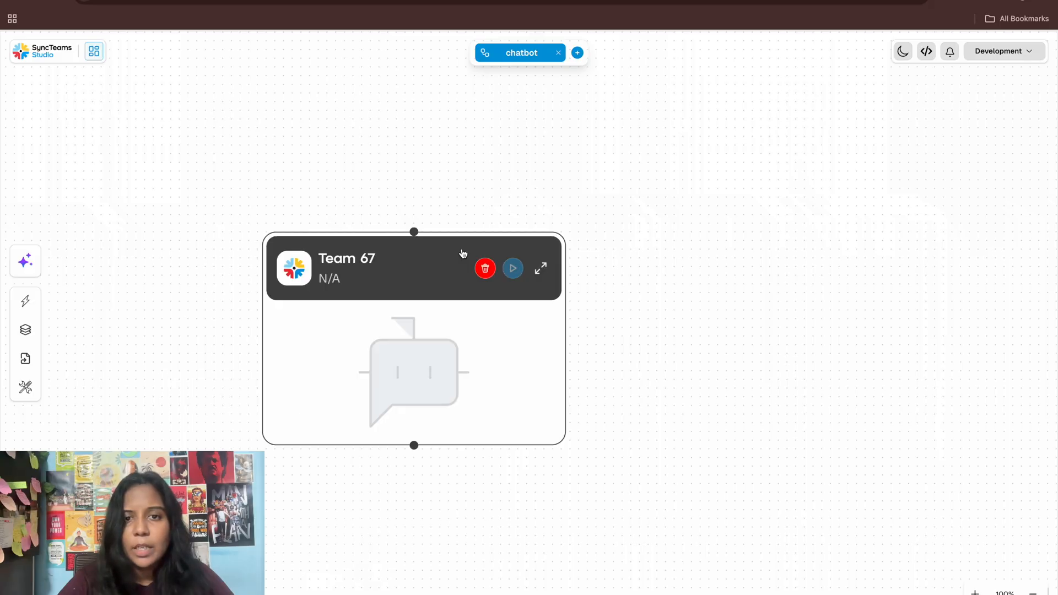
click(540, 267)
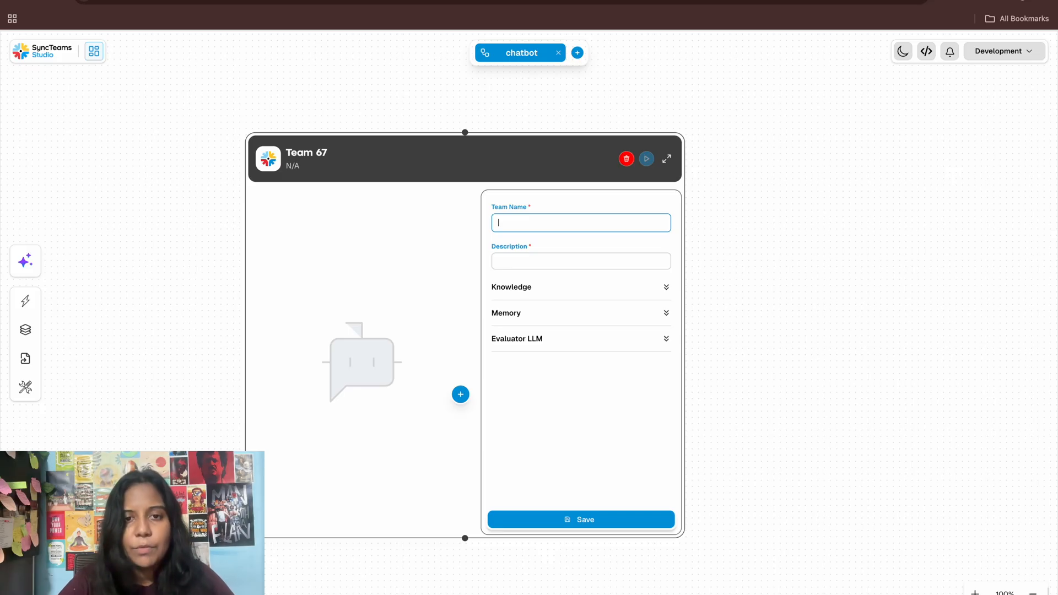
- Enter team name 'Chat Assistant' and description 'An assistant who provide answers for all queries'
text(chat)
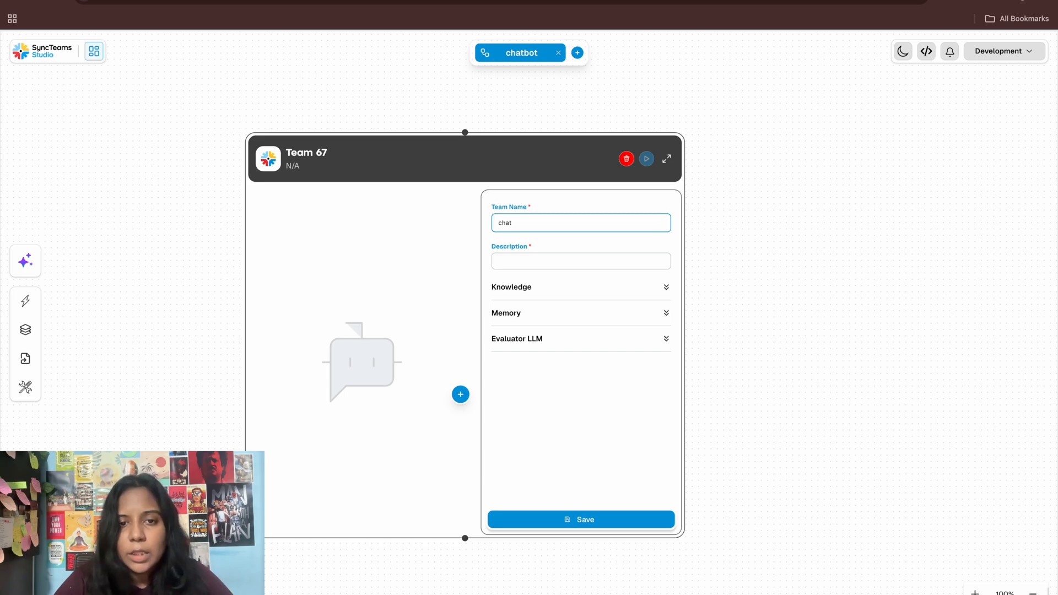
text(Ass)
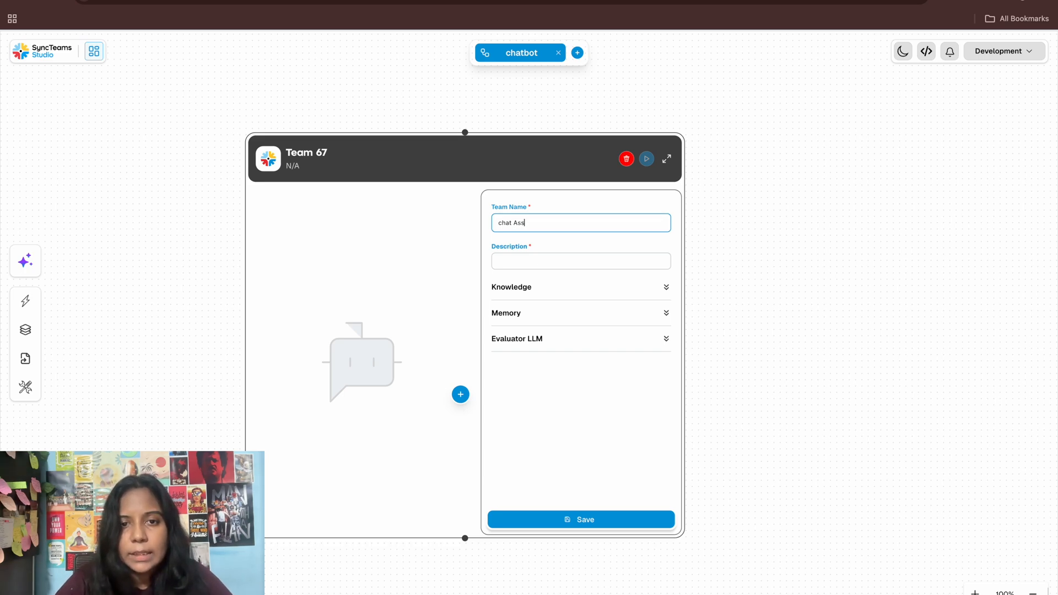
text(istant)
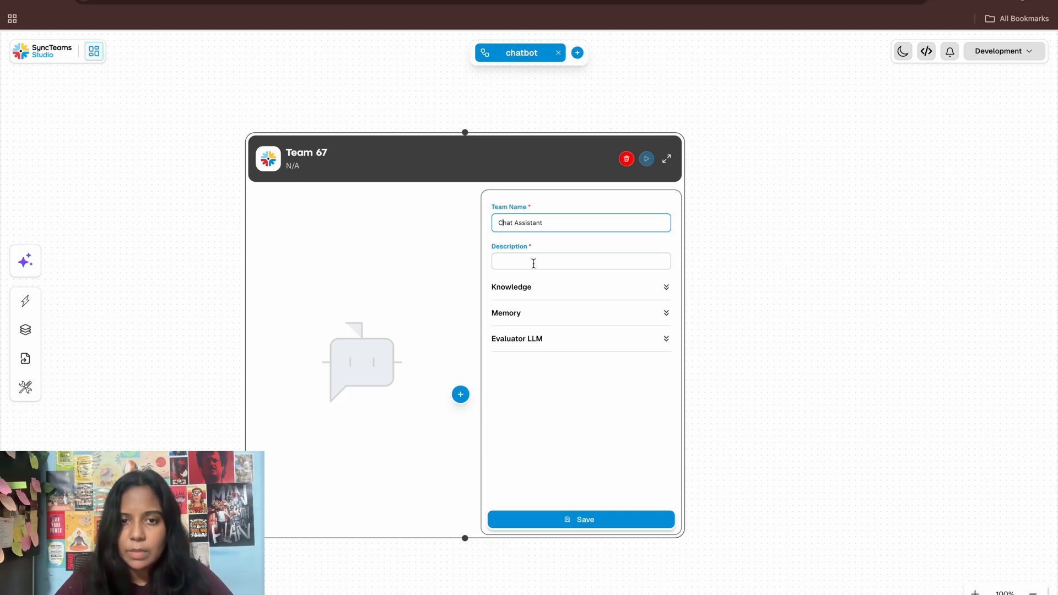
text(An)
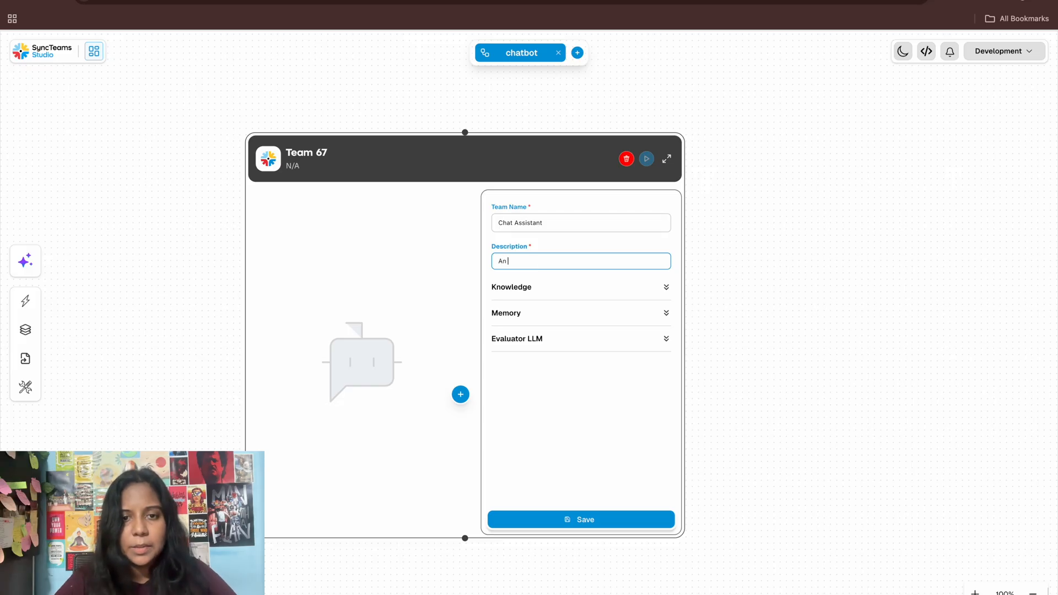
text(assistant)
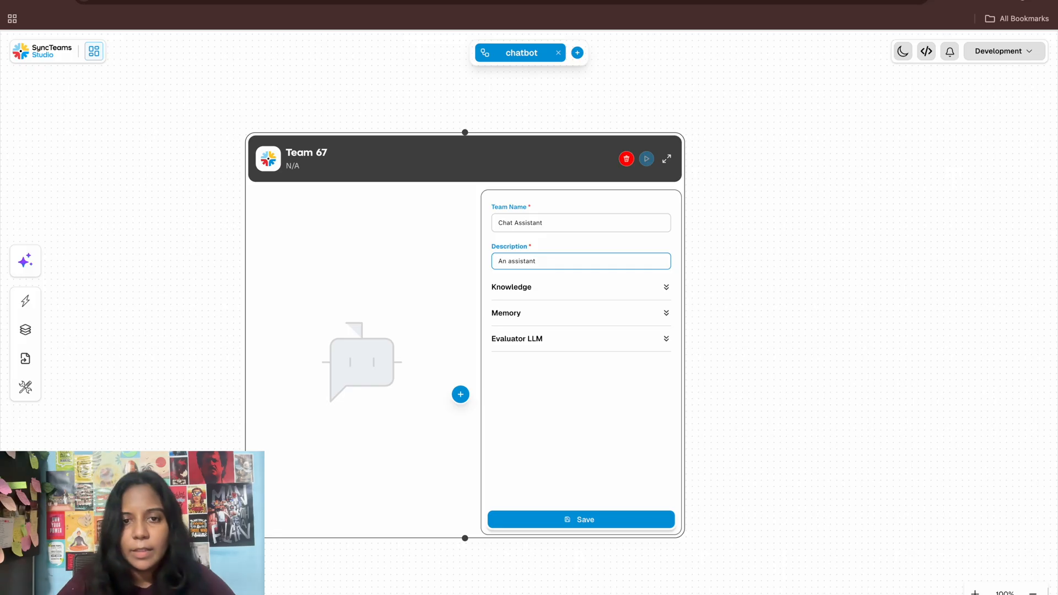
text(who p)
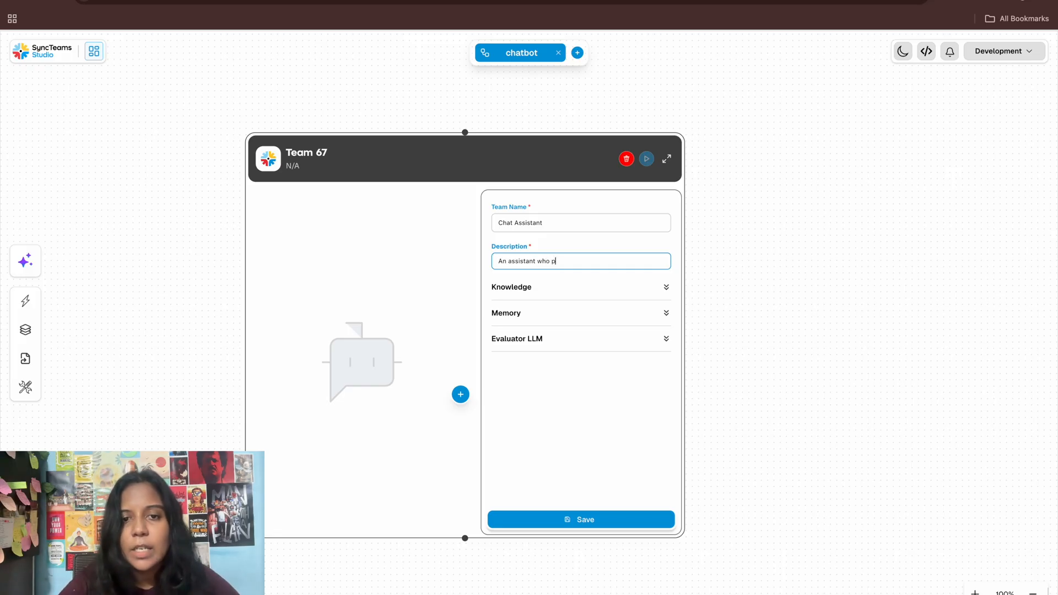
text(rovide an)
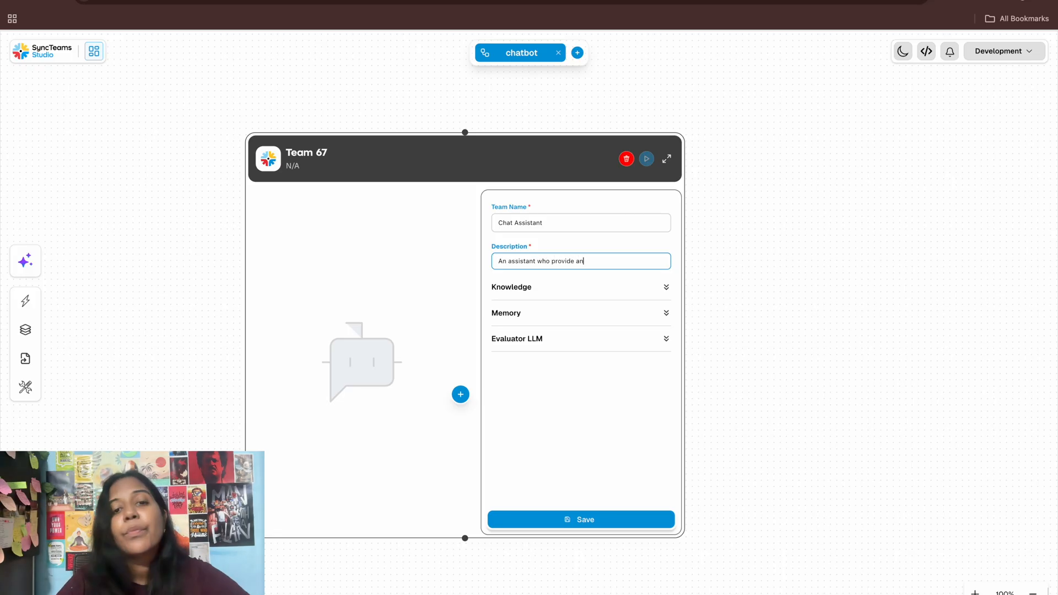
text(swers for all)
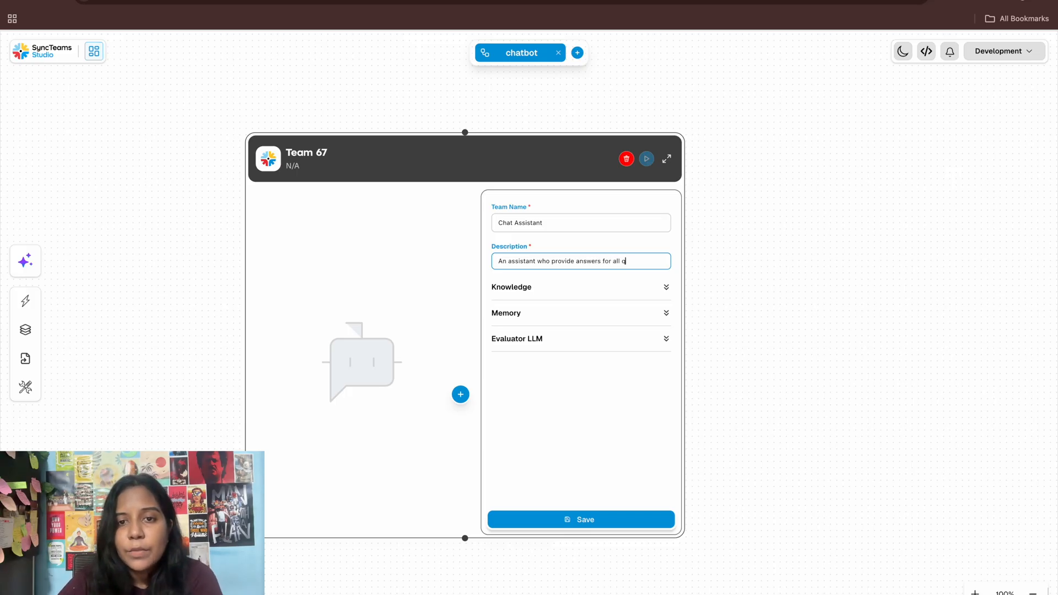
text(quer)
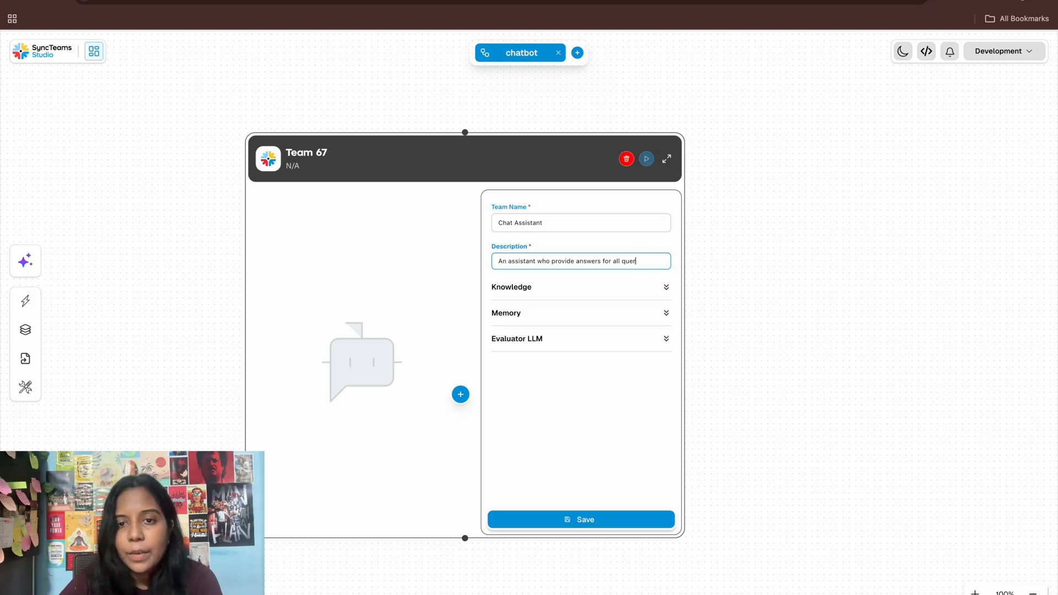
text(ies)
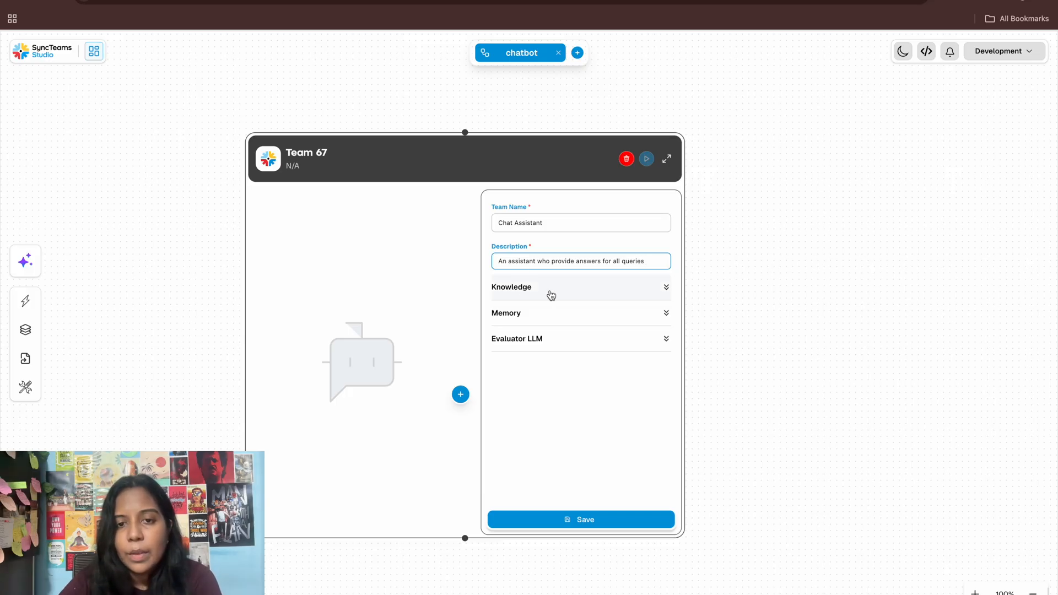
- Set the evaluator LLM to Google Gemini gemini-2.5-pro with the gemini key, and save the team
click(580, 313)
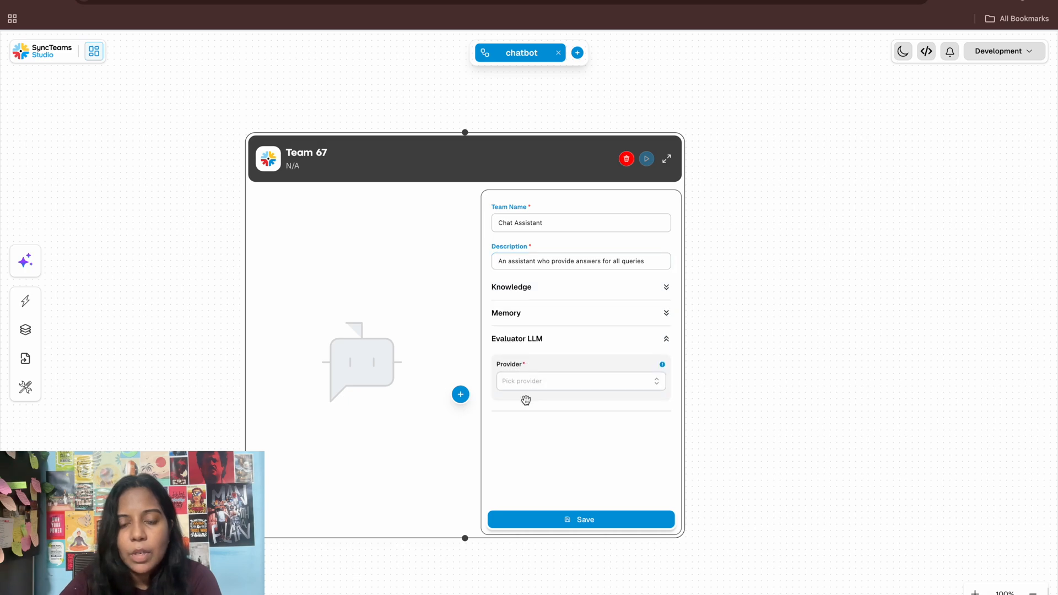
click(579, 382)
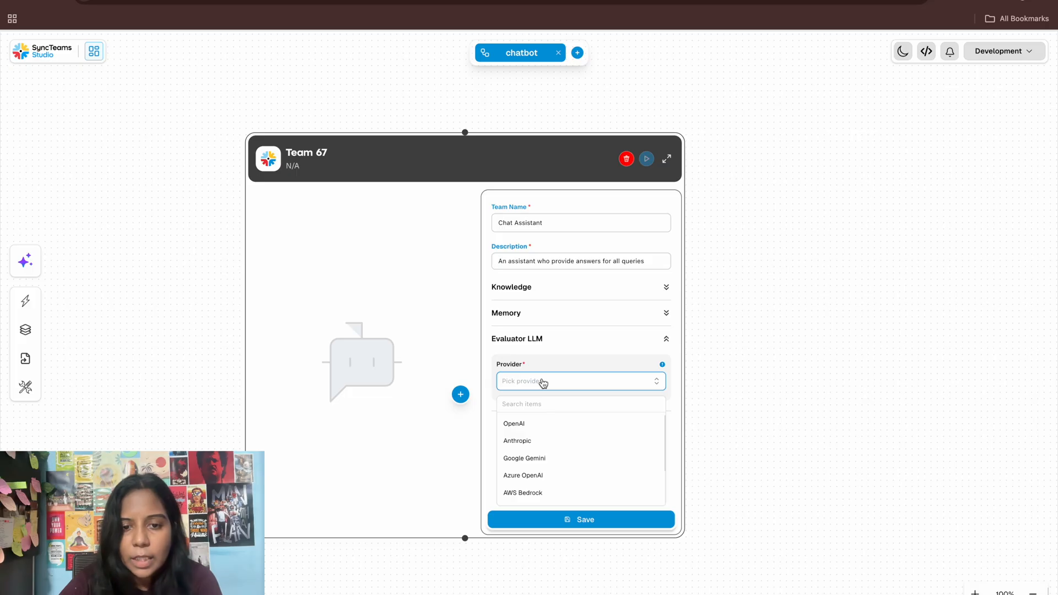
click(524, 458)
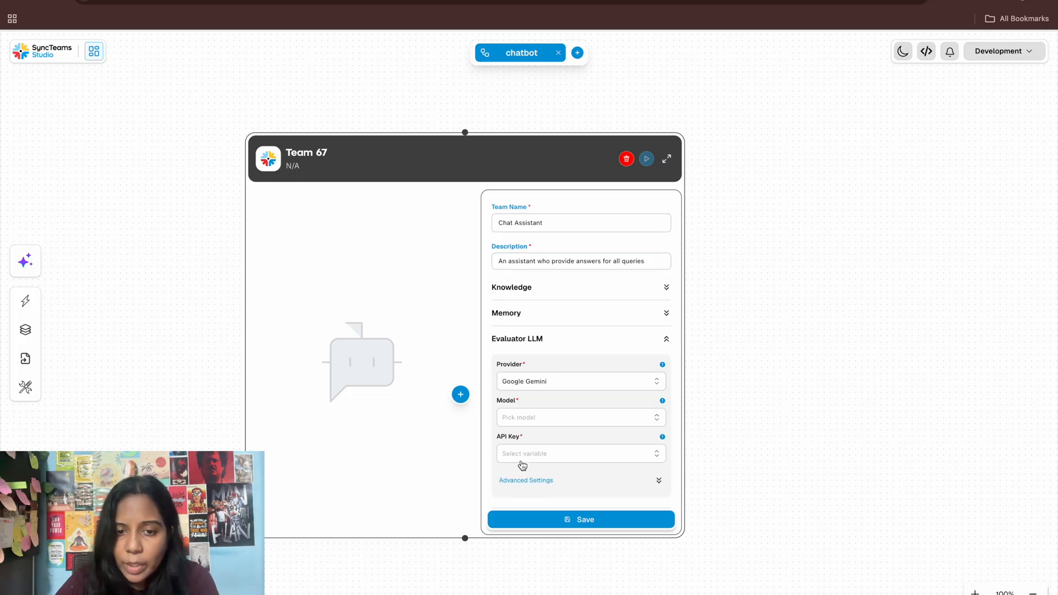
click(579, 417)
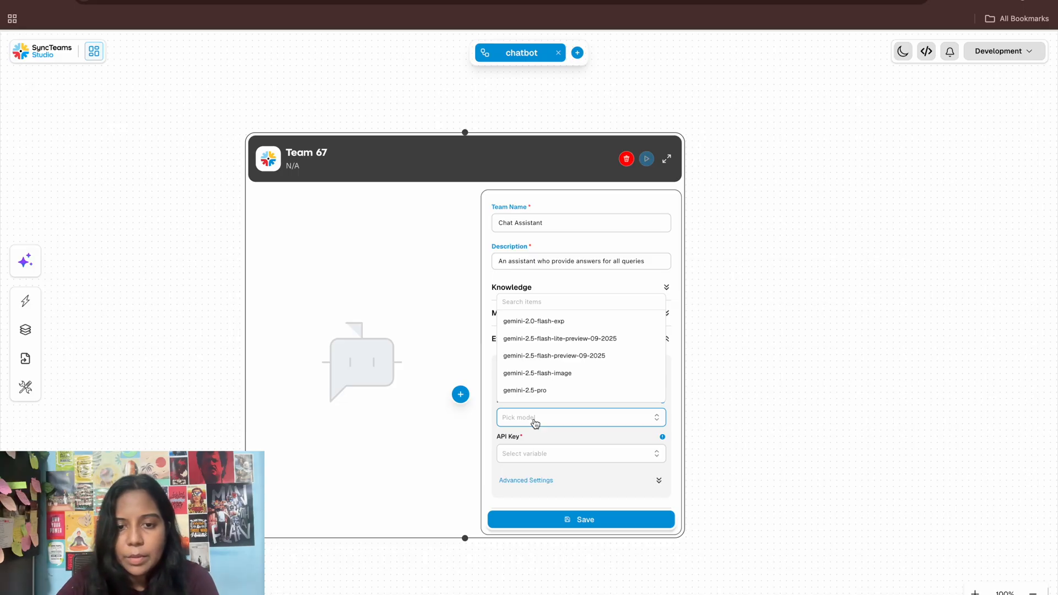
mouse_move(537, 390)
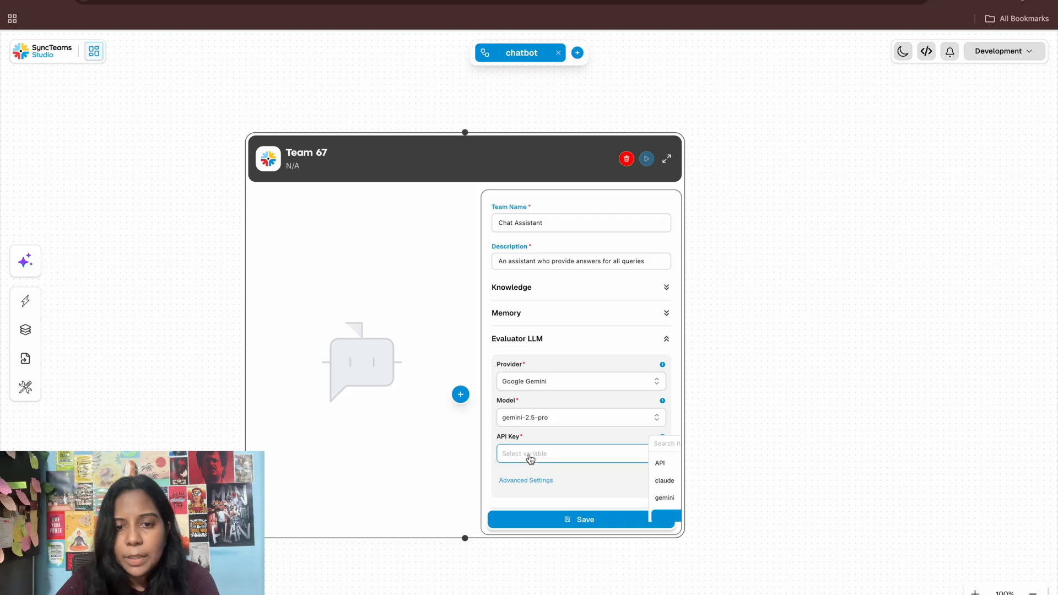
click(574, 454)
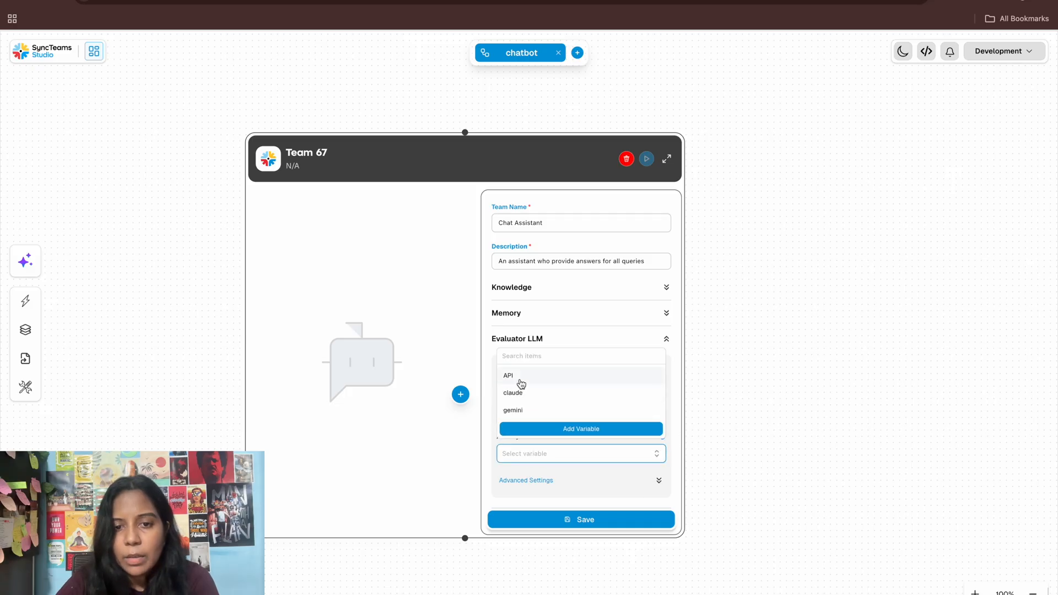
click(513, 409)
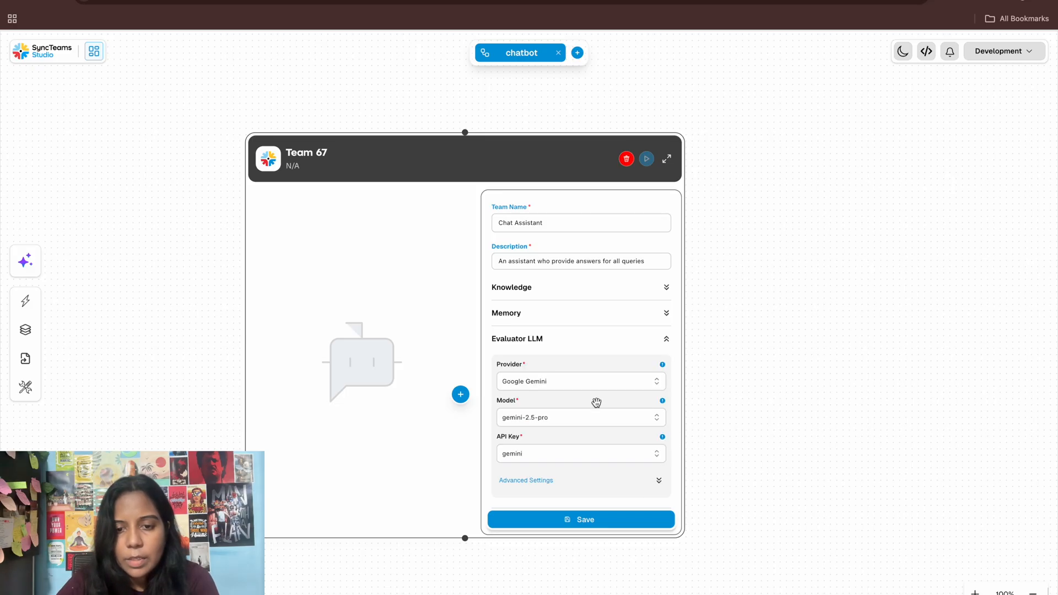
click(580, 519)
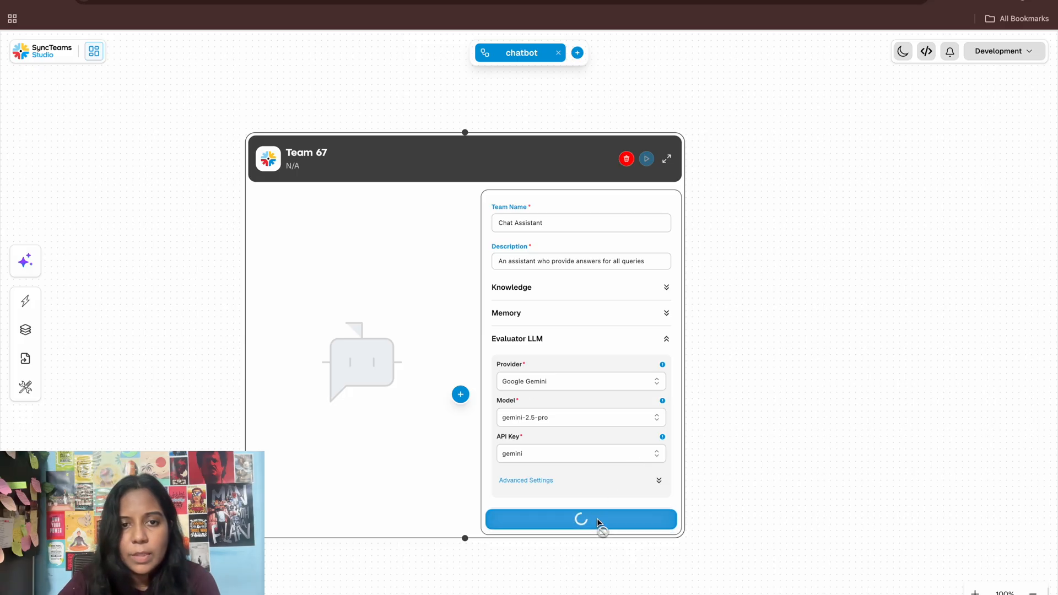
click(581, 520)
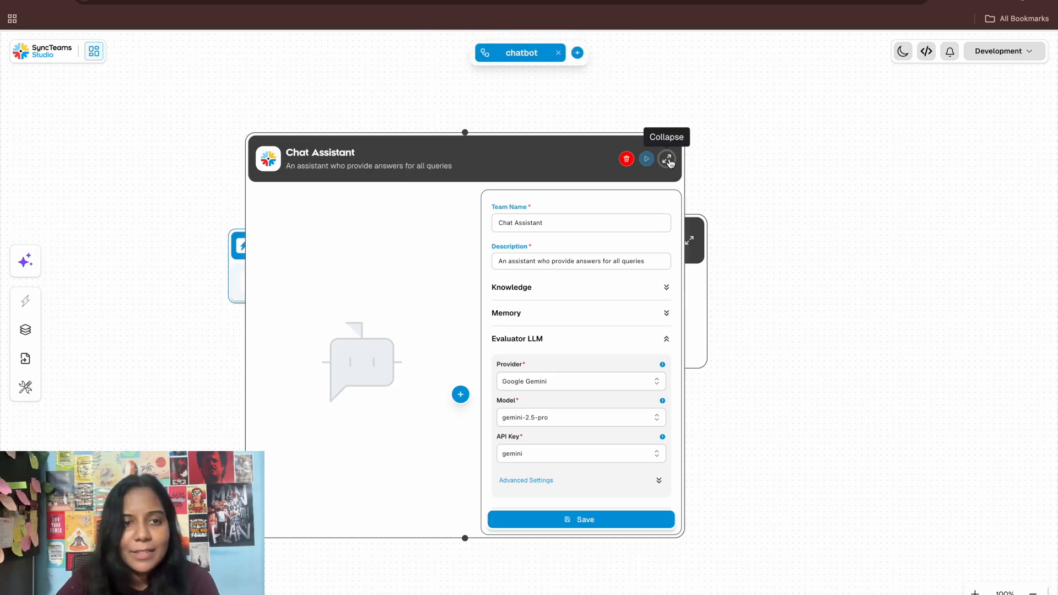
- Collapse Chat Assistant, then expand Team 682 and delete it
click(667, 158)
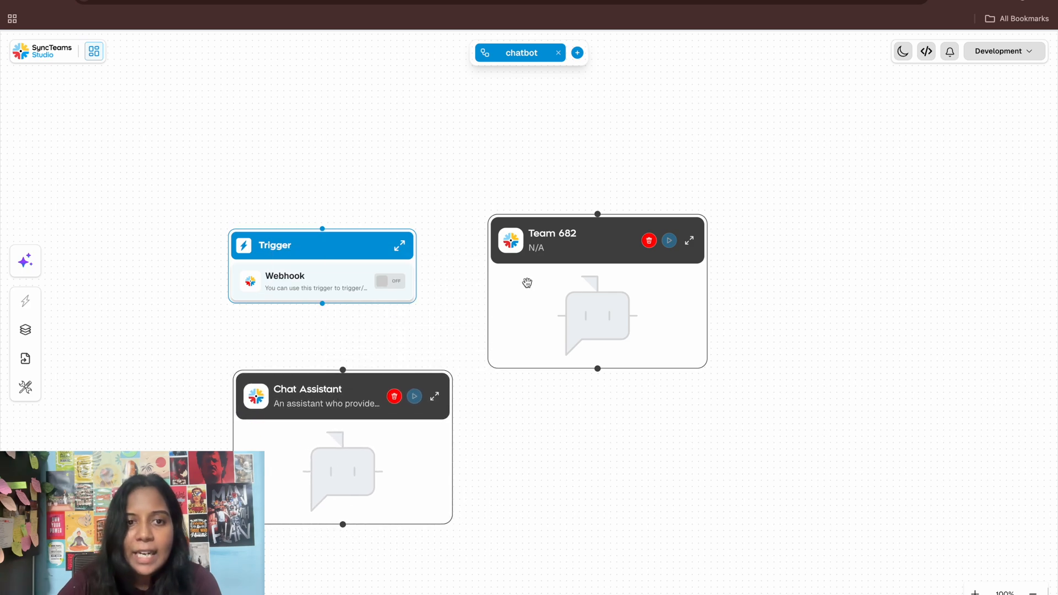
mouse_move(689, 241)
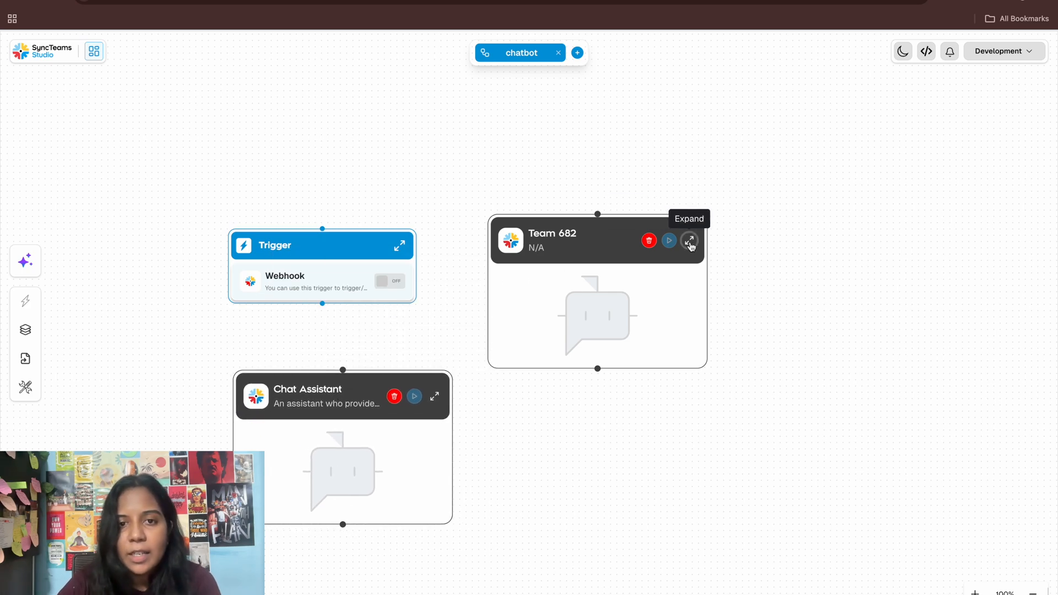
click(689, 240)
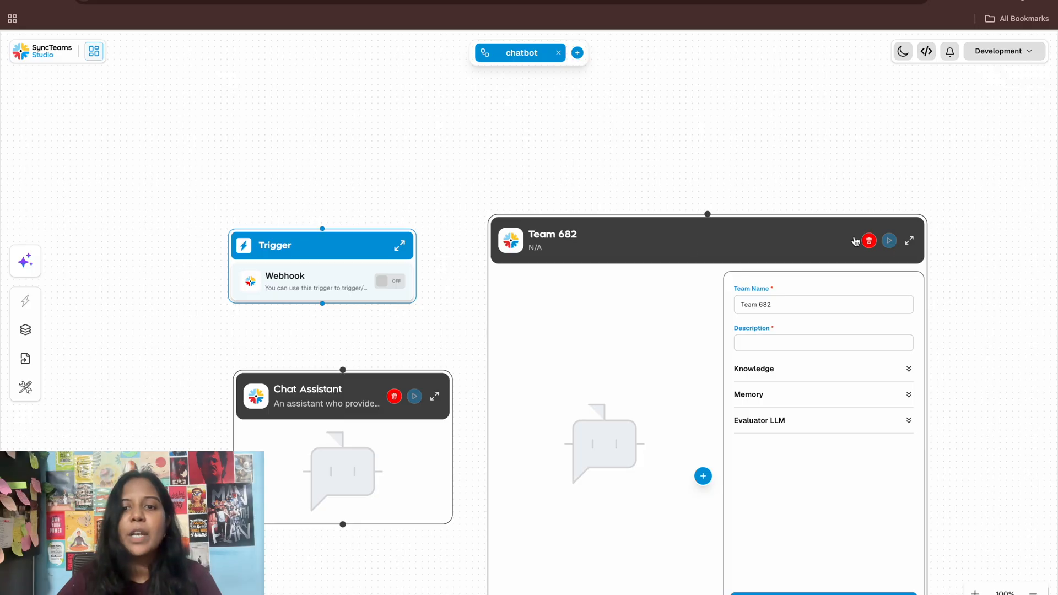
mouse_move(869, 241)
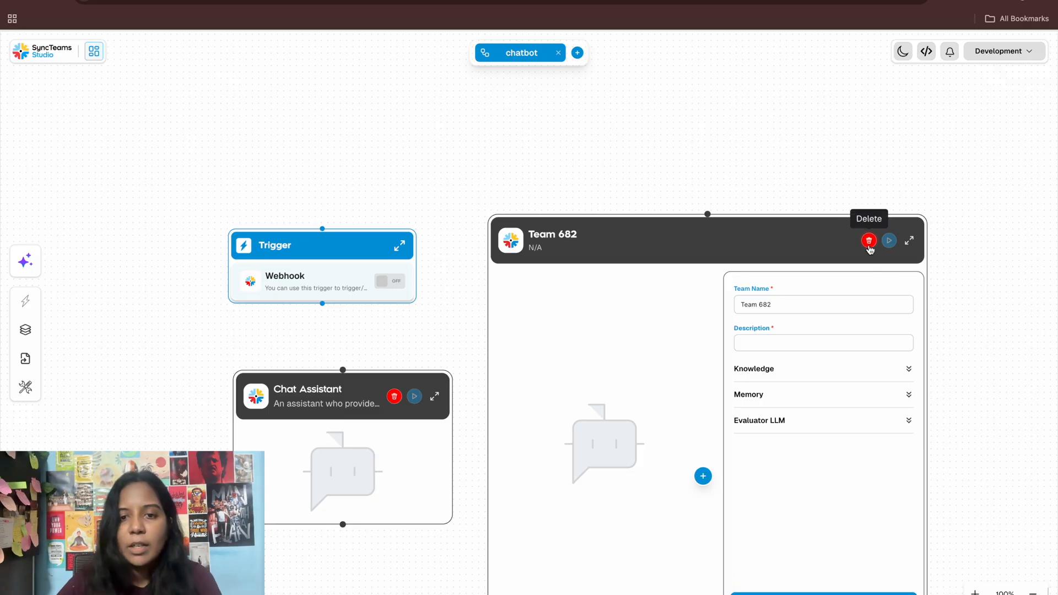
click(868, 240)
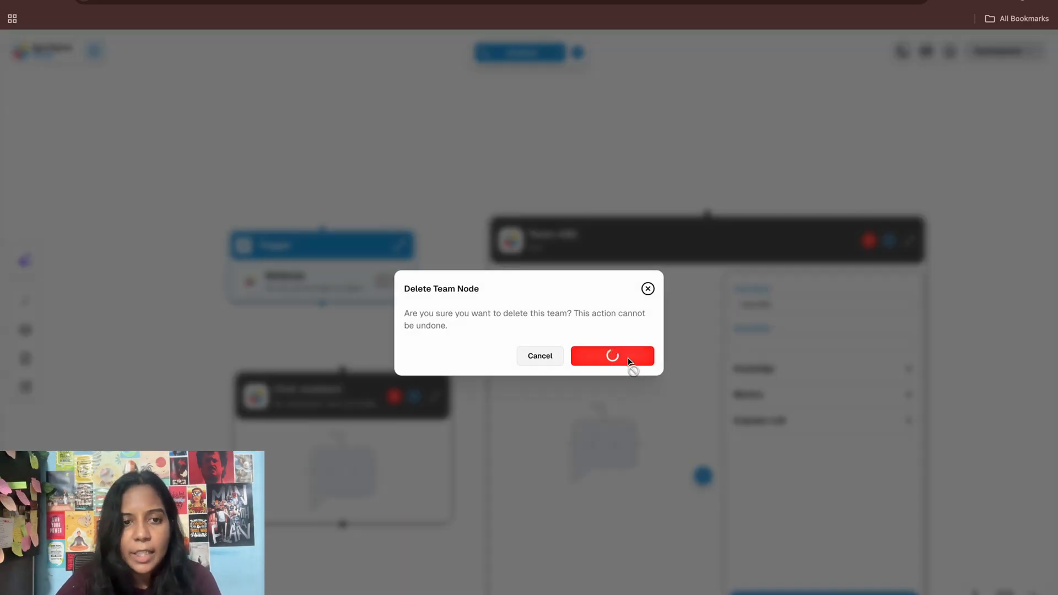
click(611, 355)
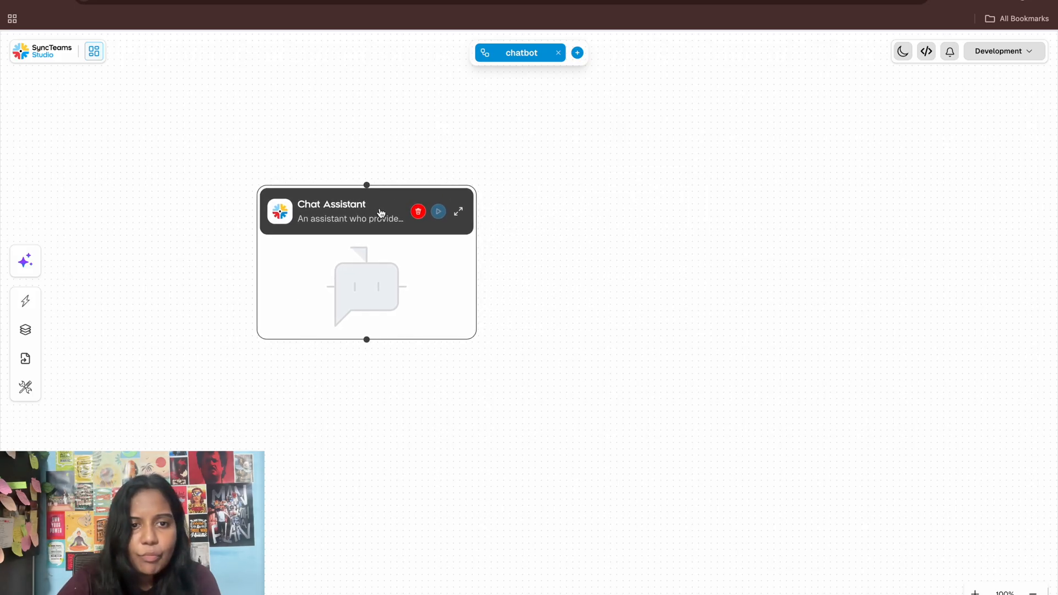
mouse_move(458, 211)
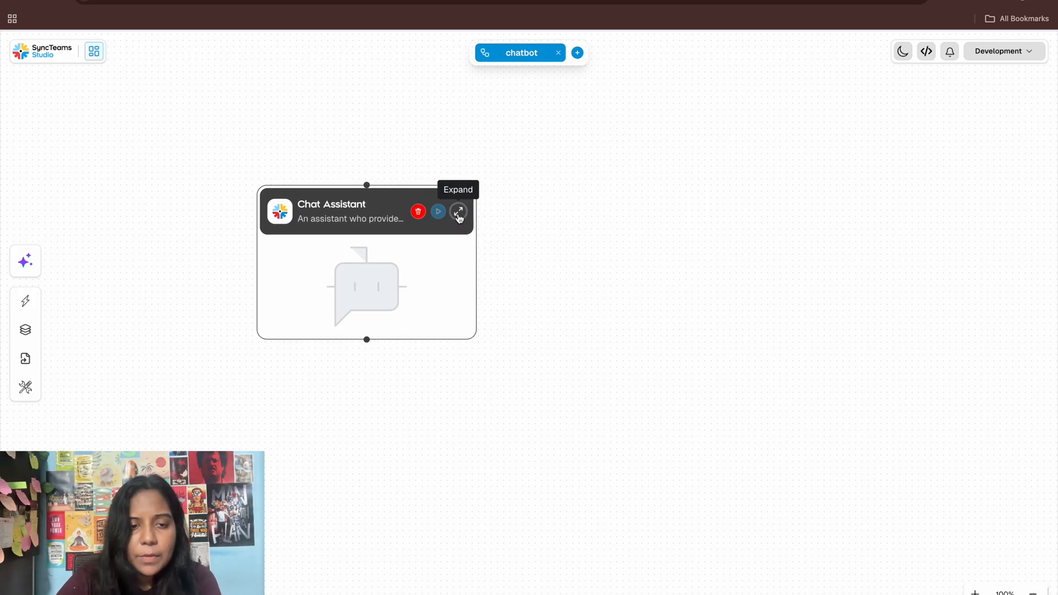
- Add Agent 1 to the Chat Assistant team and name it 'chat'
click(458, 211)
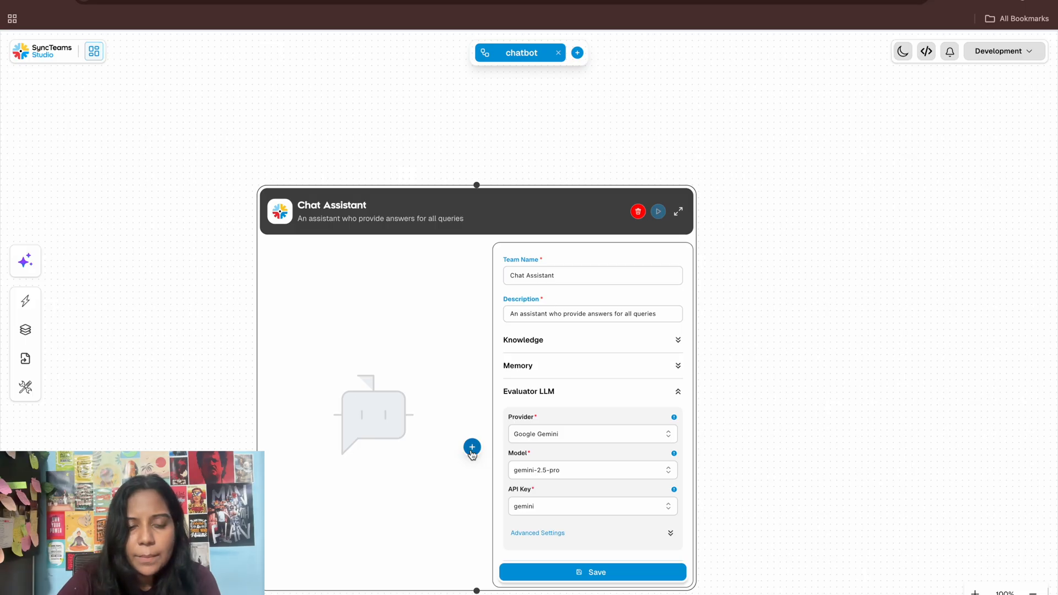
click(472, 446)
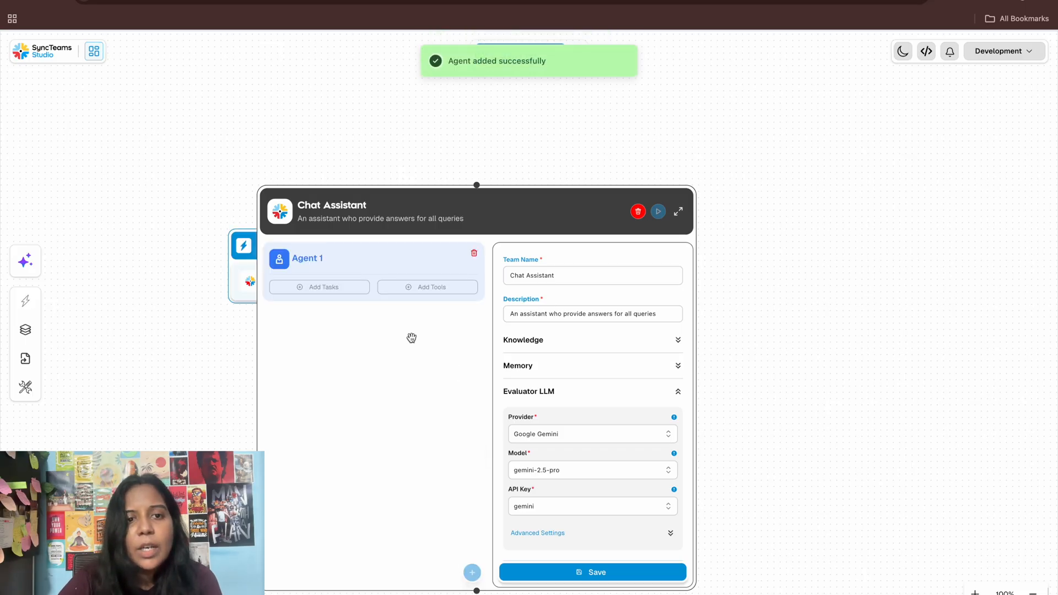
click(306, 259)
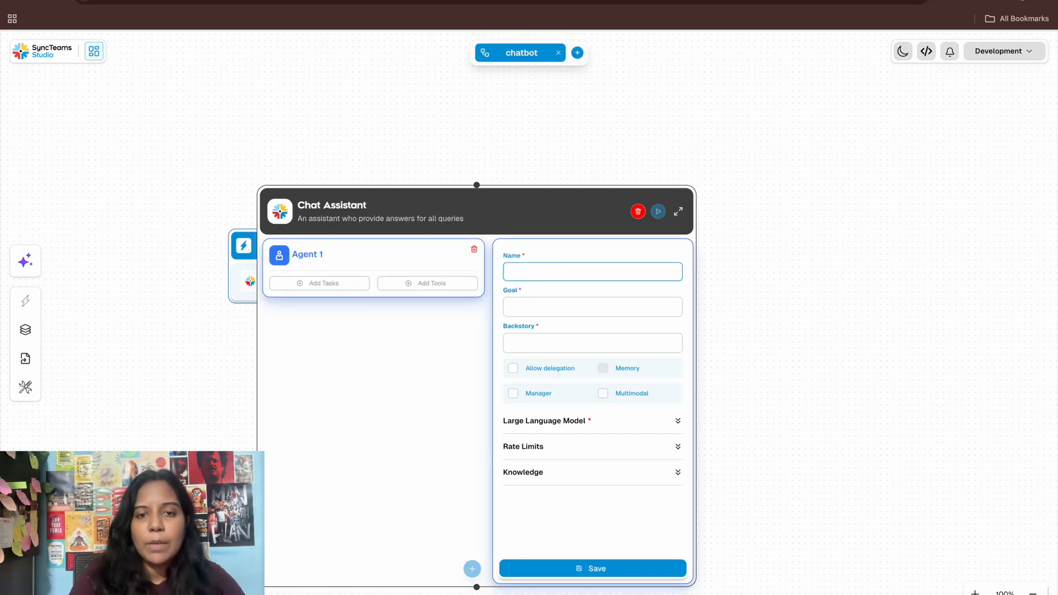
text(chat)
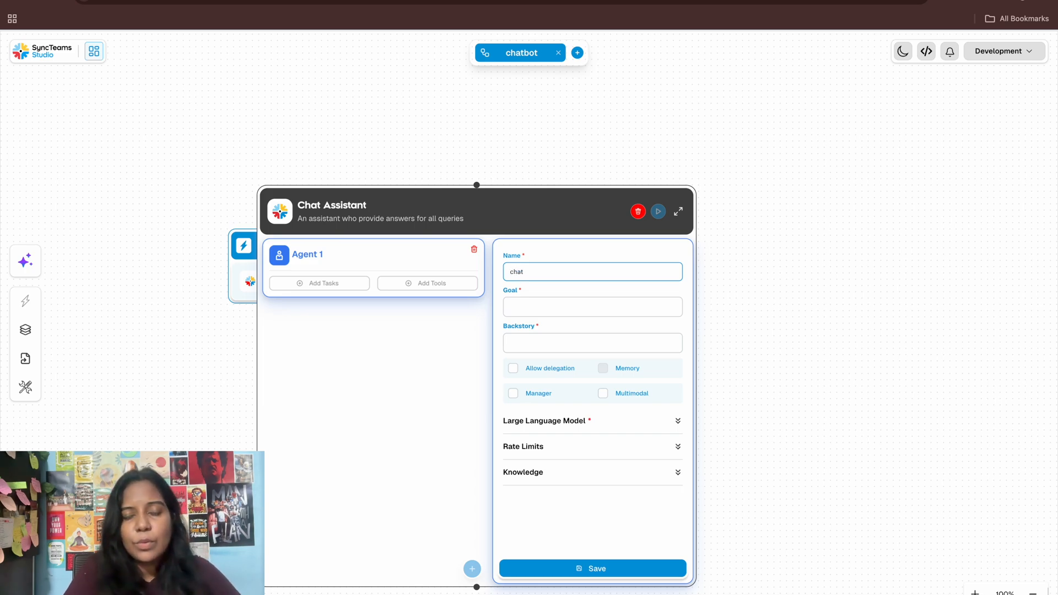
- Enter the agent goal 'assist user with good answers' and backstory 'Personal work assistant'
click(592, 306)
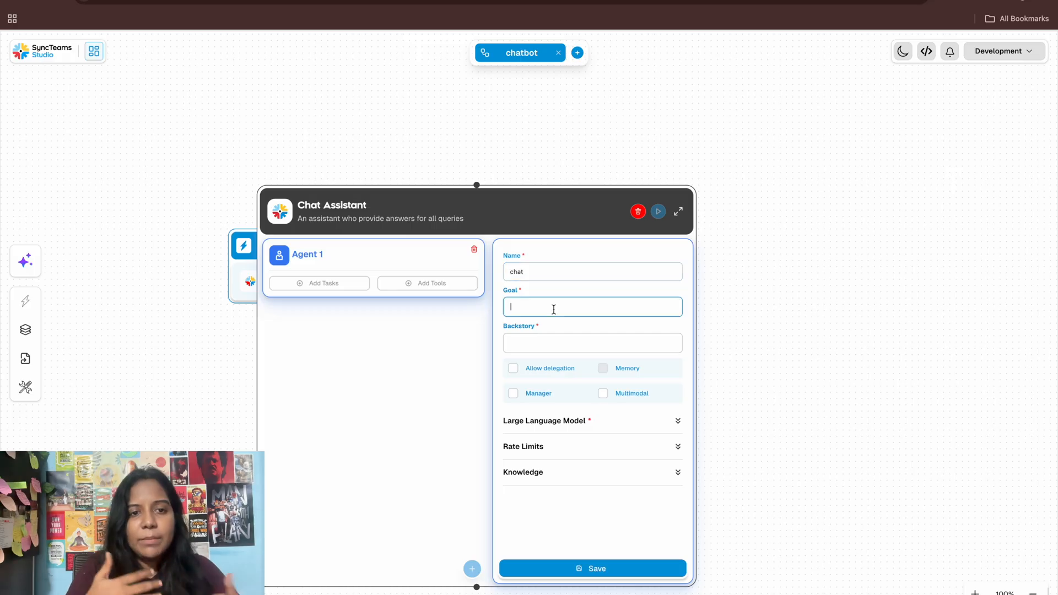
text(assist)
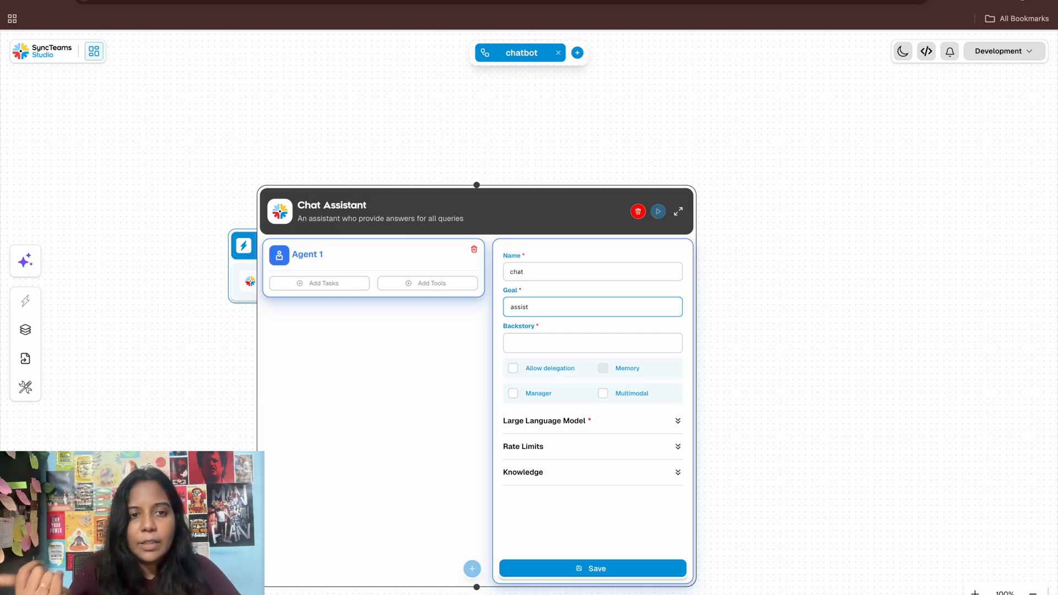
text(user with)
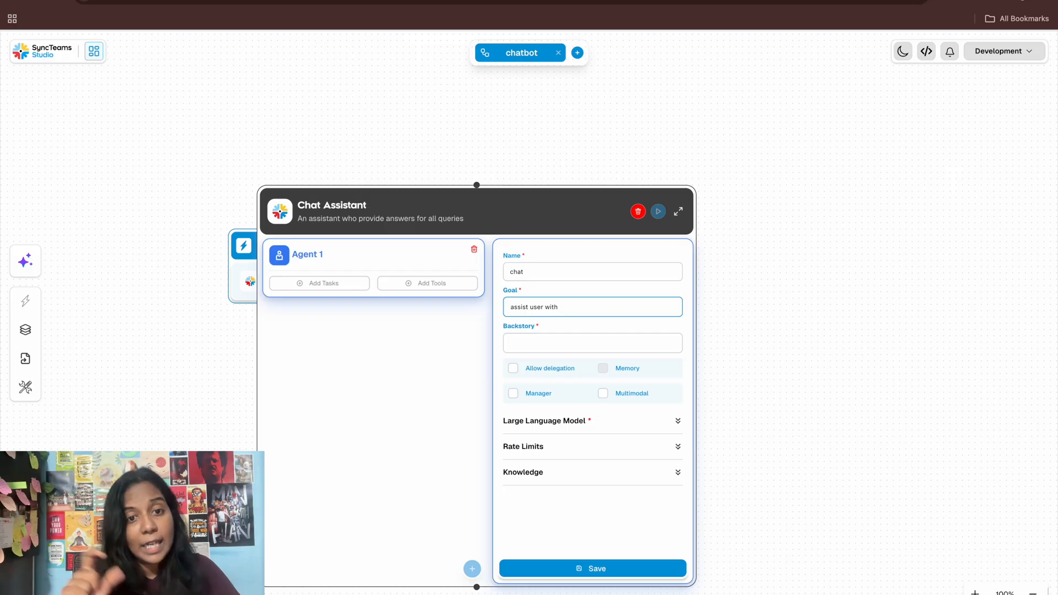
text(goa)
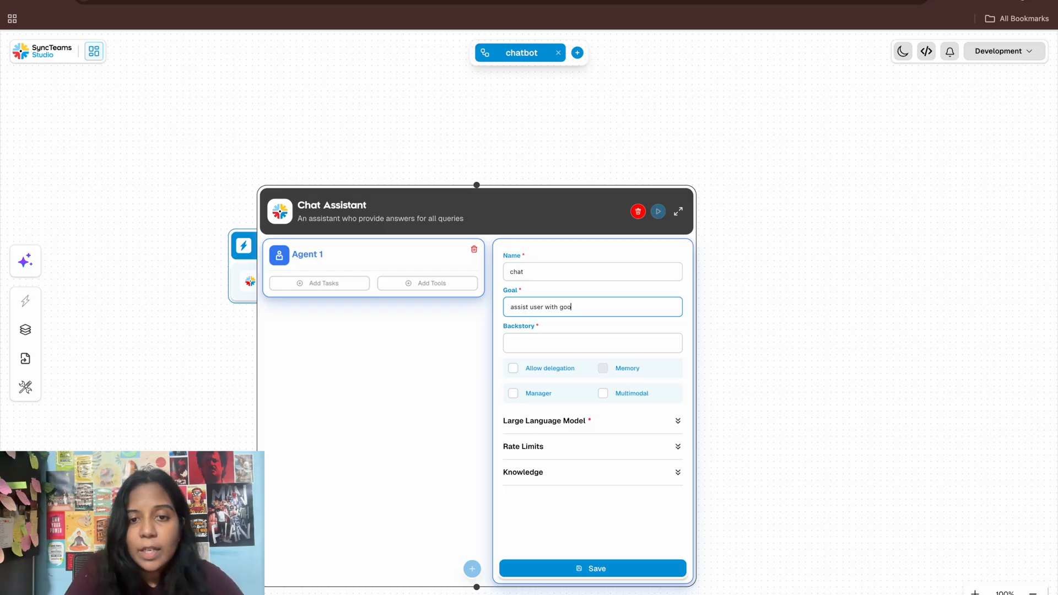
text(d)
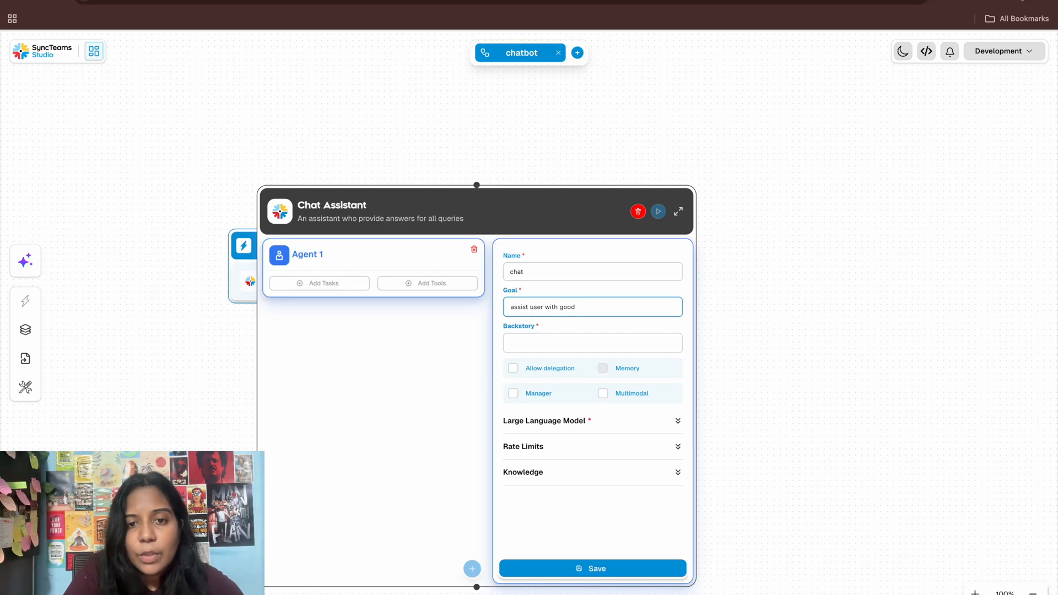
text(answers)
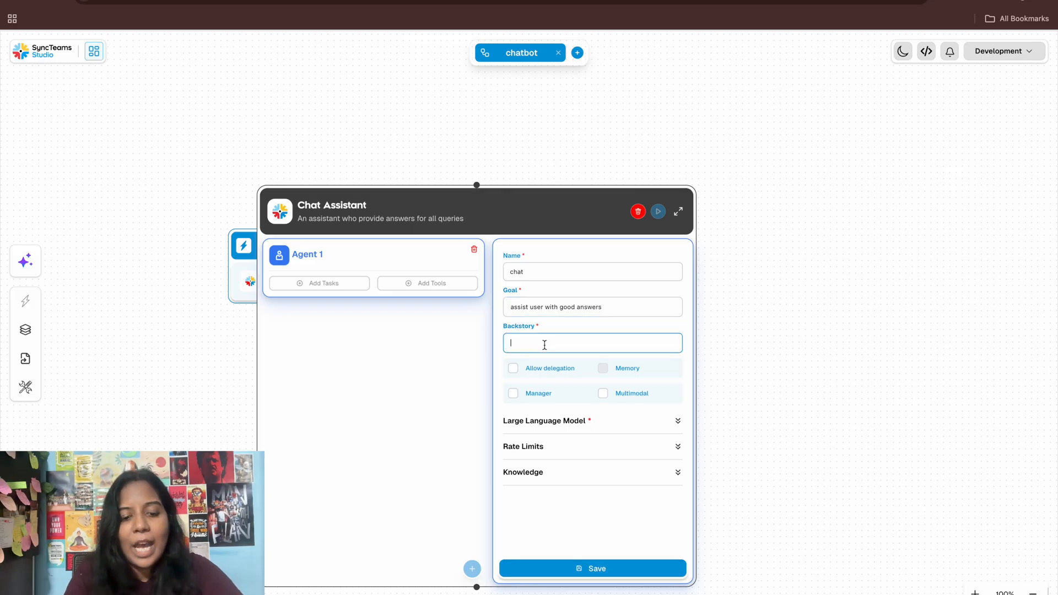
text(Personal assis)
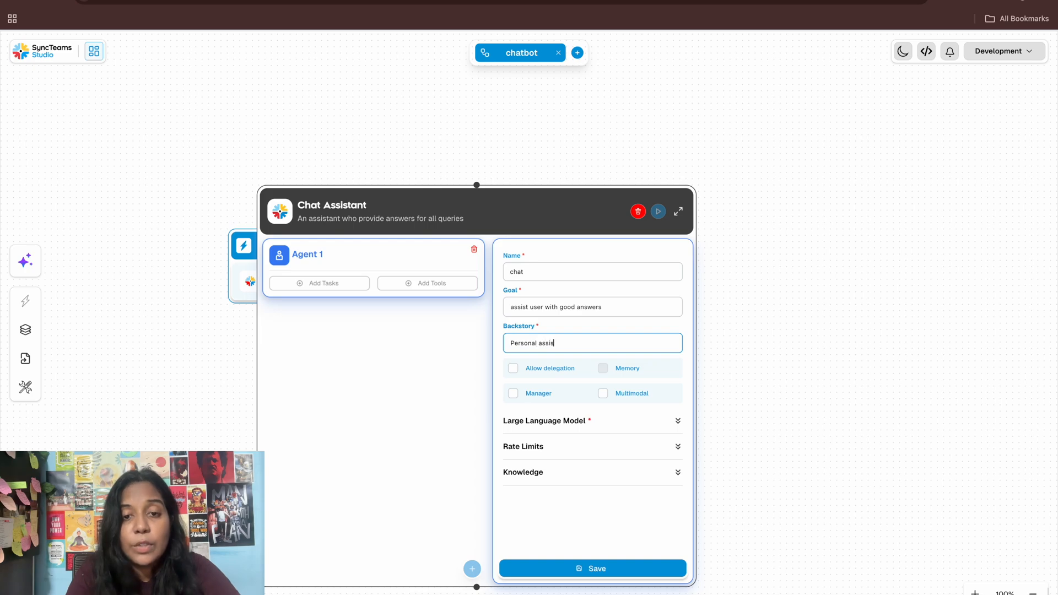
text(tant)
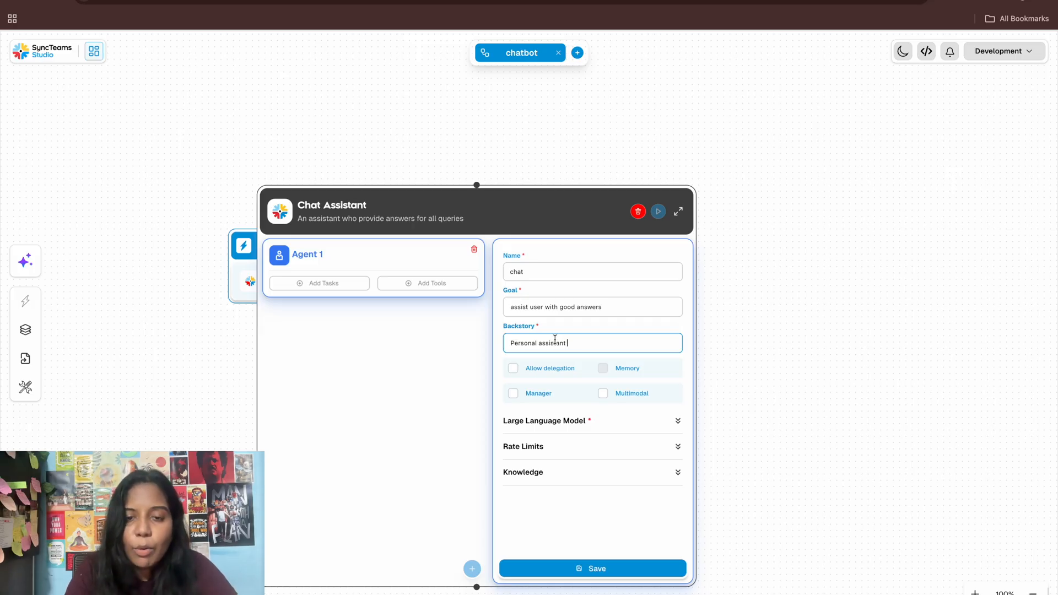
mouse_move(538, 346)
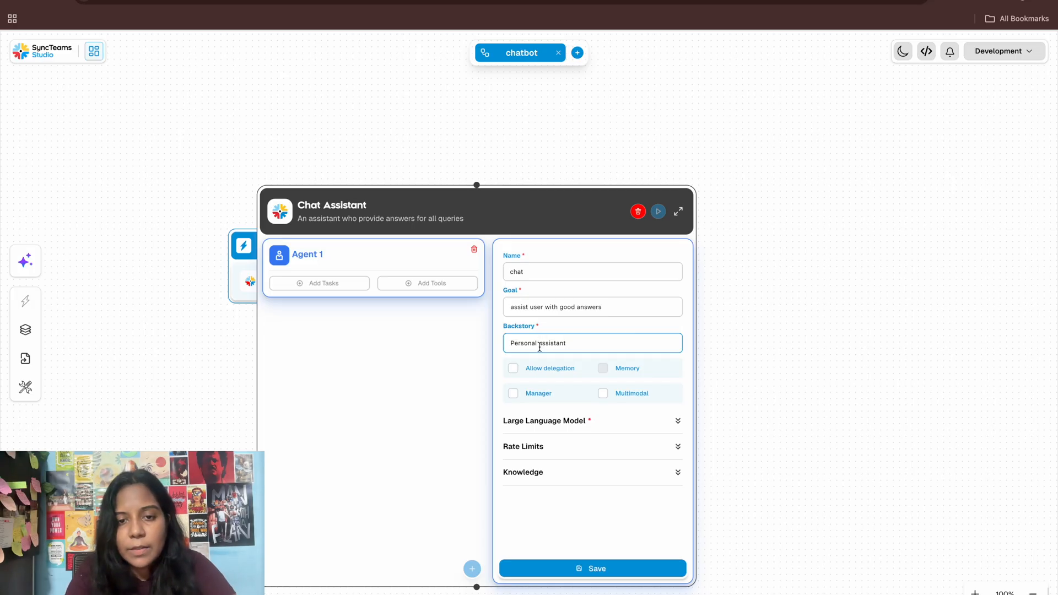
text(work)
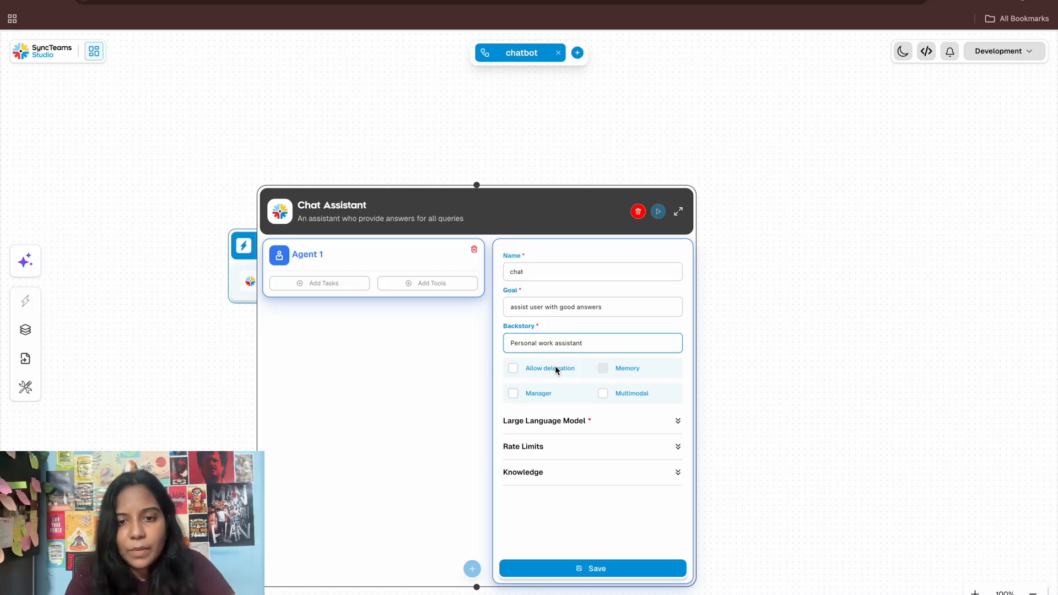
mouse_move(603, 393)
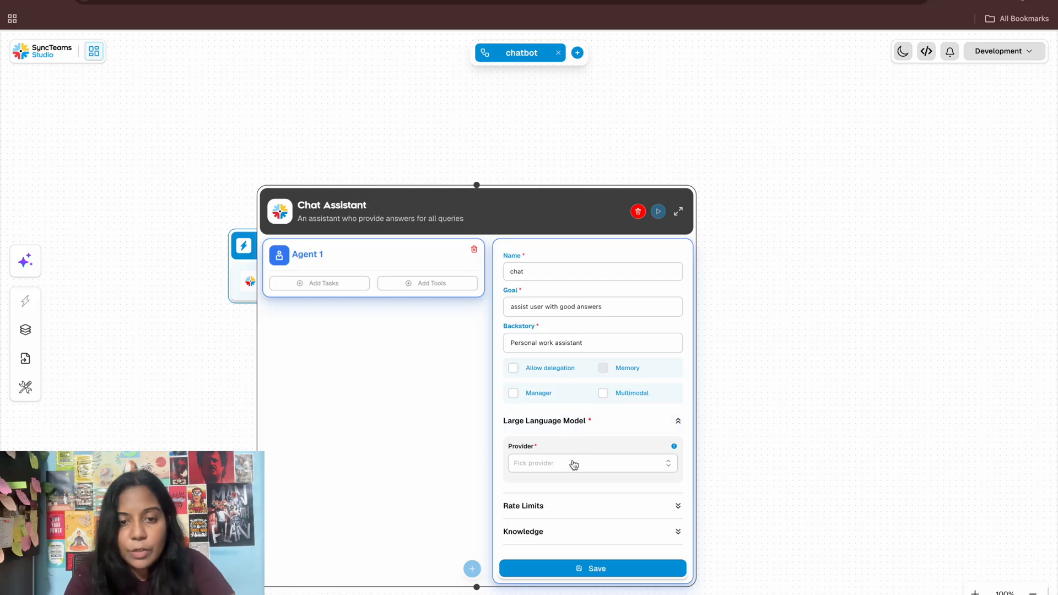
- Give the chat agent Google Gemini gemini-2.5-pro with the gemini API key, and save
click(592, 463)
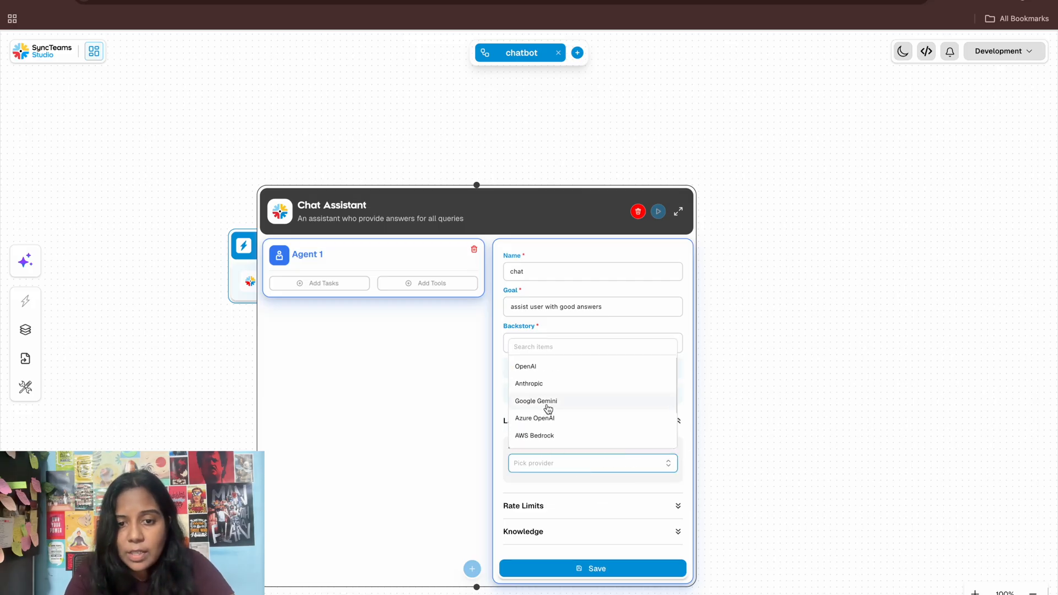
click(536, 400)
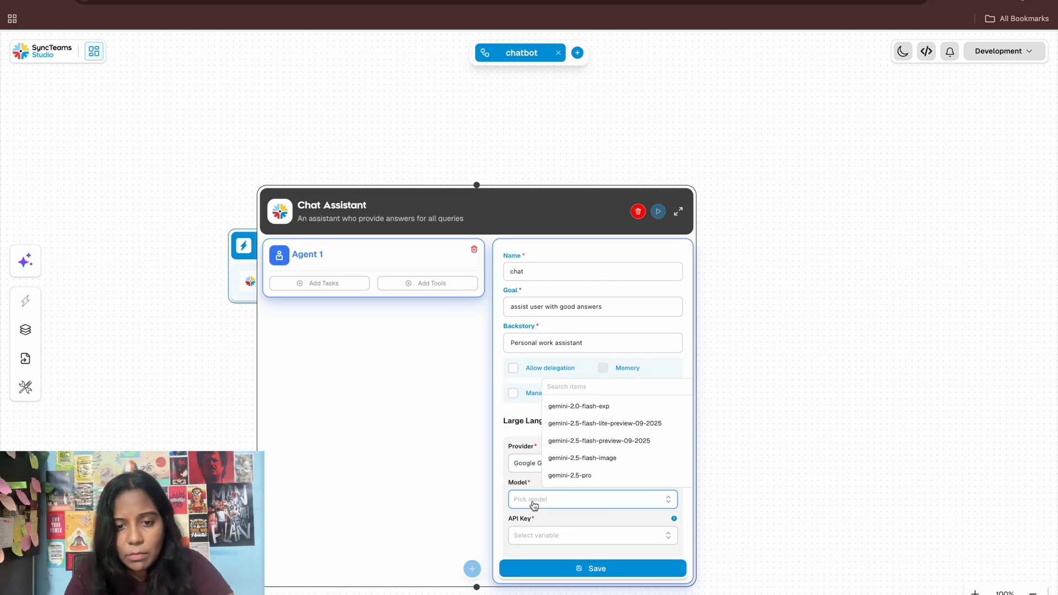
click(569, 475)
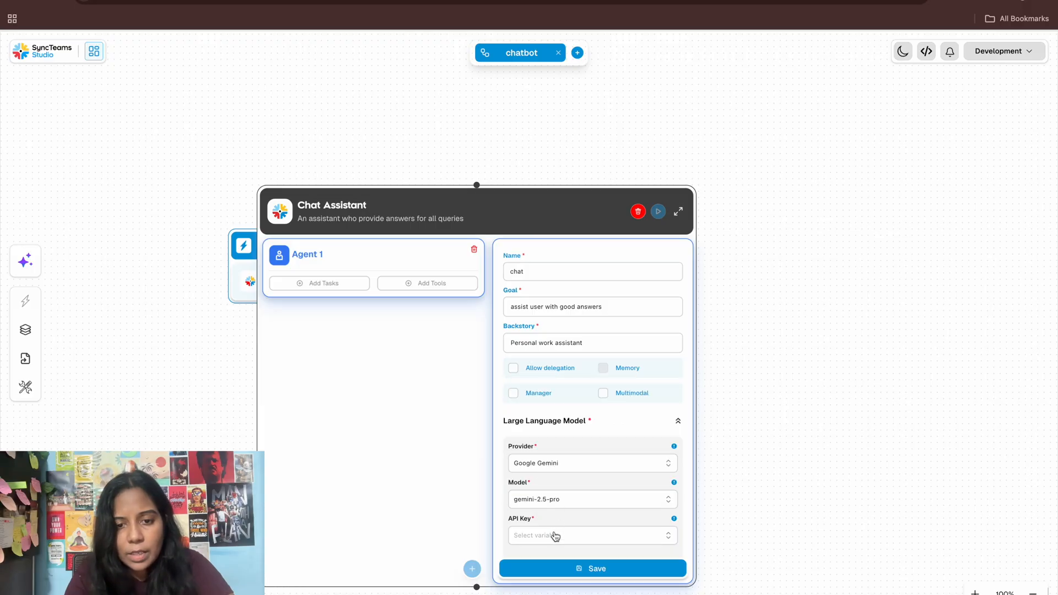
click(592, 535)
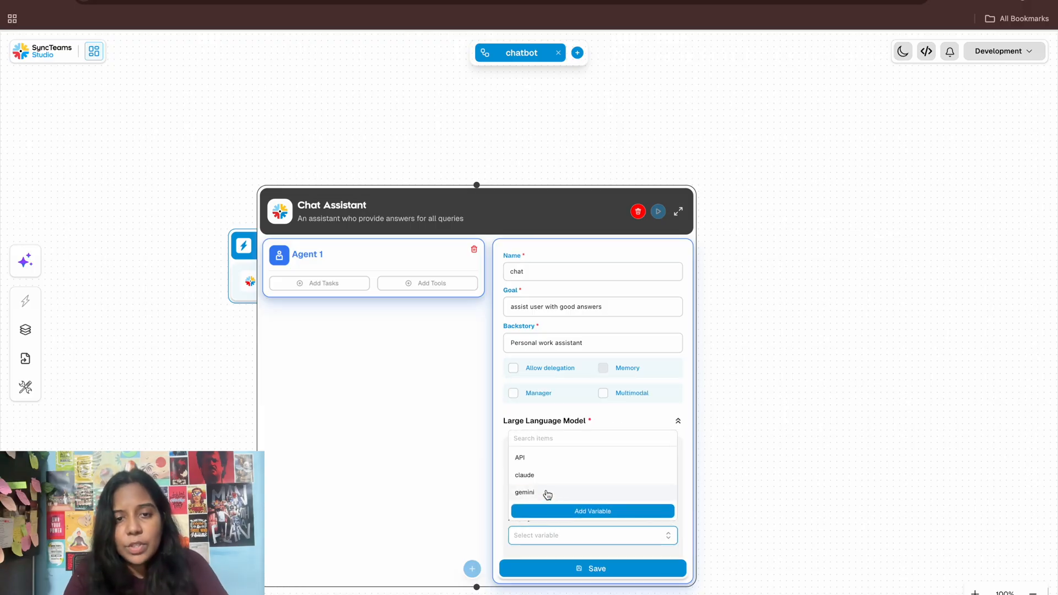
click(524, 492)
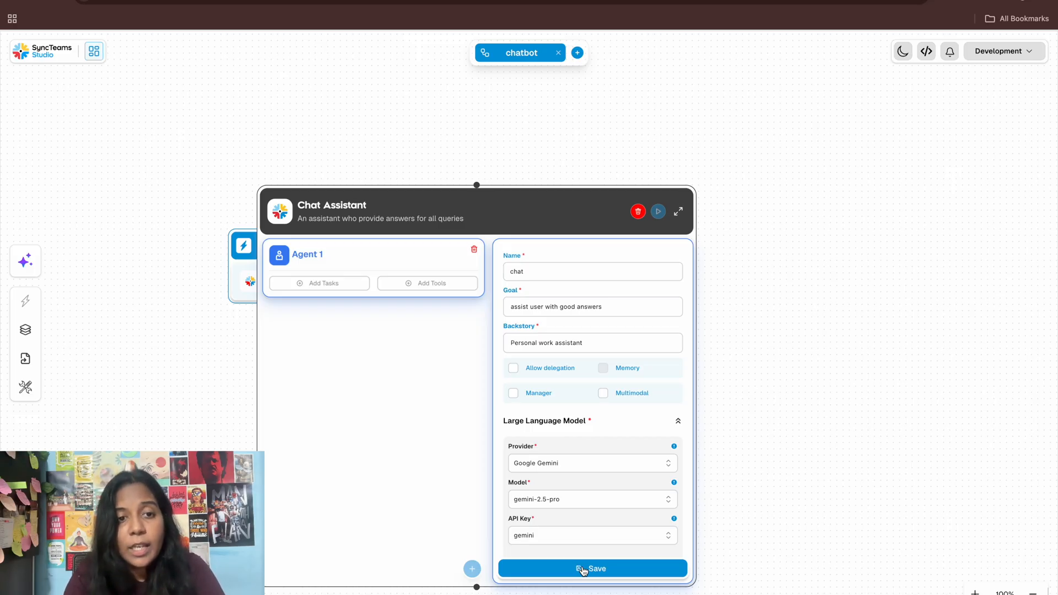
click(592, 568)
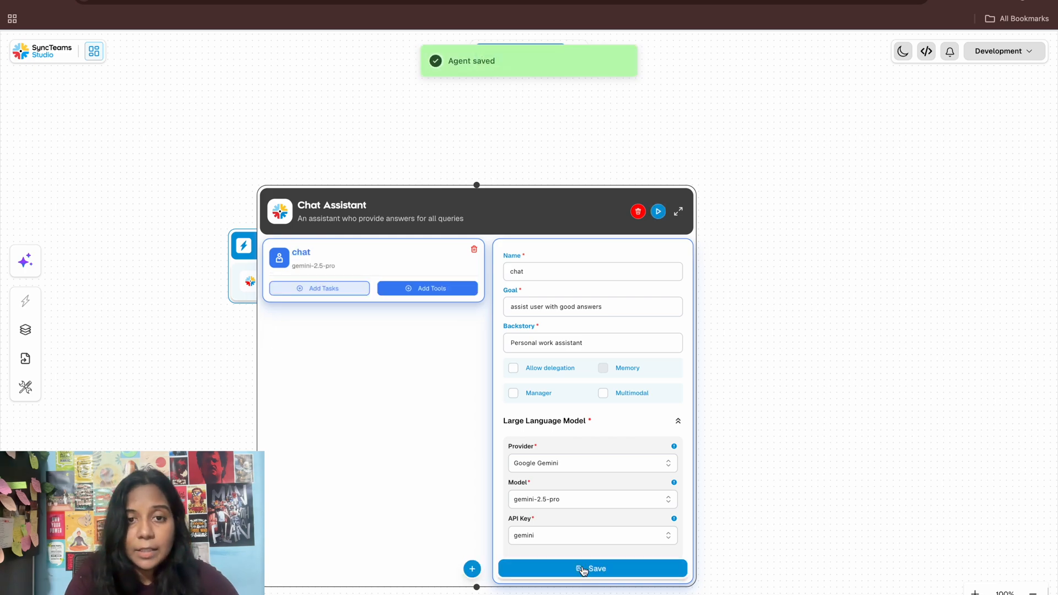
mouse_move(678, 211)
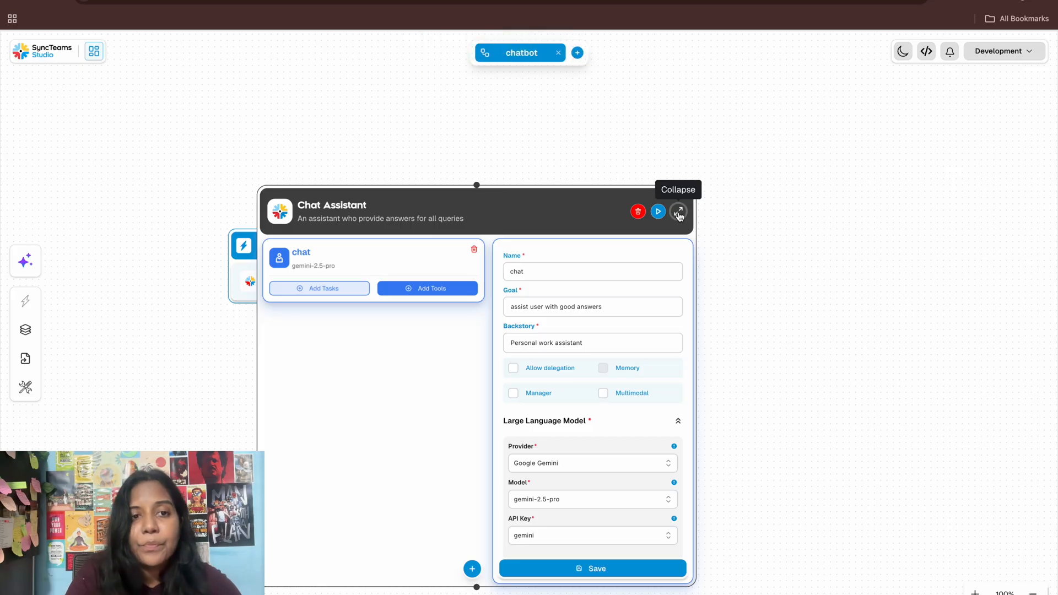
- Collapse the team, expand Task 999, and rearrange the canvas around it
click(678, 211)
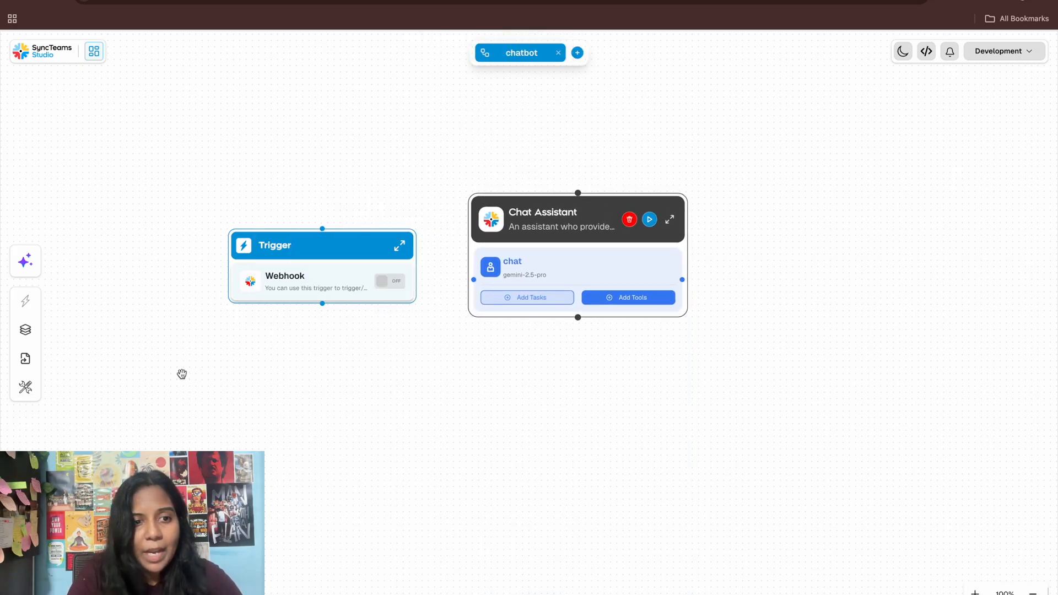
mouse_move(24, 358)
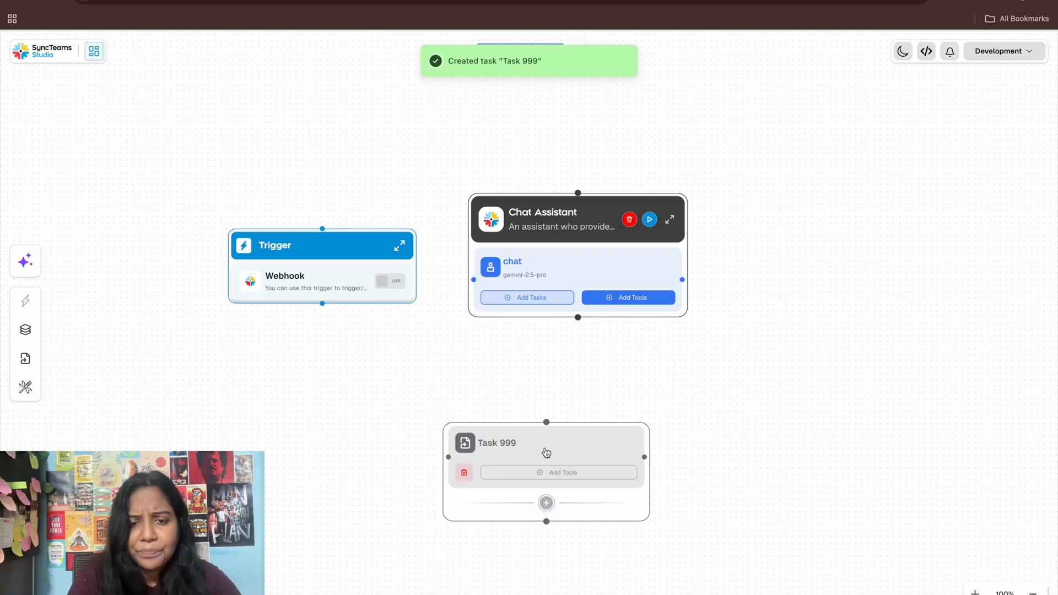
click(496, 443)
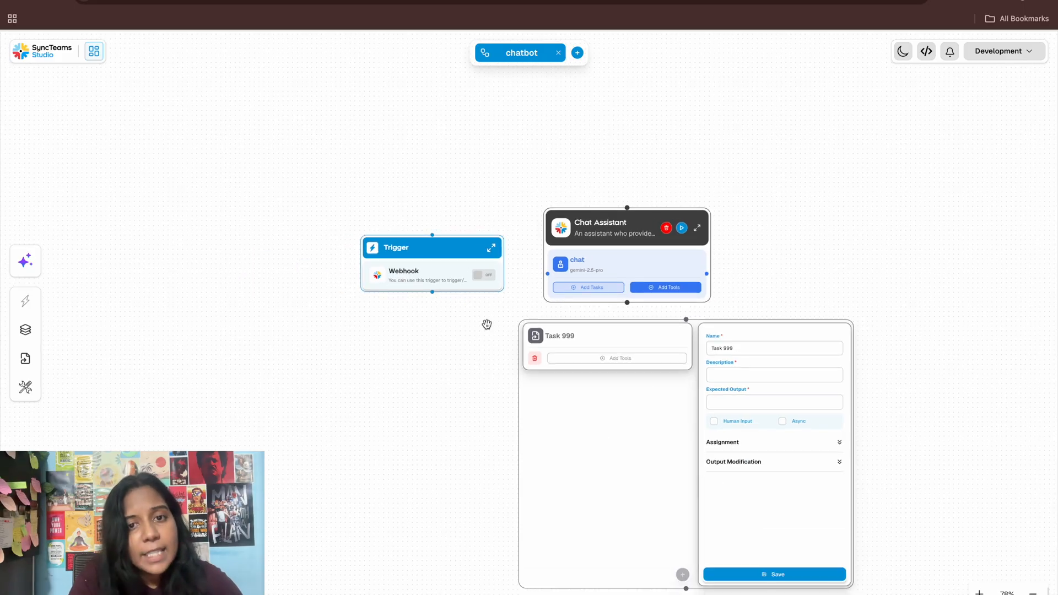
drag(432, 247, 247, 145)
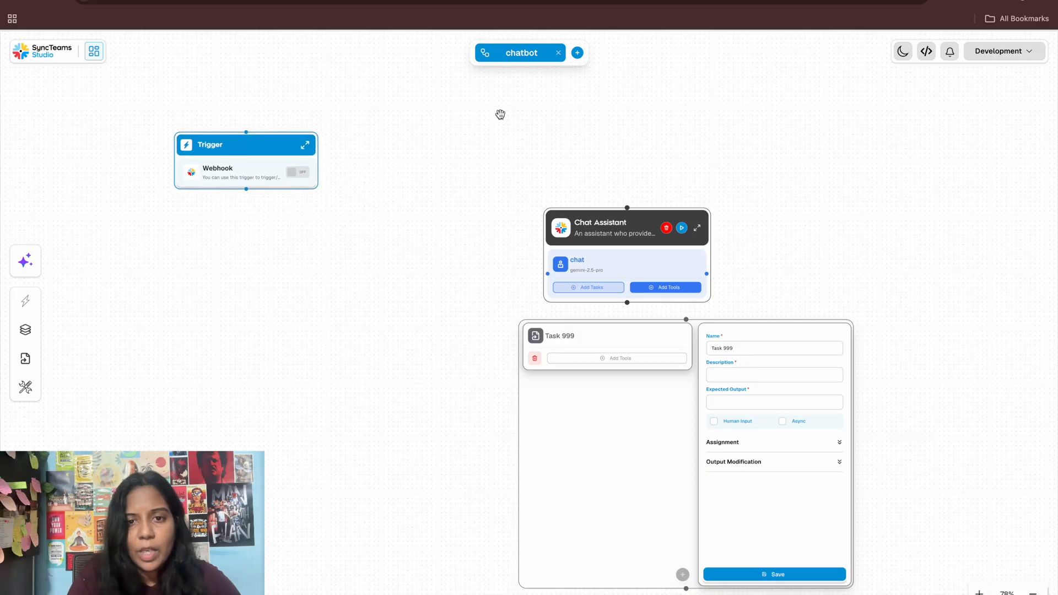
drag(599, 228, 442, 125)
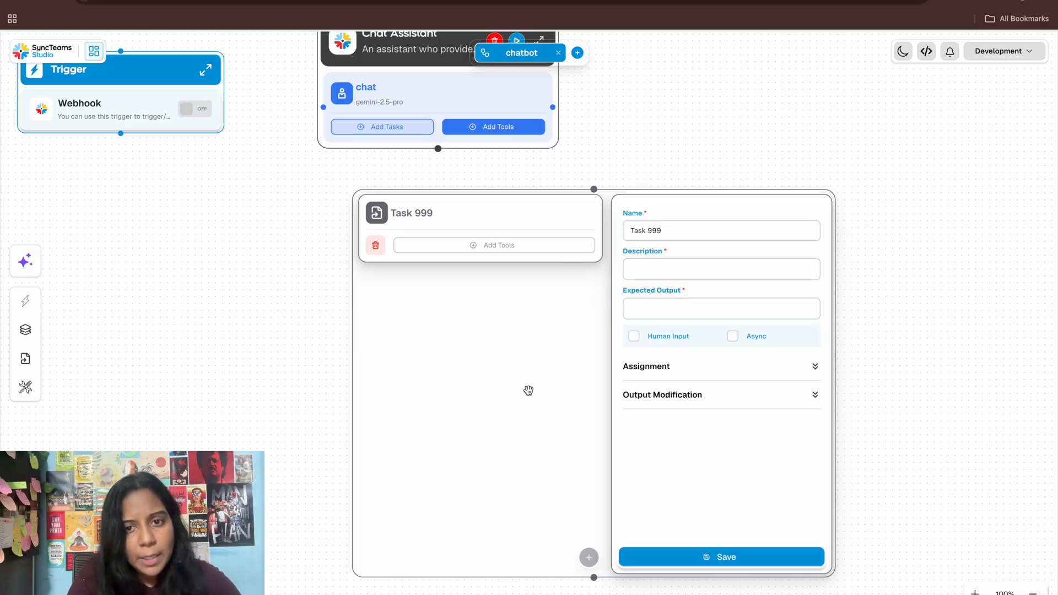
- Rename the task to 'Reply to user queries'
click(721, 230)
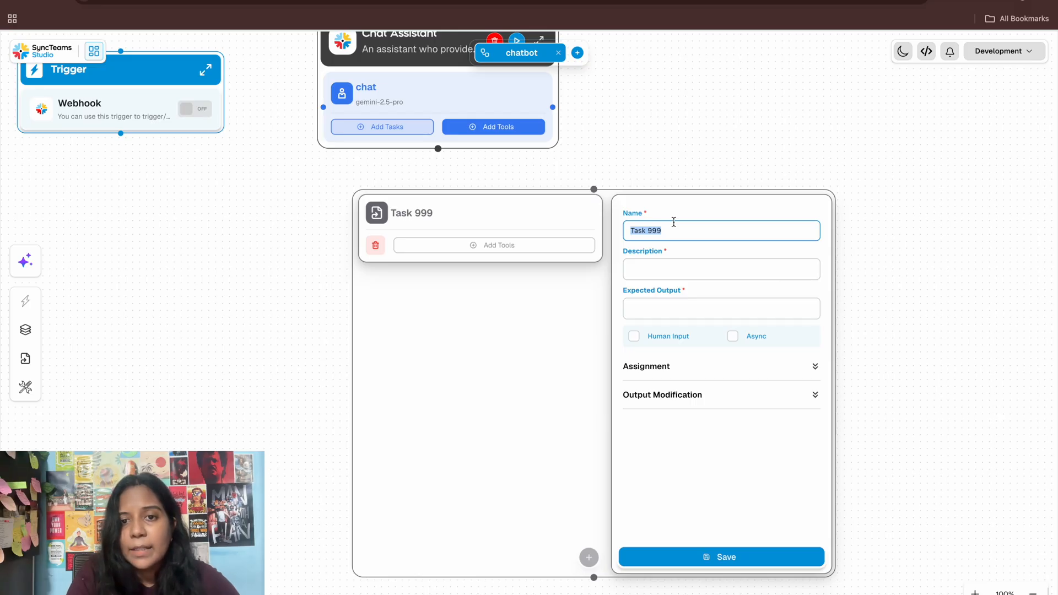
text(Reply)
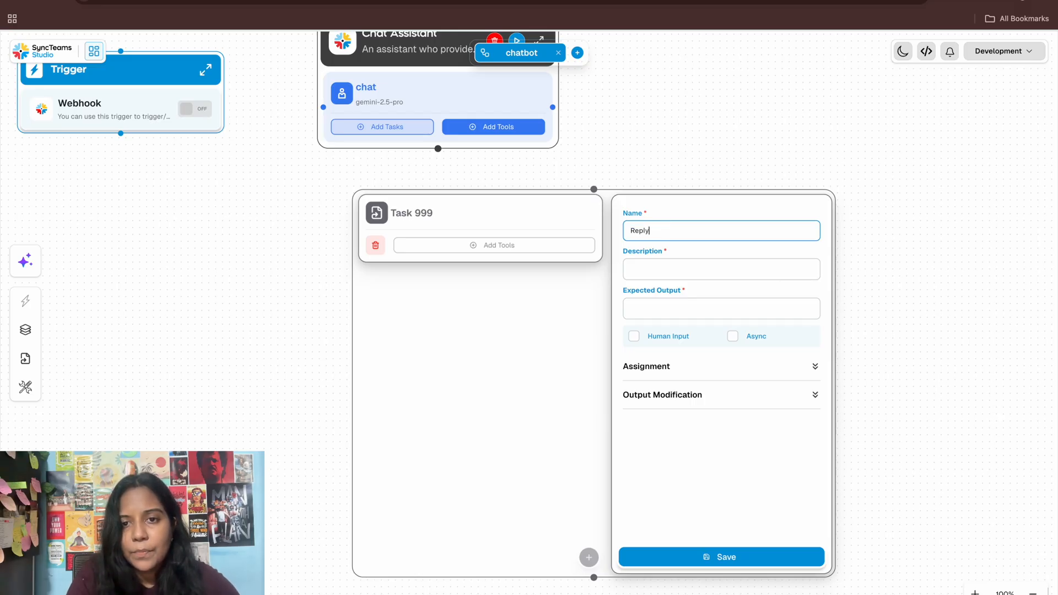
text(ton)
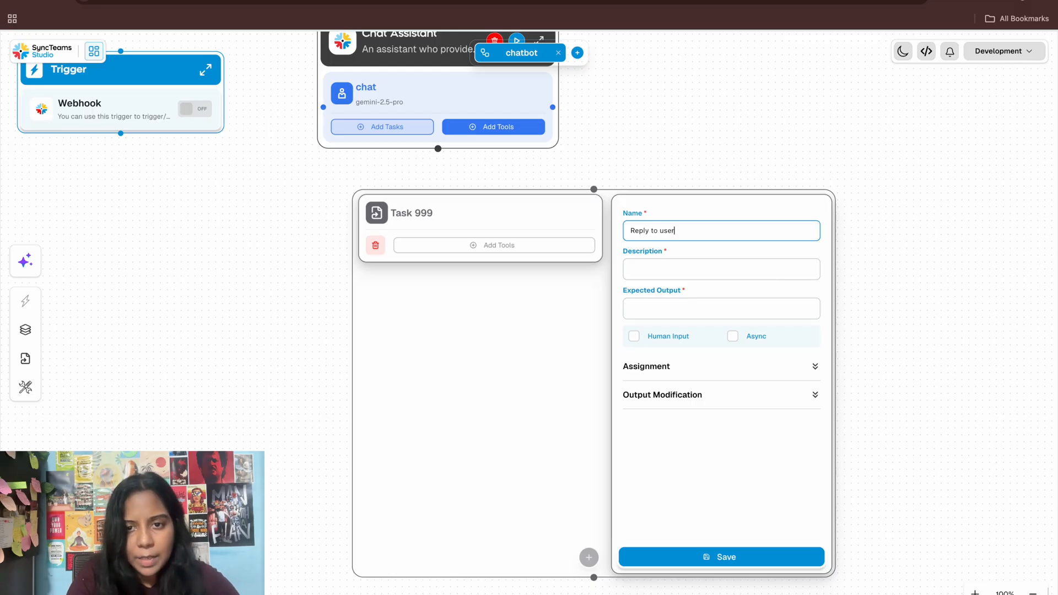
text(querri)
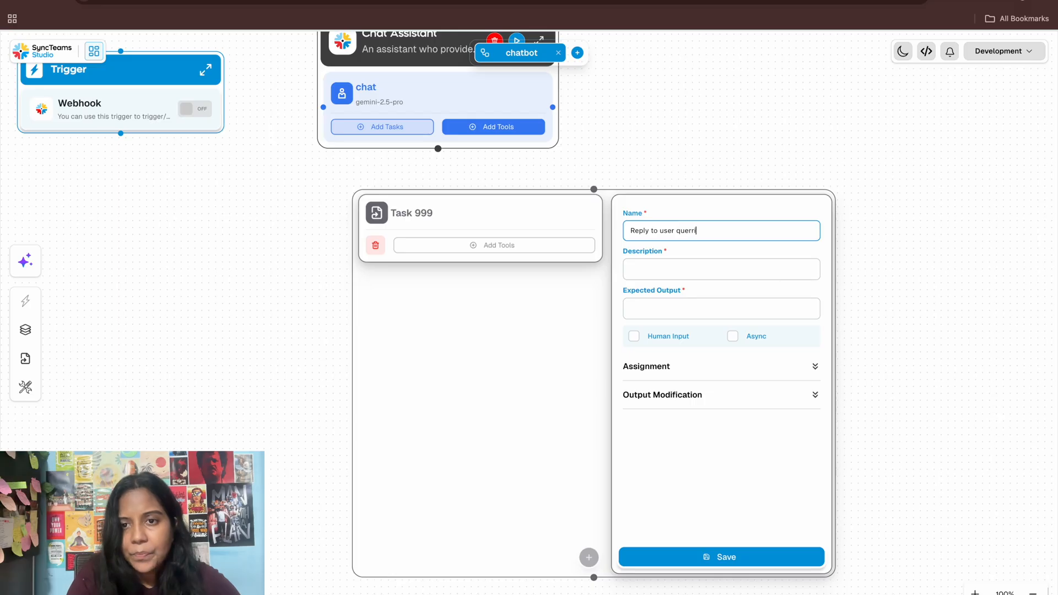
text(es)
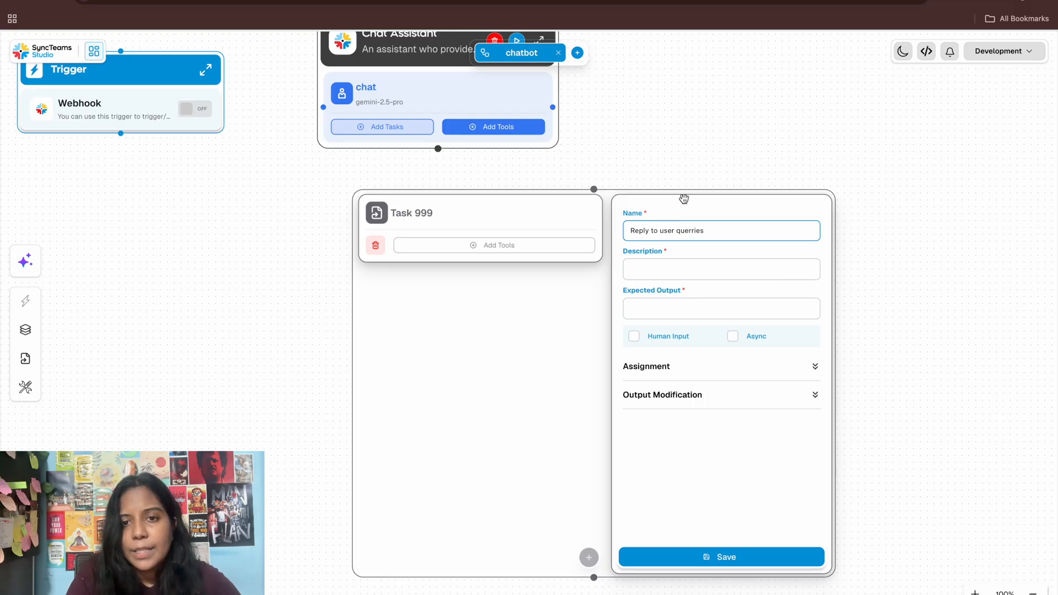
- Fill the query description and chat-history expected output, leave Human Input off, and save
click(721, 268)
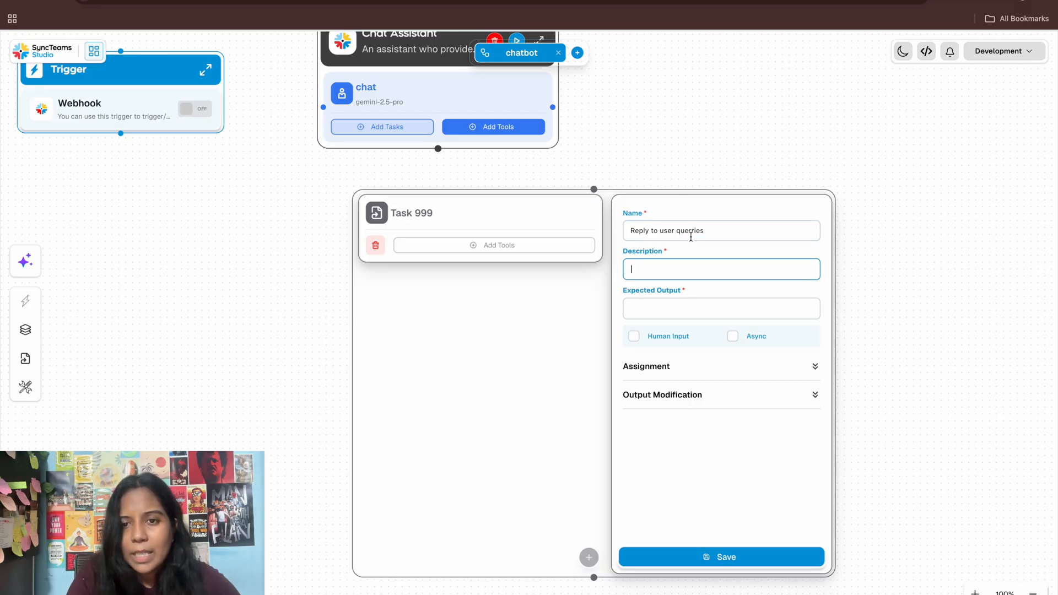
click(721, 230)
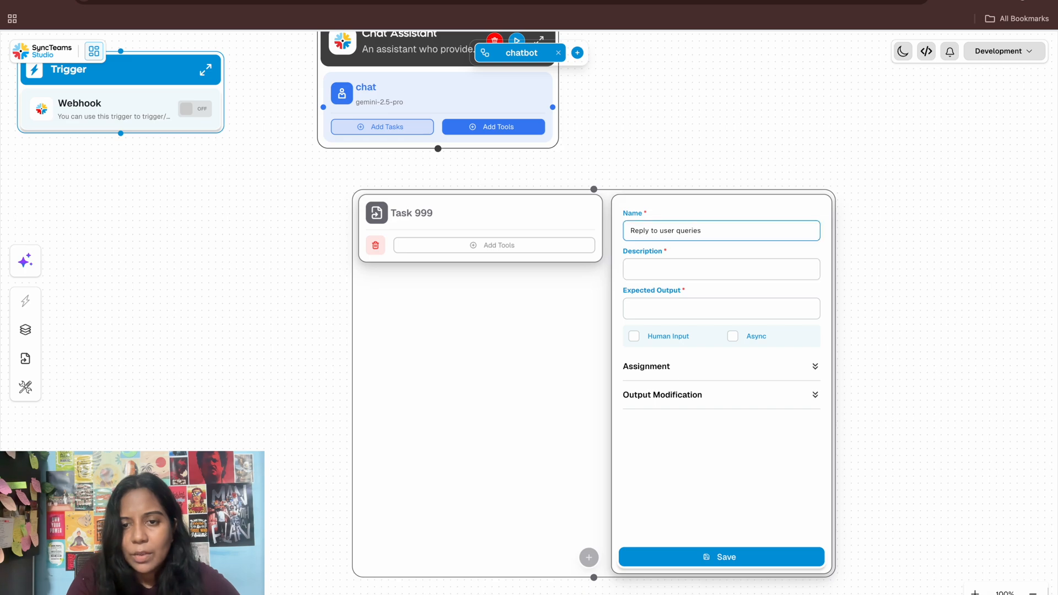
click(721, 230)
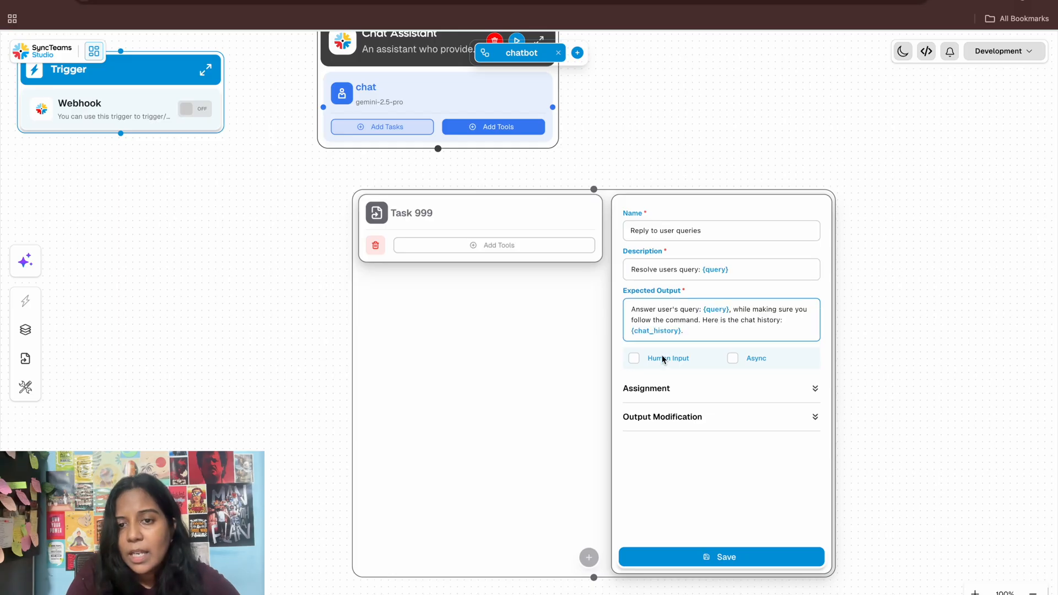
click(633, 358)
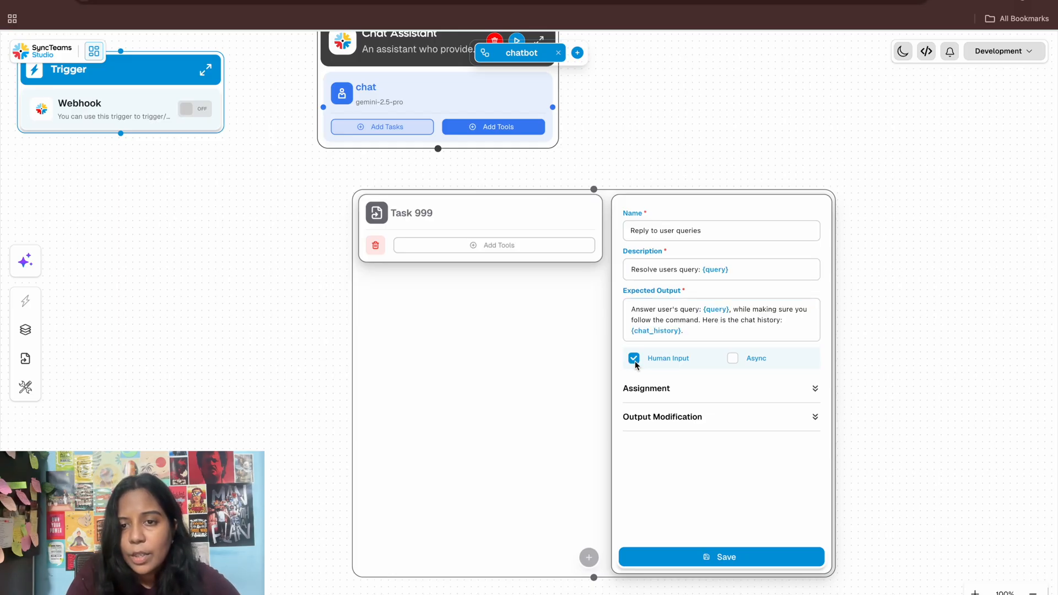
click(633, 357)
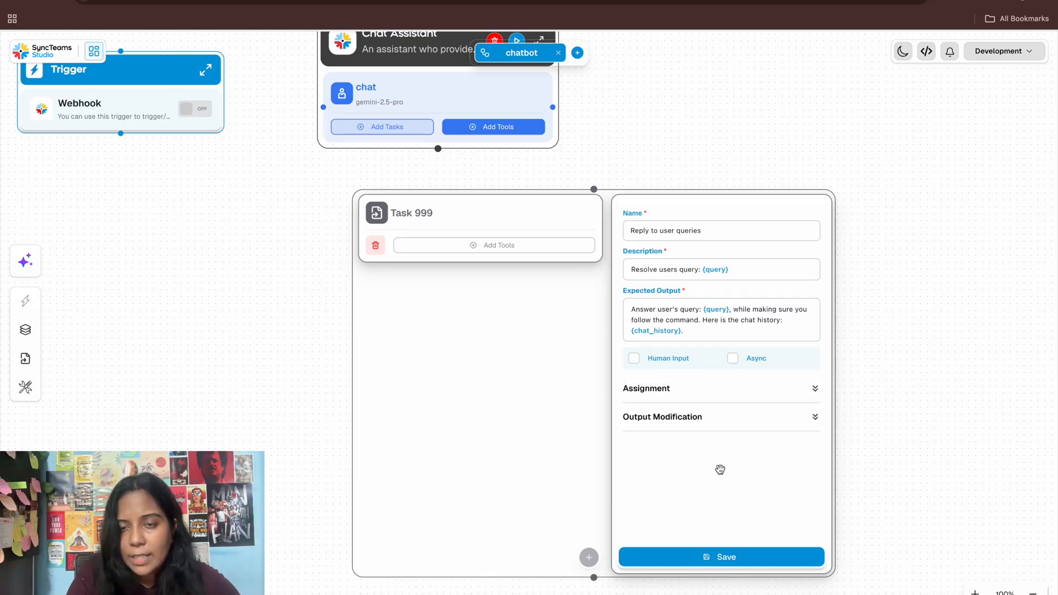
click(699, 331)
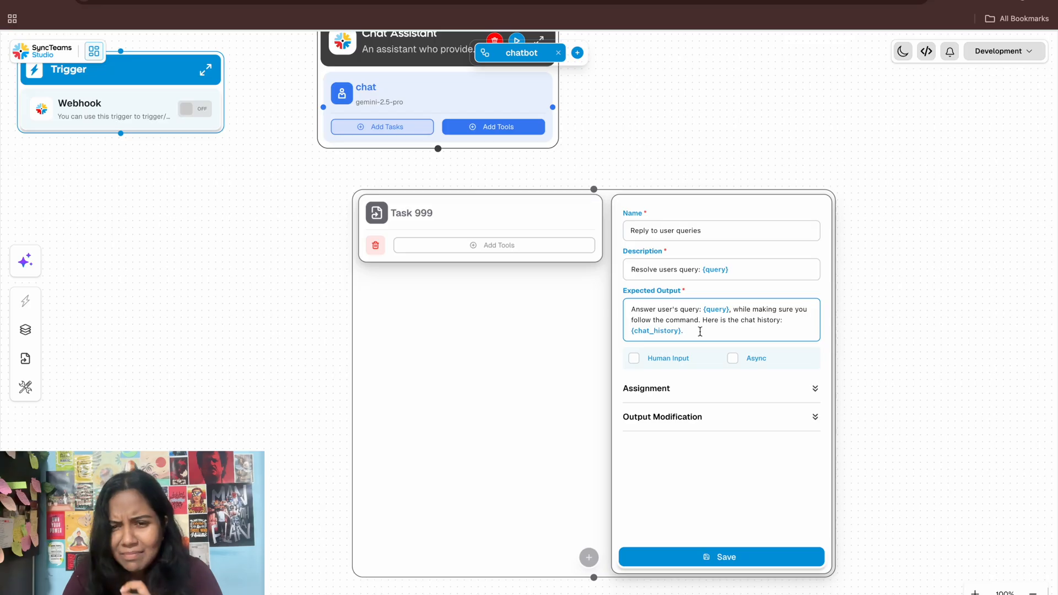
mouse_move(709, 333)
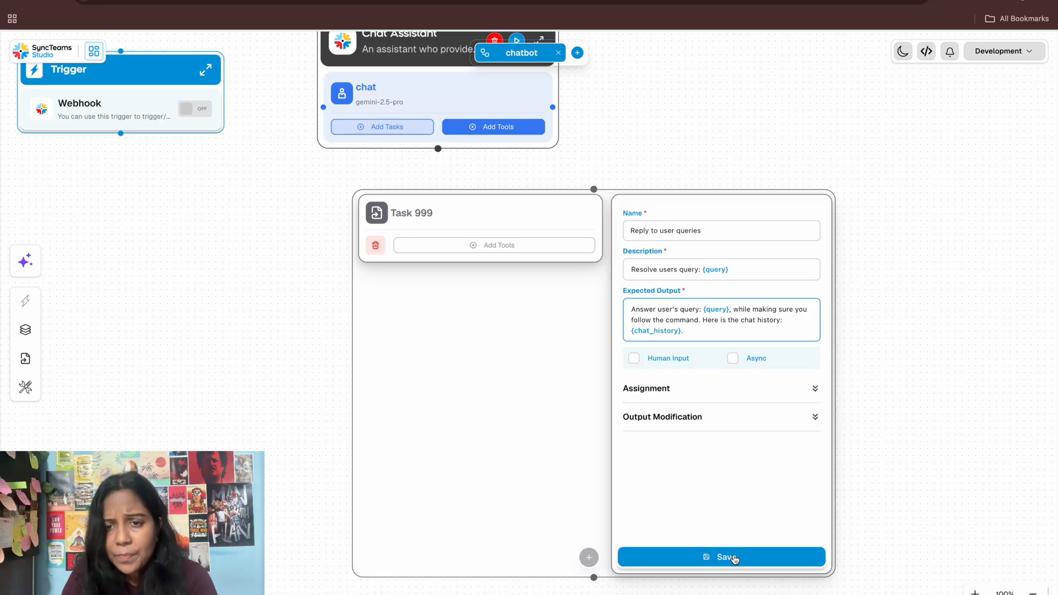
click(720, 556)
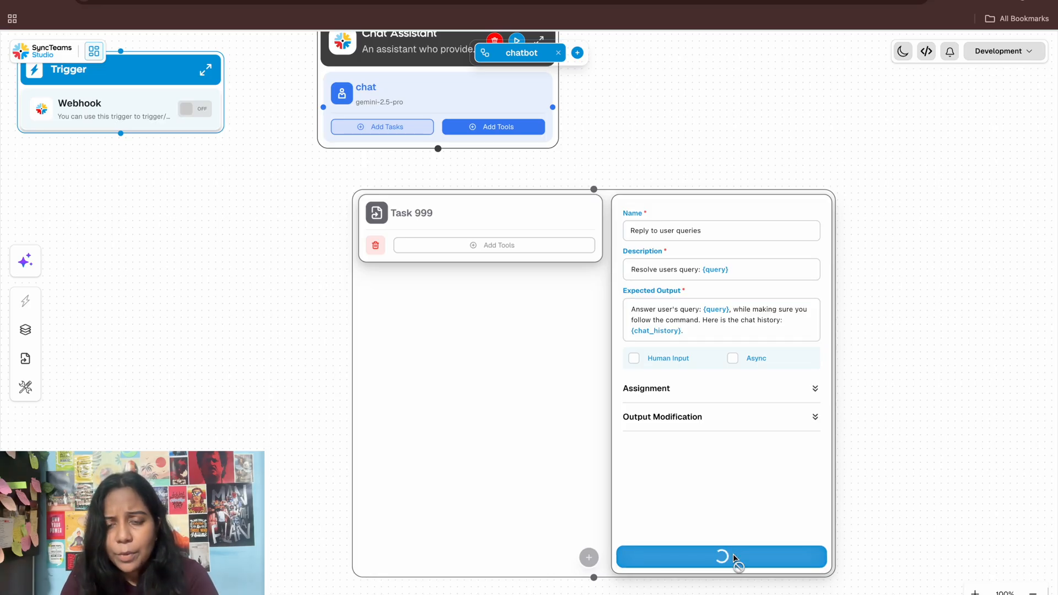
click(720, 556)
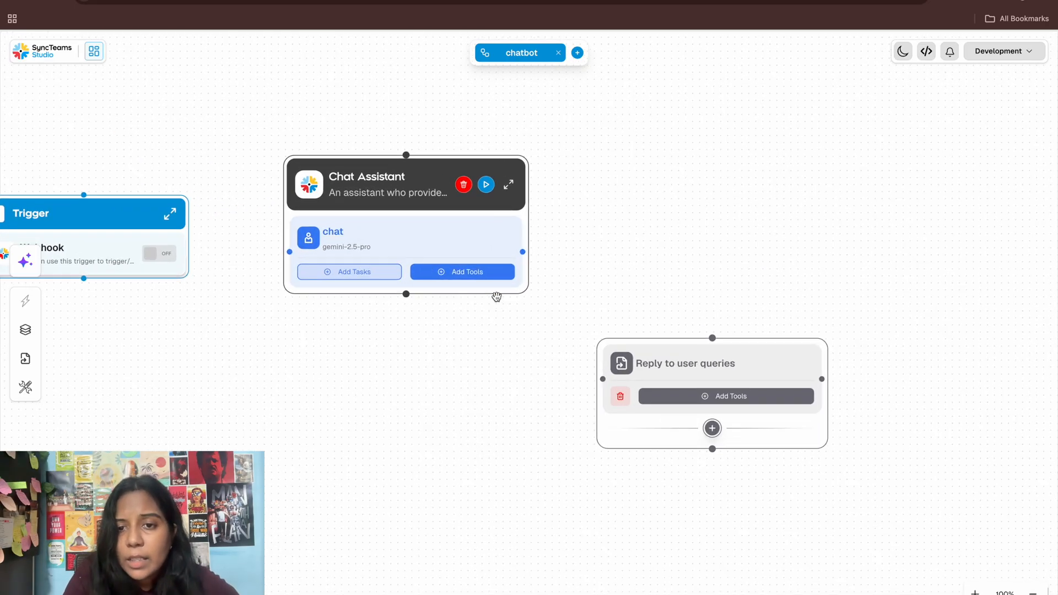
mouse_move(758, 362)
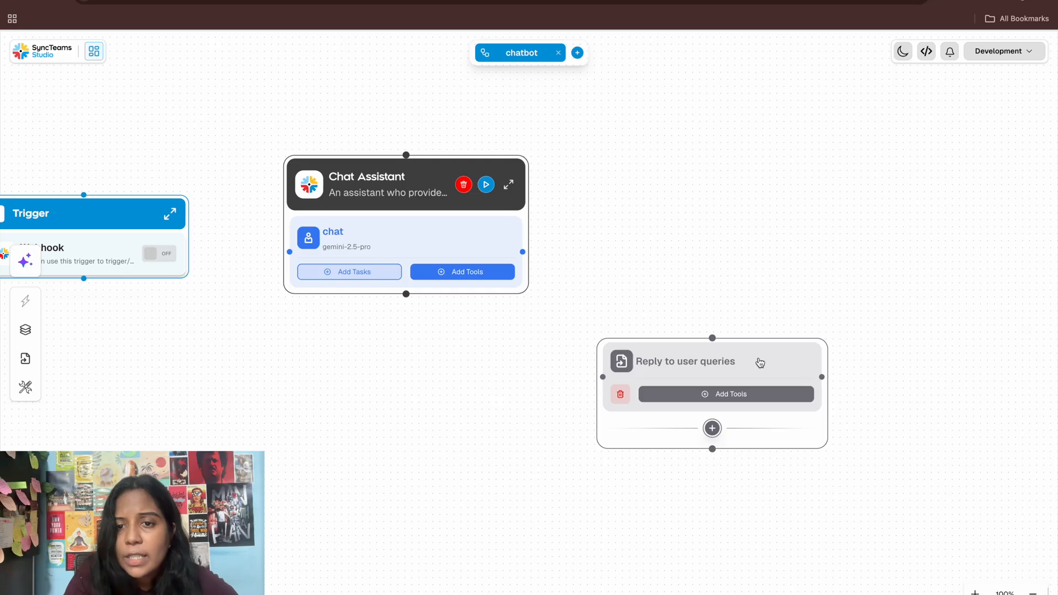
- Reopen the Reply to user queries task and bring up its output definition editor
click(684, 361)
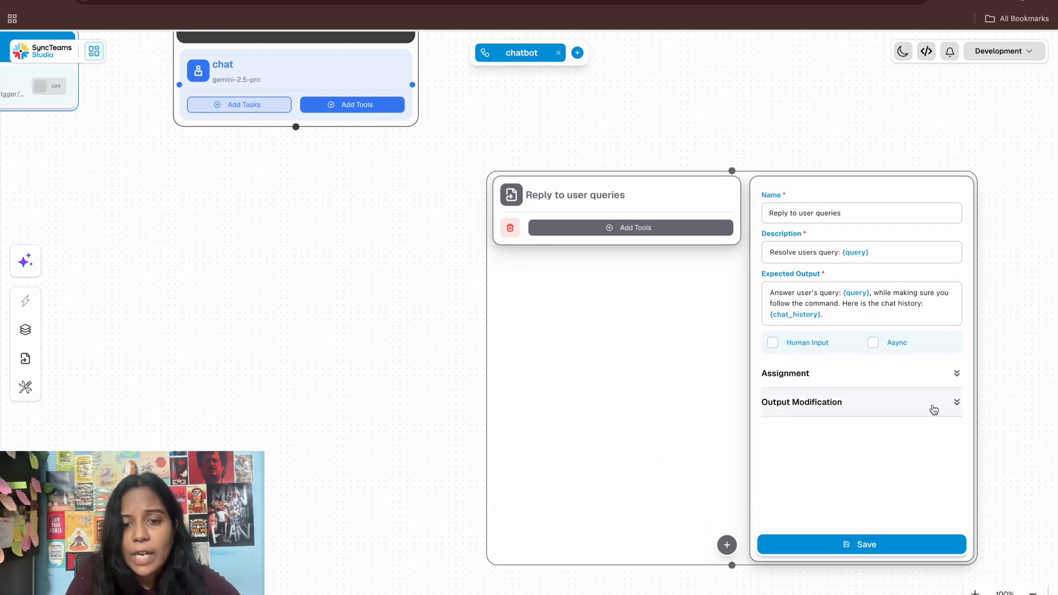
click(955, 403)
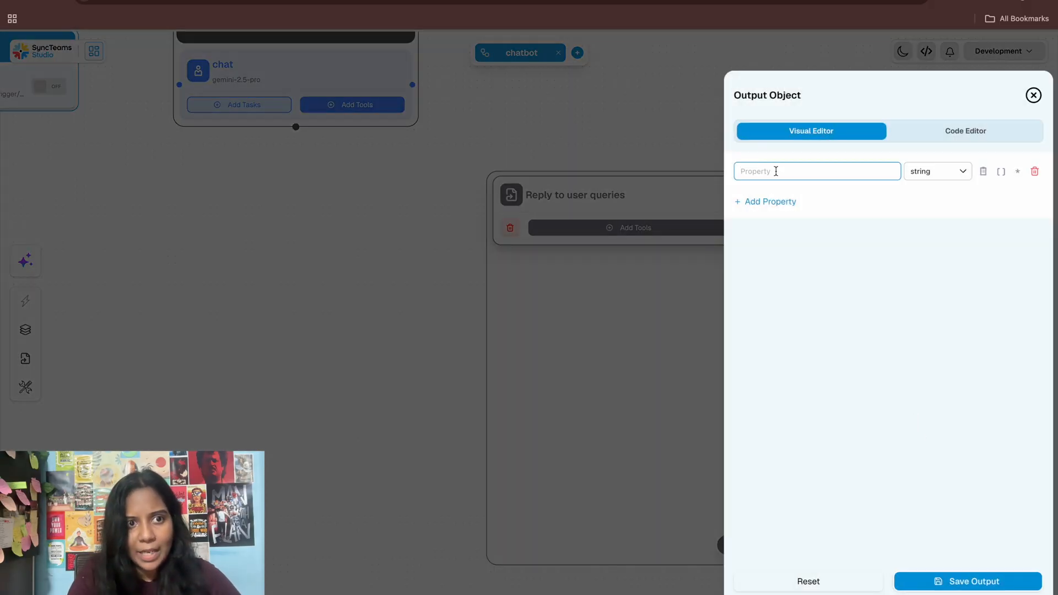
- Add an output property named 'reply' of type string and save the output
text(res)
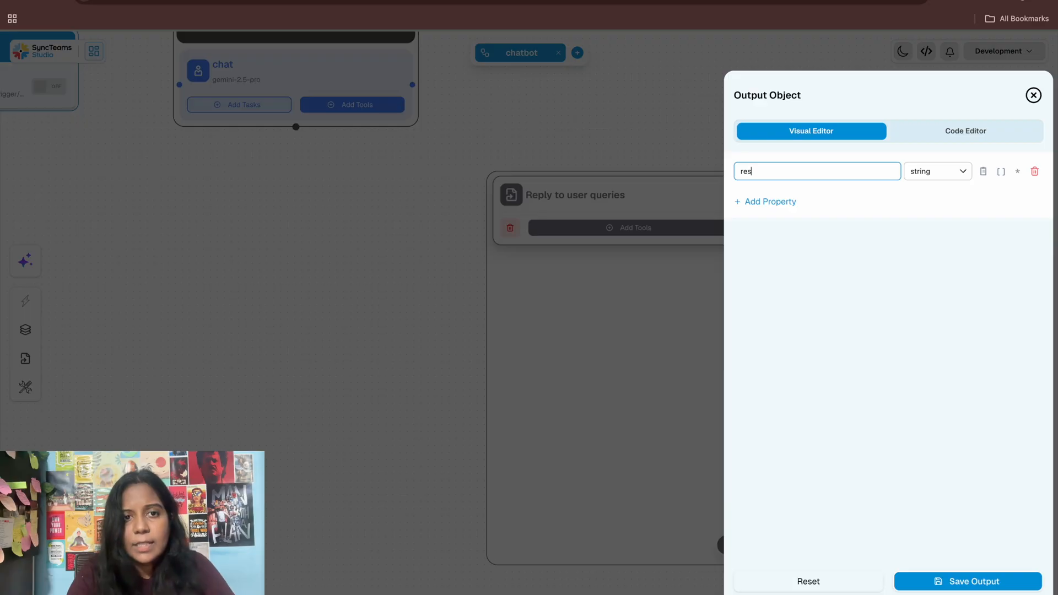
key(Backspace)
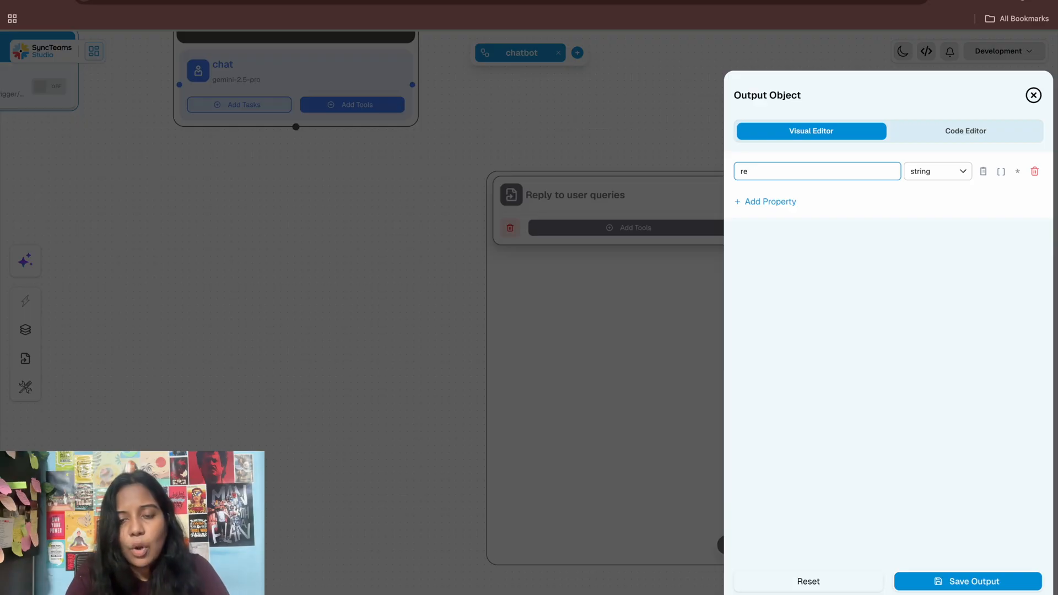
text(ply)
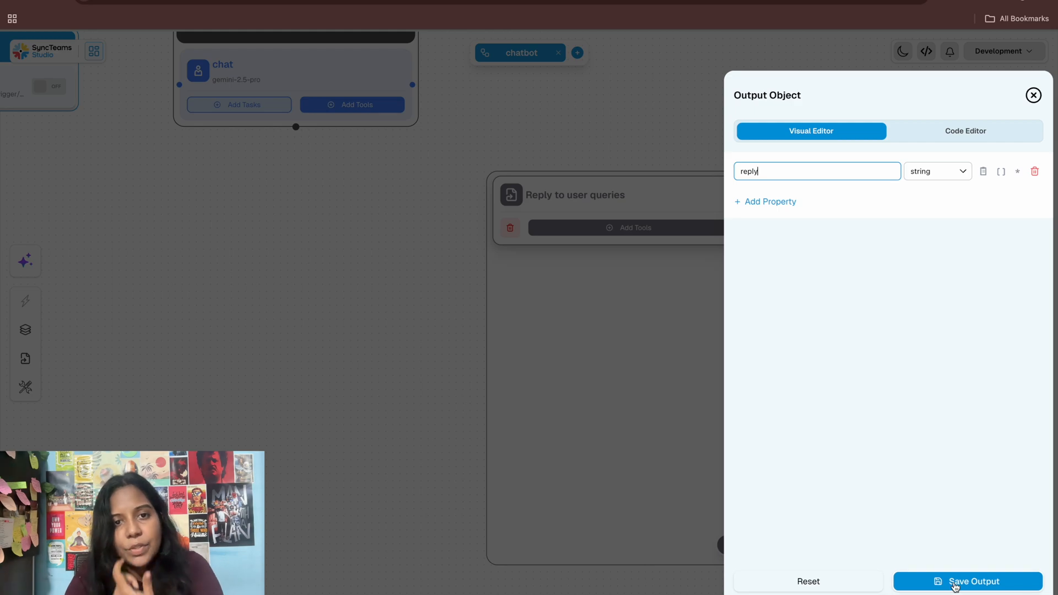
click(936, 171)
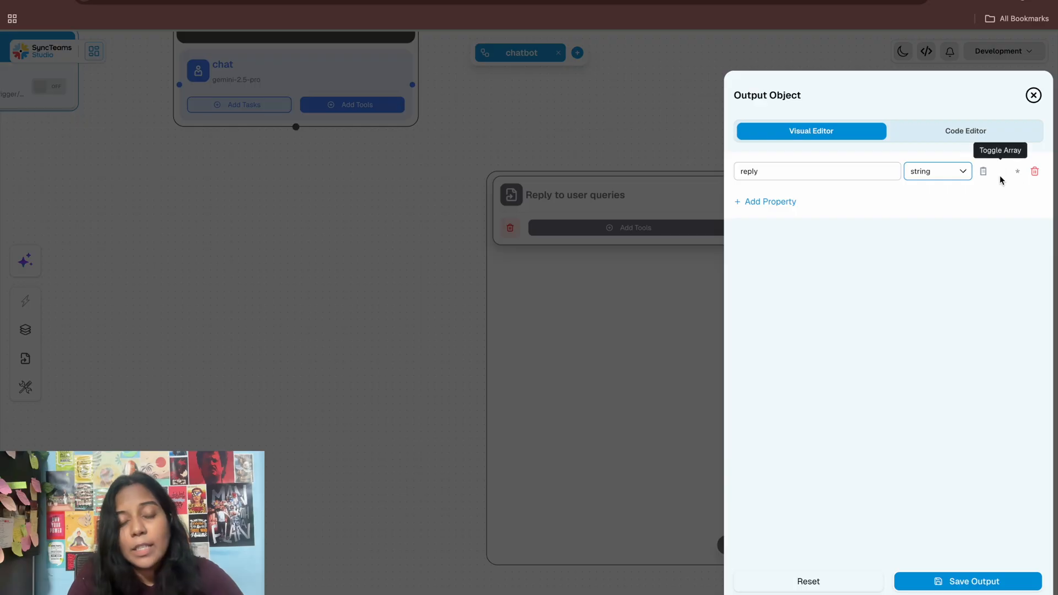
mouse_move(1017, 171)
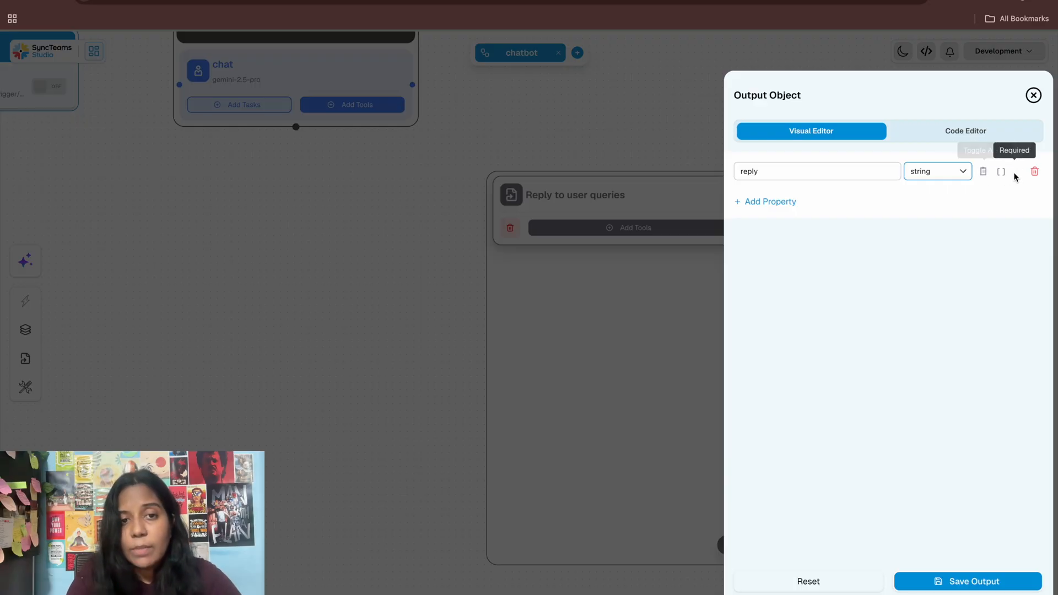
mouse_move(820, 333)
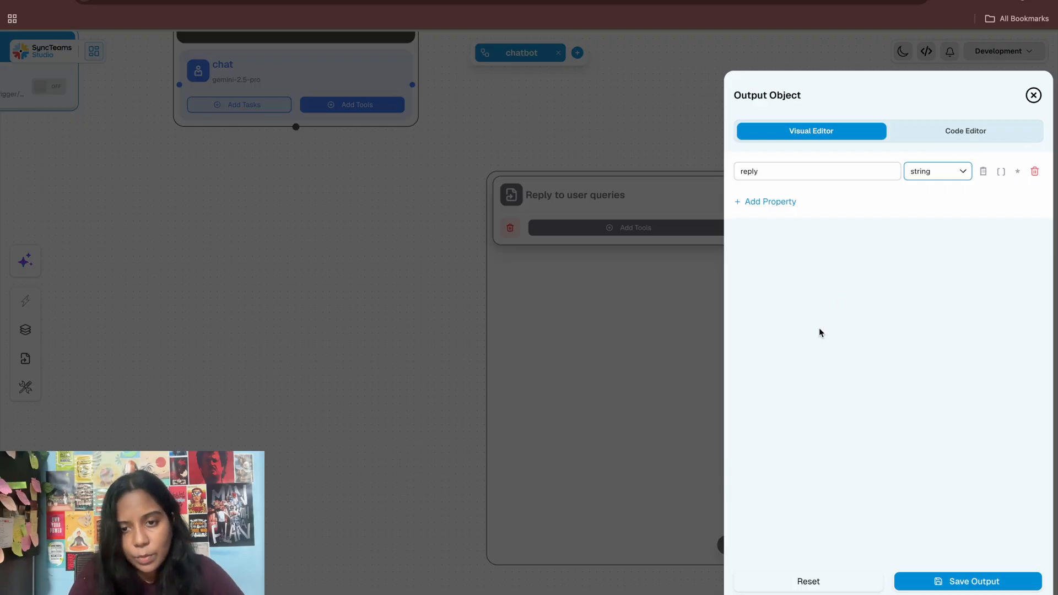
click(810, 171)
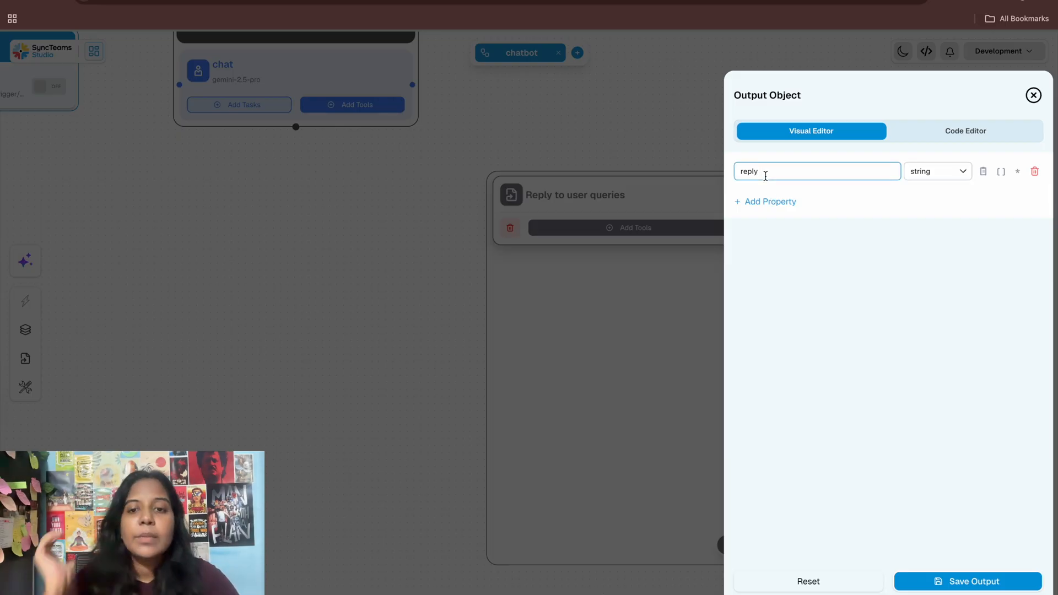
mouse_move(967, 581)
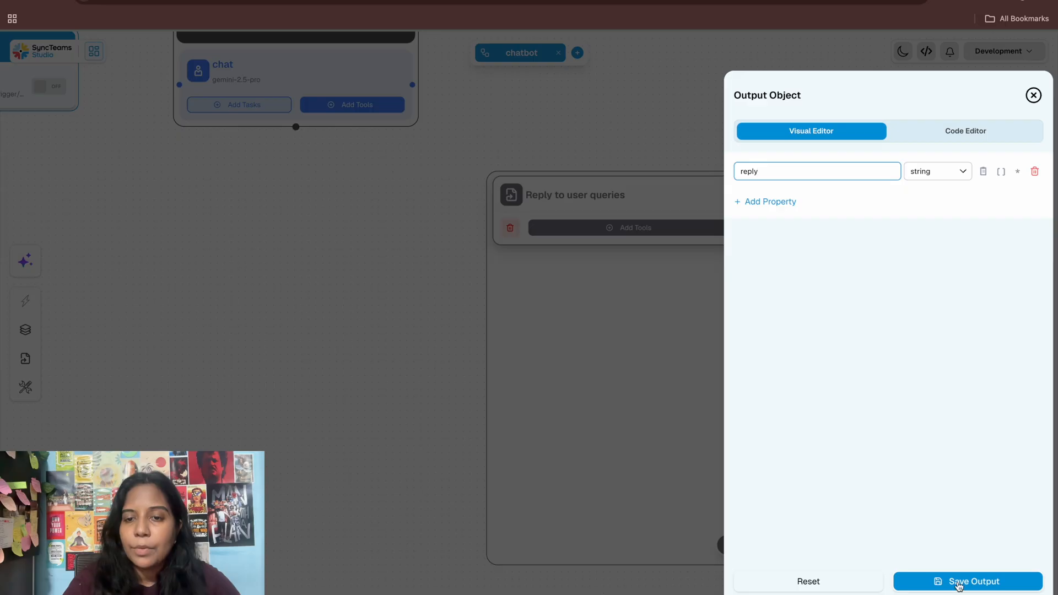
click(968, 580)
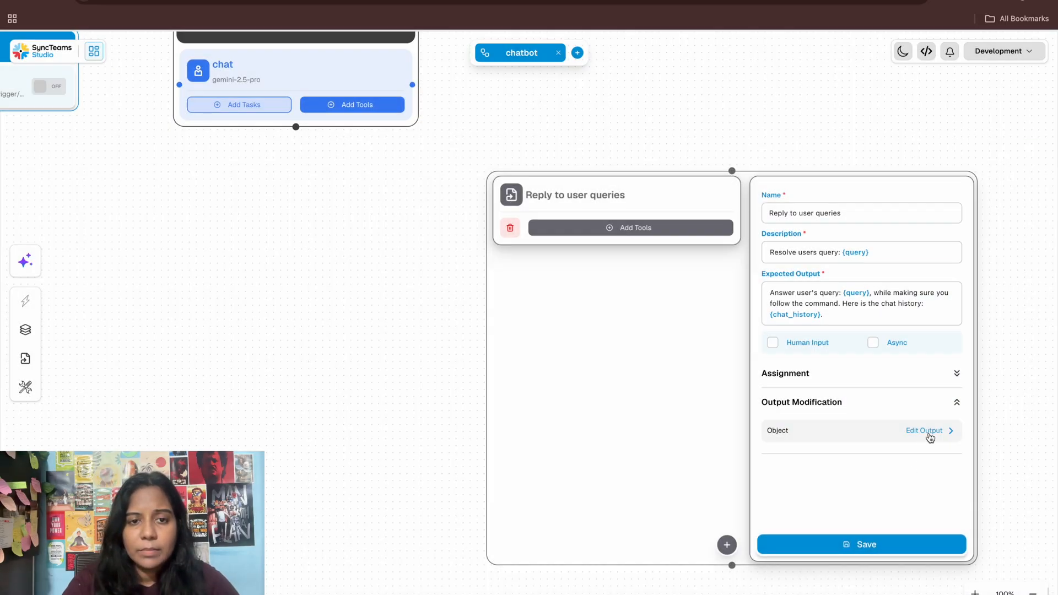
- Recheck and resave the output definition, then save and collapse the task
click(924, 430)
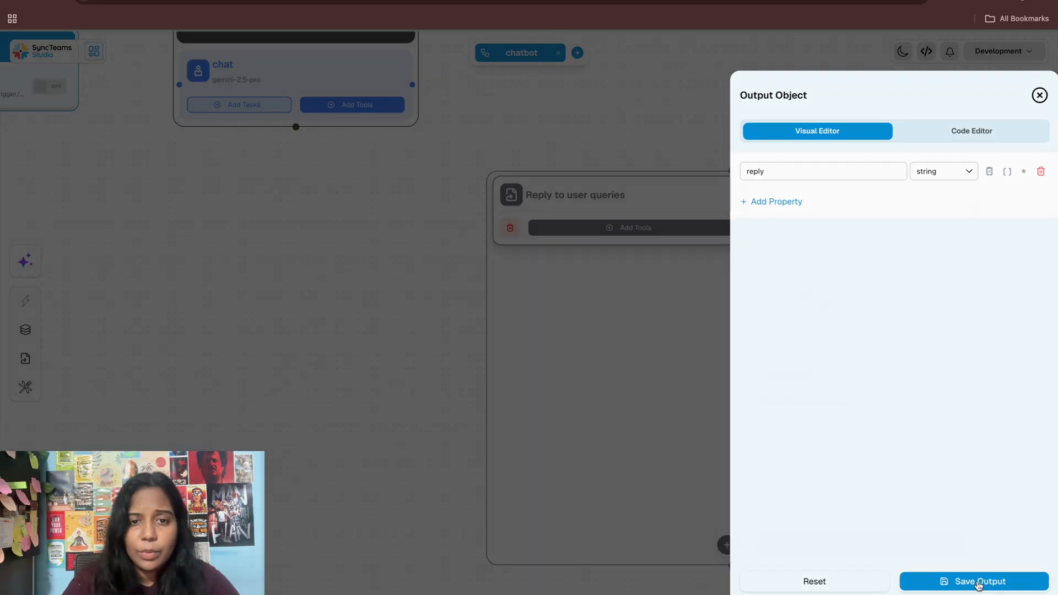
click(973, 580)
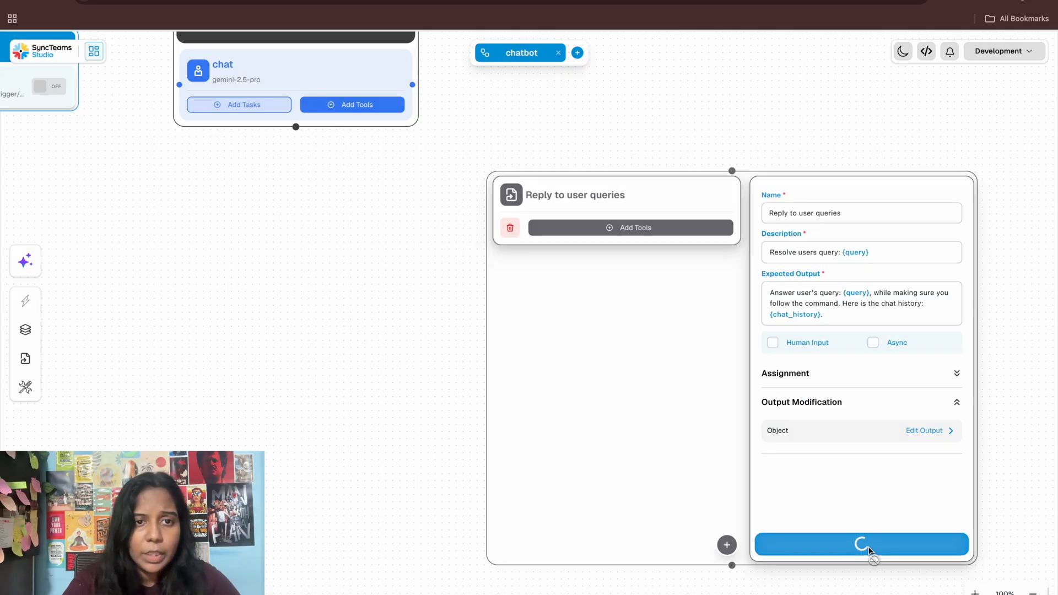
click(860, 545)
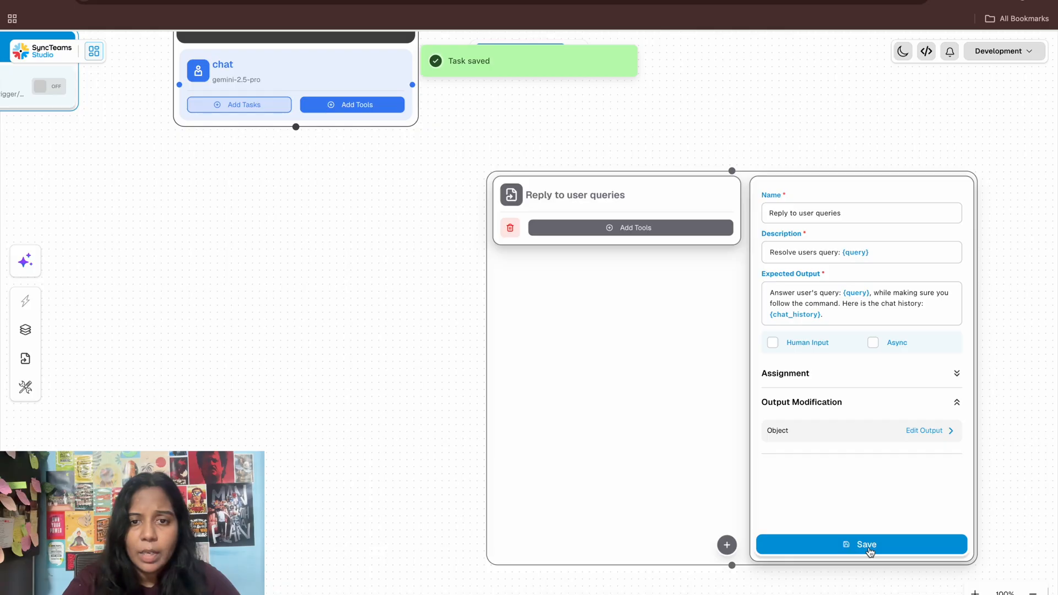
click(866, 545)
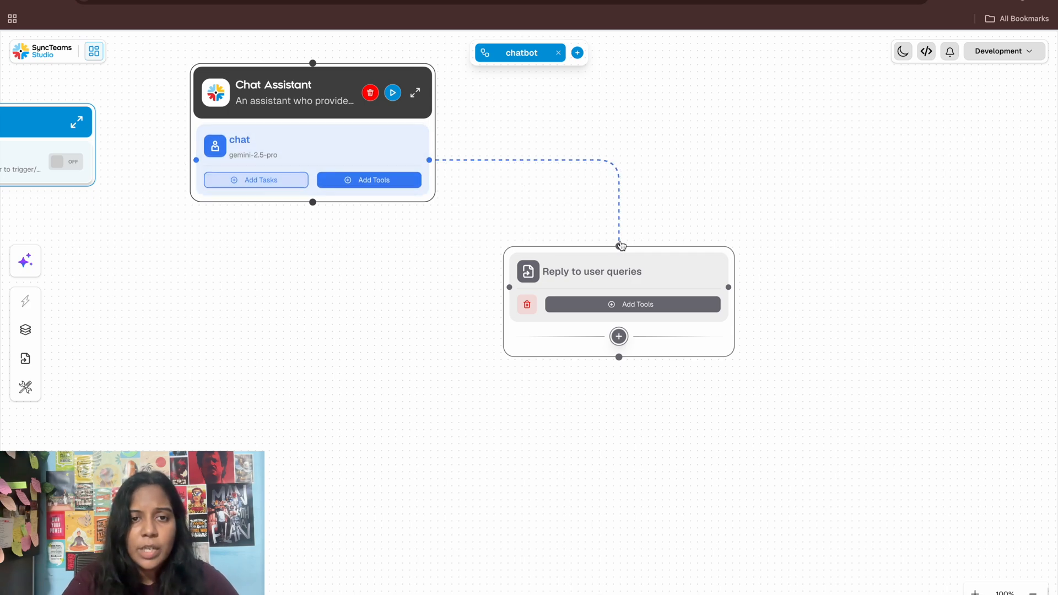
- Delete the Webhook trigger's link to Chat Assistant, confirming with 'Yes, Please Delete'
scroll(down, 3)
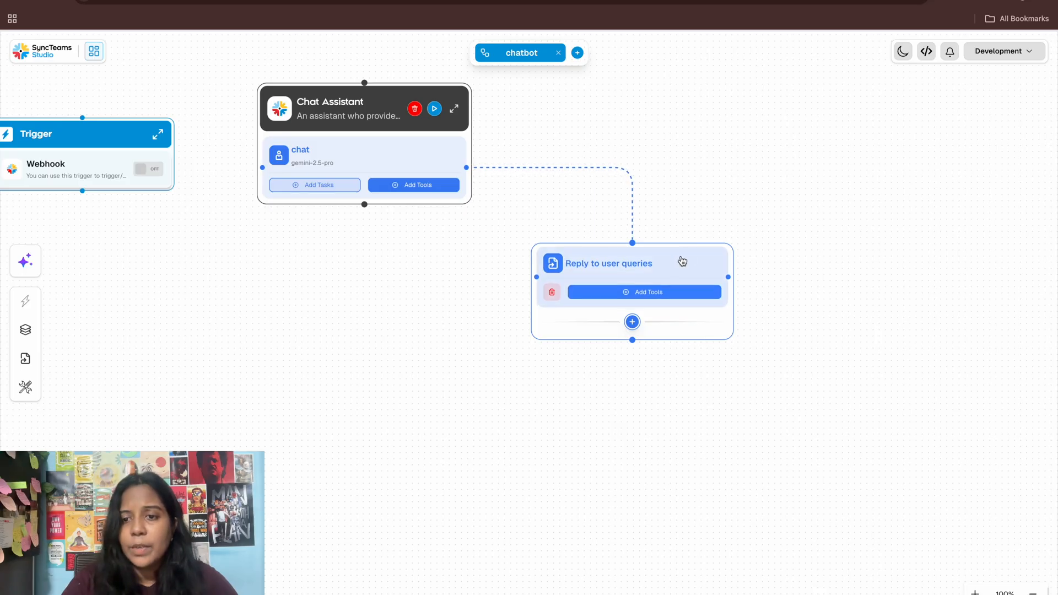
click(607, 264)
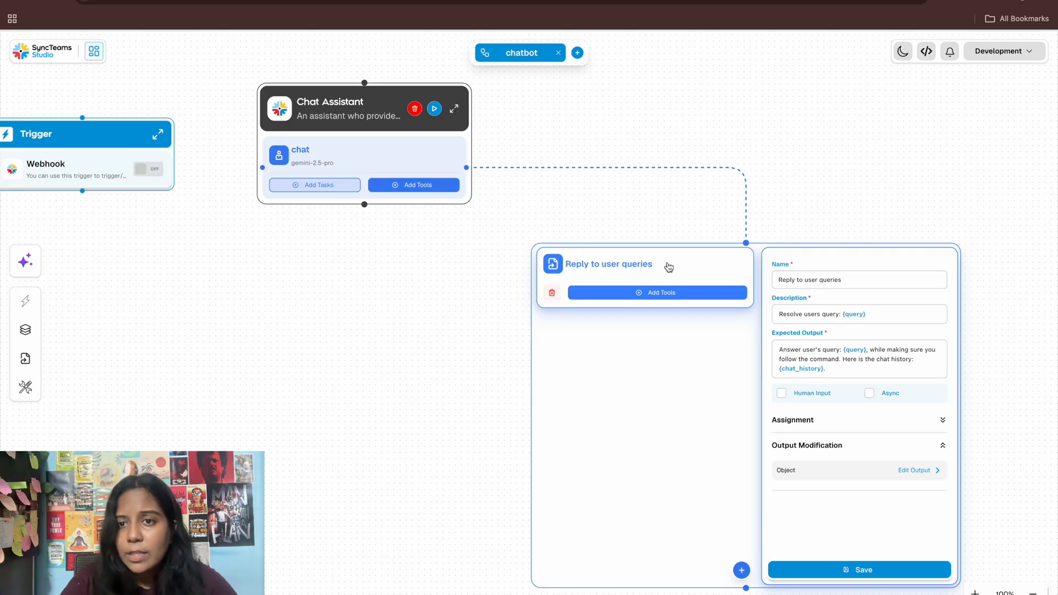
mouse_move(663, 265)
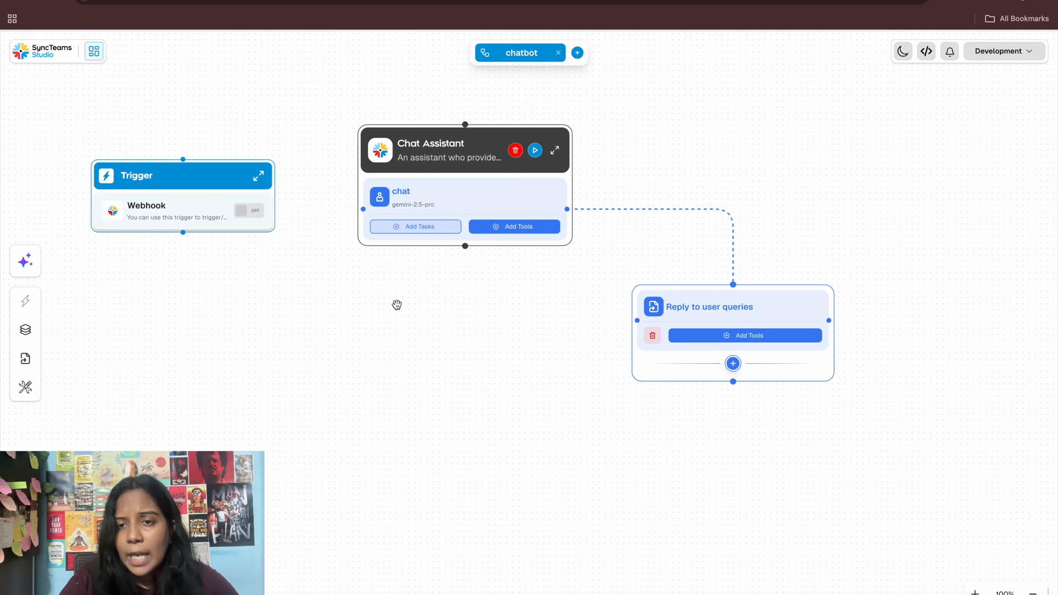
mouse_move(186, 156)
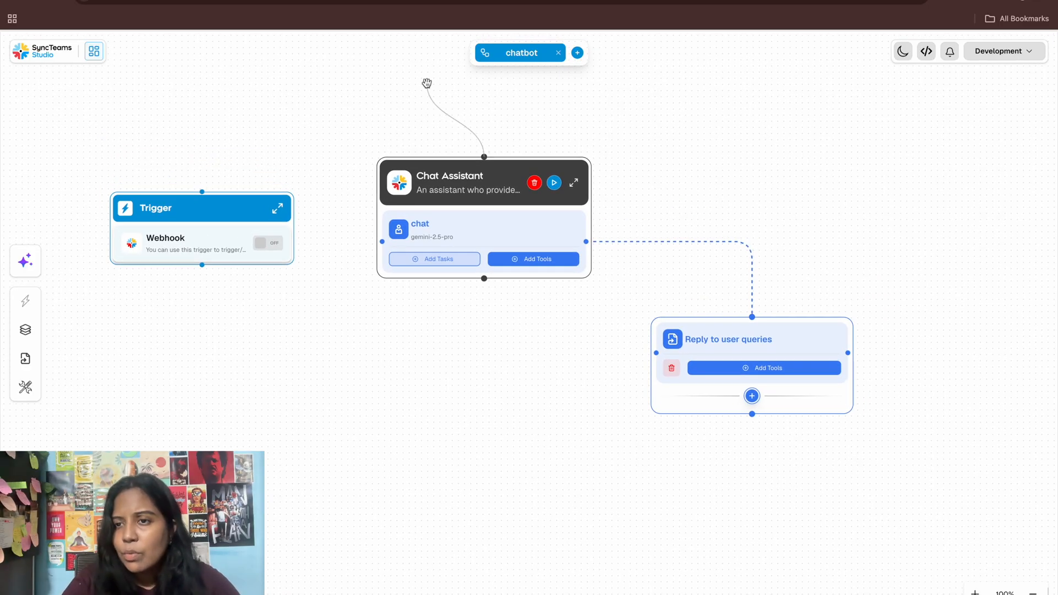
mouse_move(207, 238)
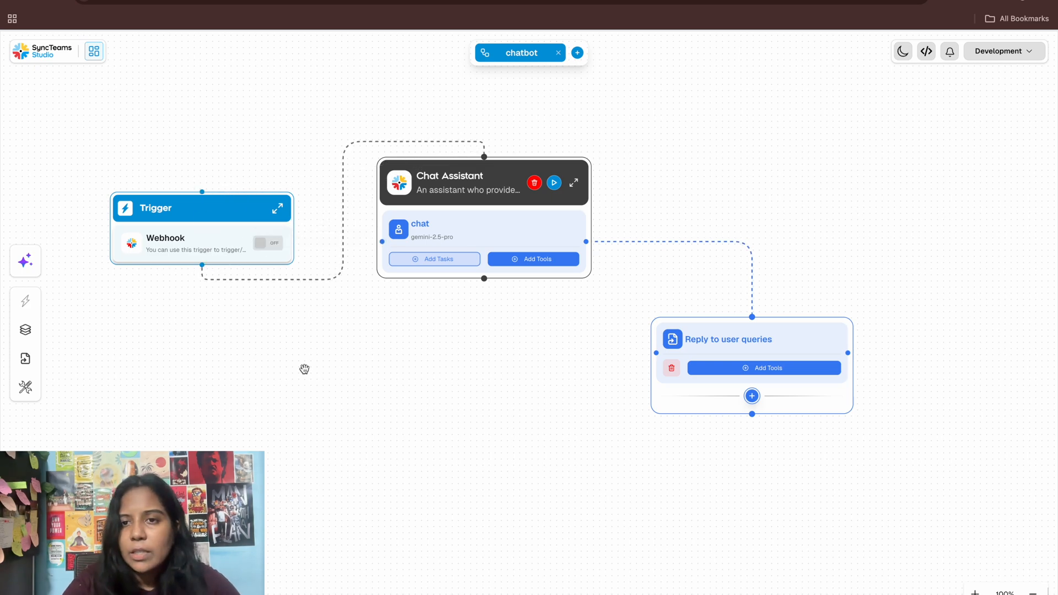
mouse_move(268, 243)
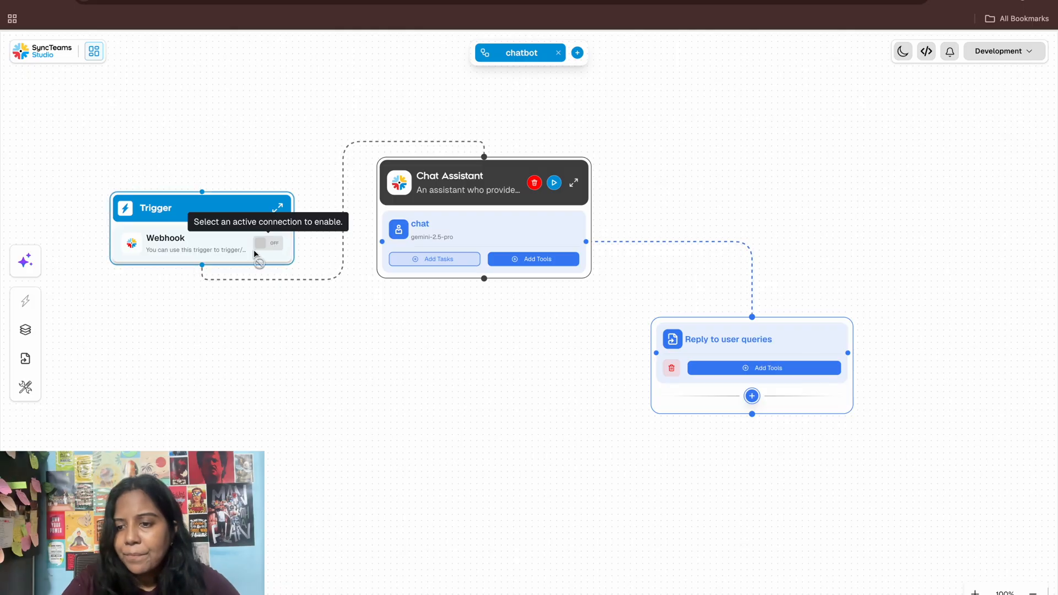
mouse_move(243, 282)
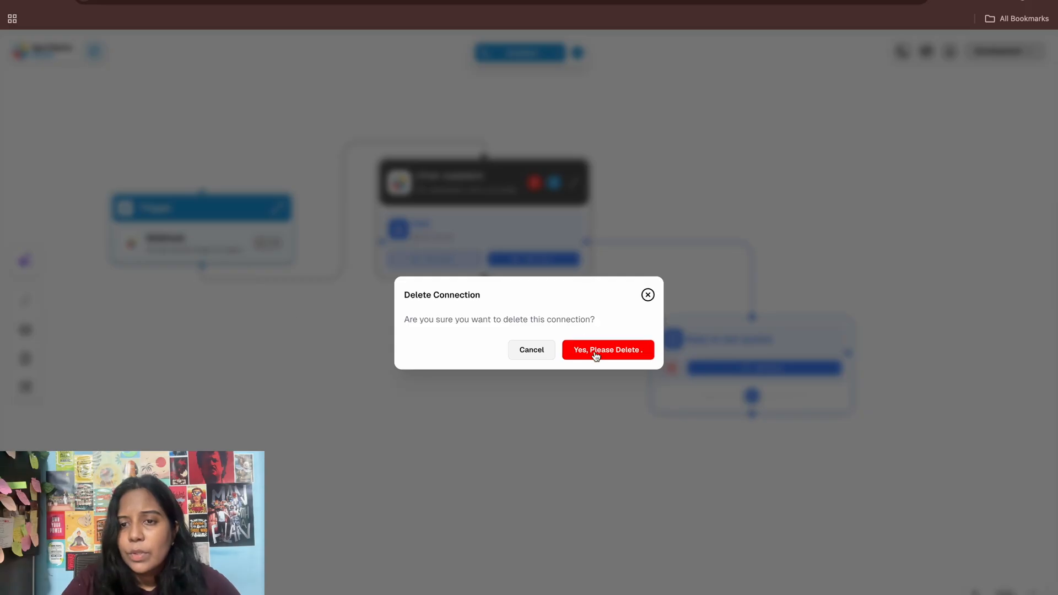
click(607, 349)
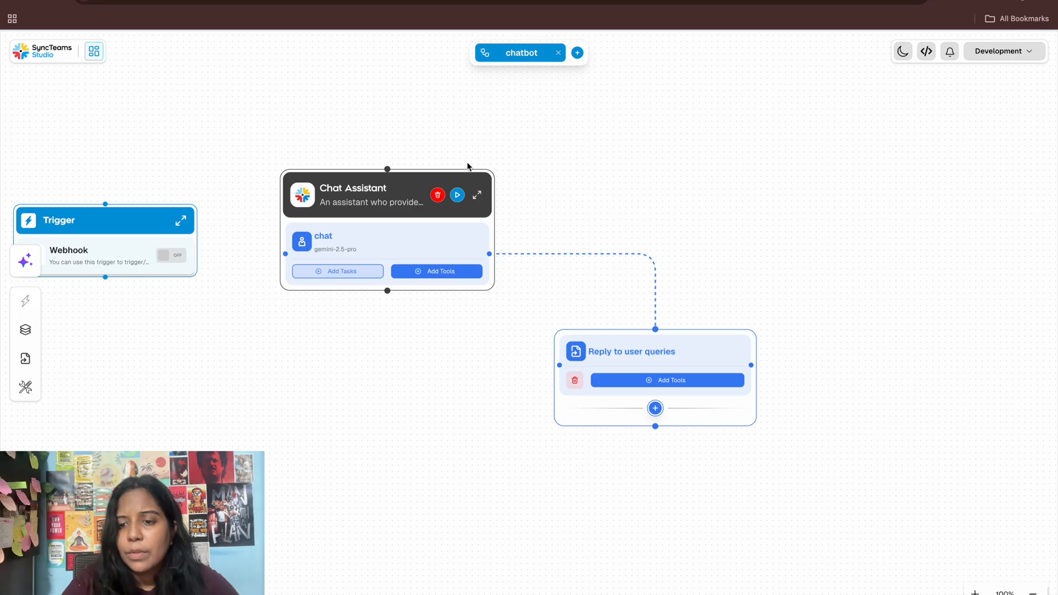
mouse_move(457, 195)
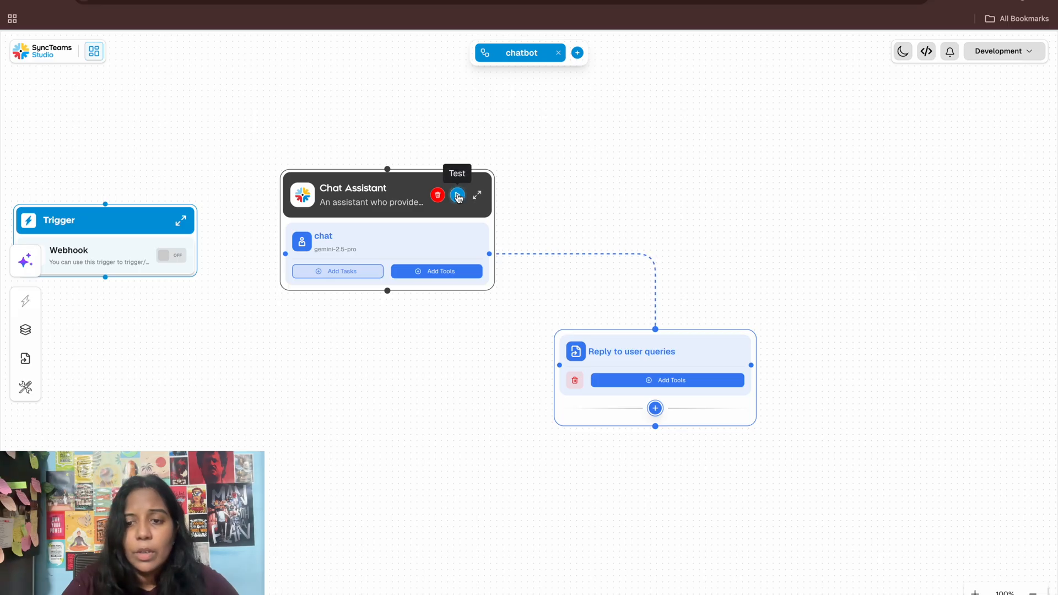
- Test Chat Assistant with history 'Im currently working on AI project' and query 'What is AI?'
click(458, 195)
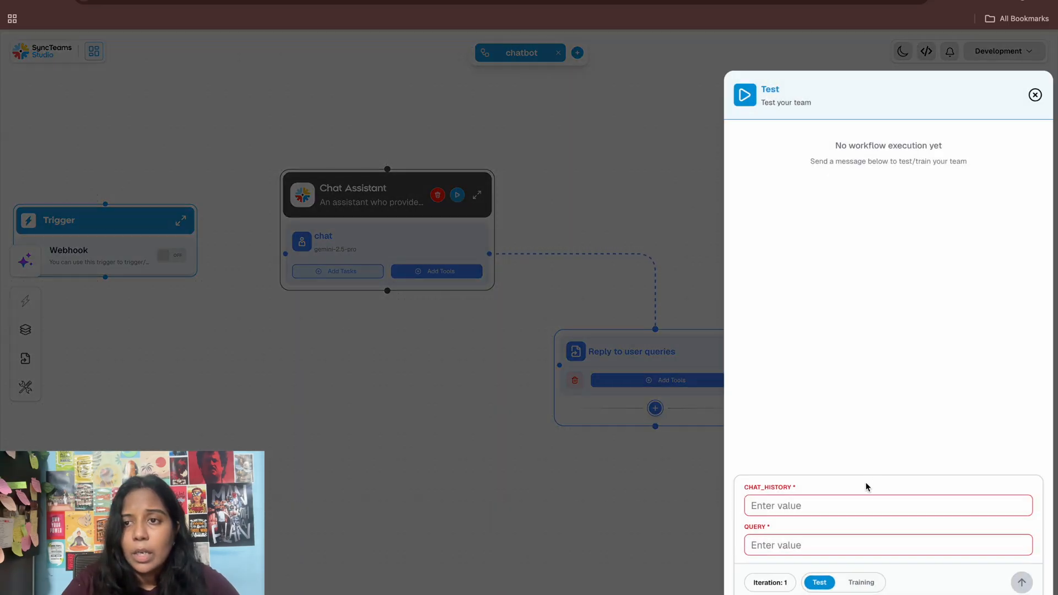
click(887, 505)
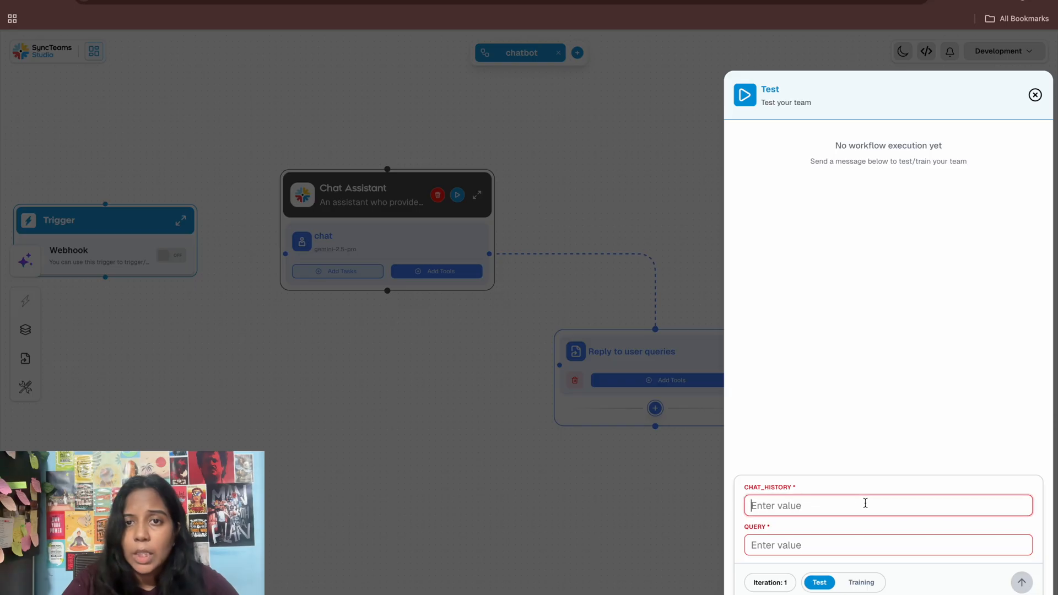
text(Im cu)
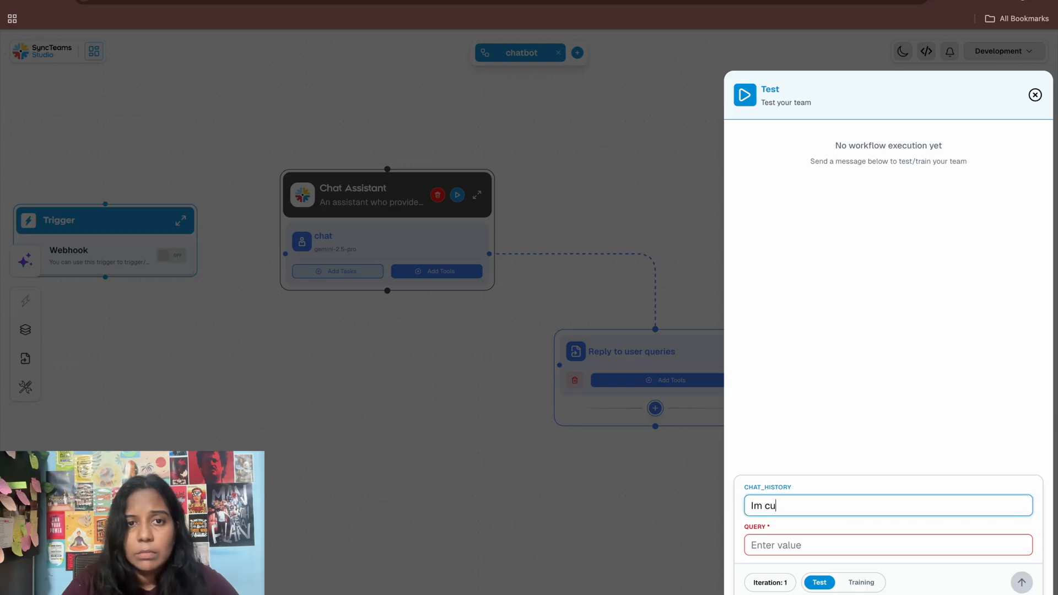
text(rrentl)
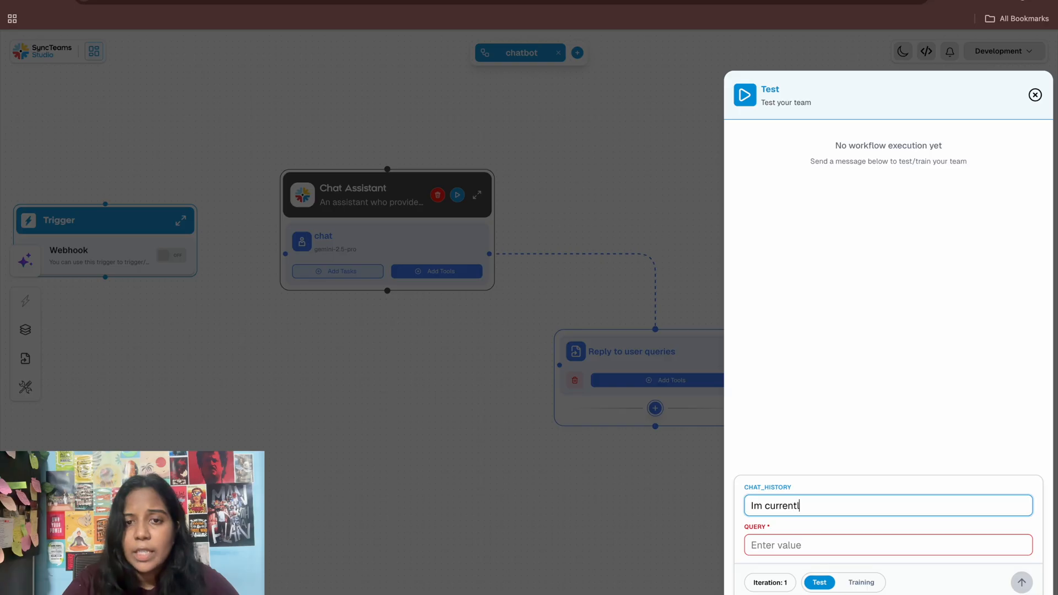
text(y work)
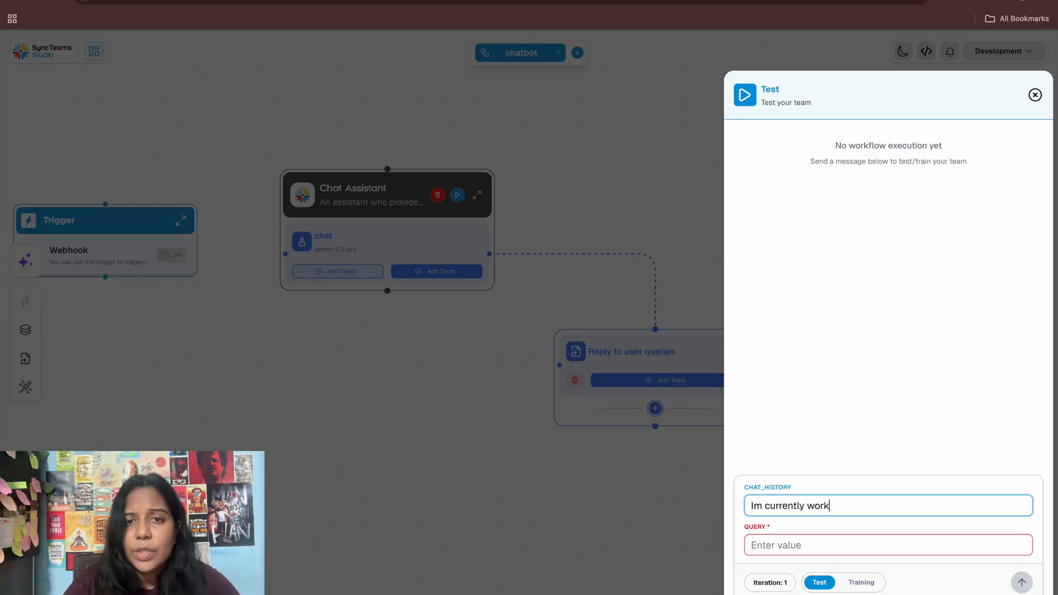
text(ing on)
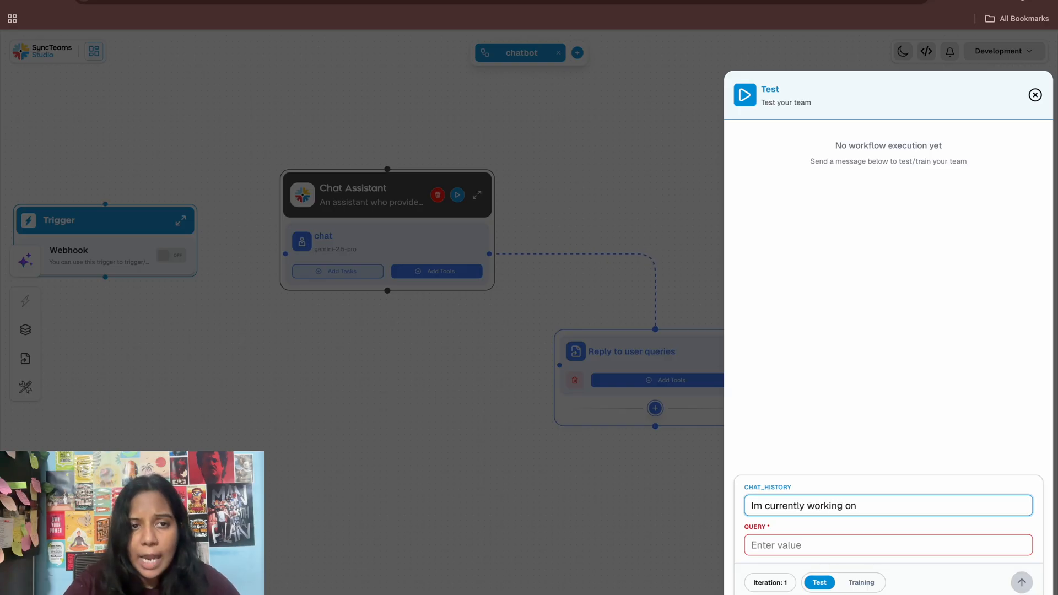
text(AI)
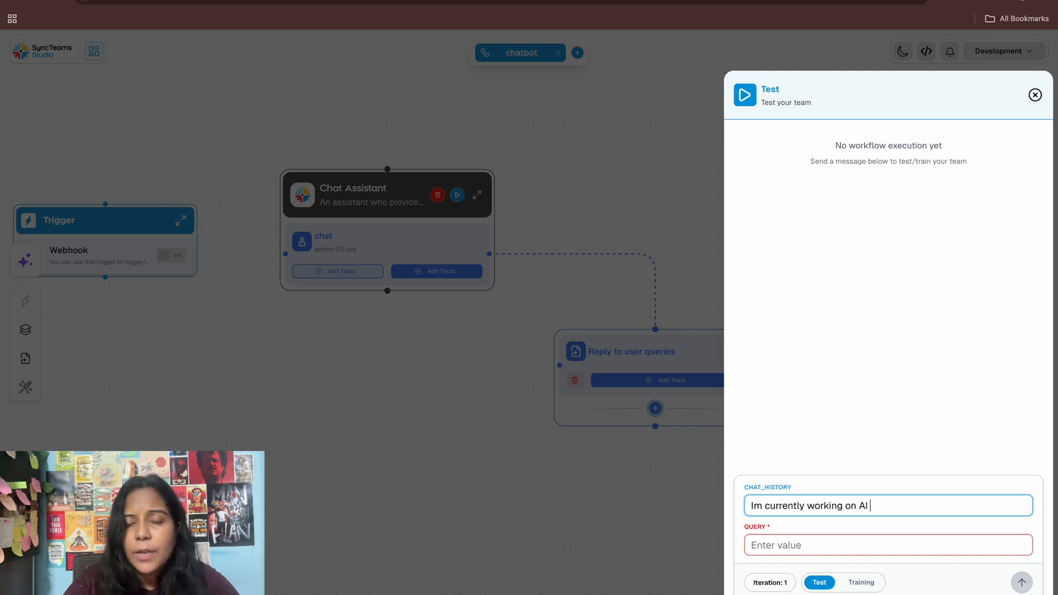
text(project)
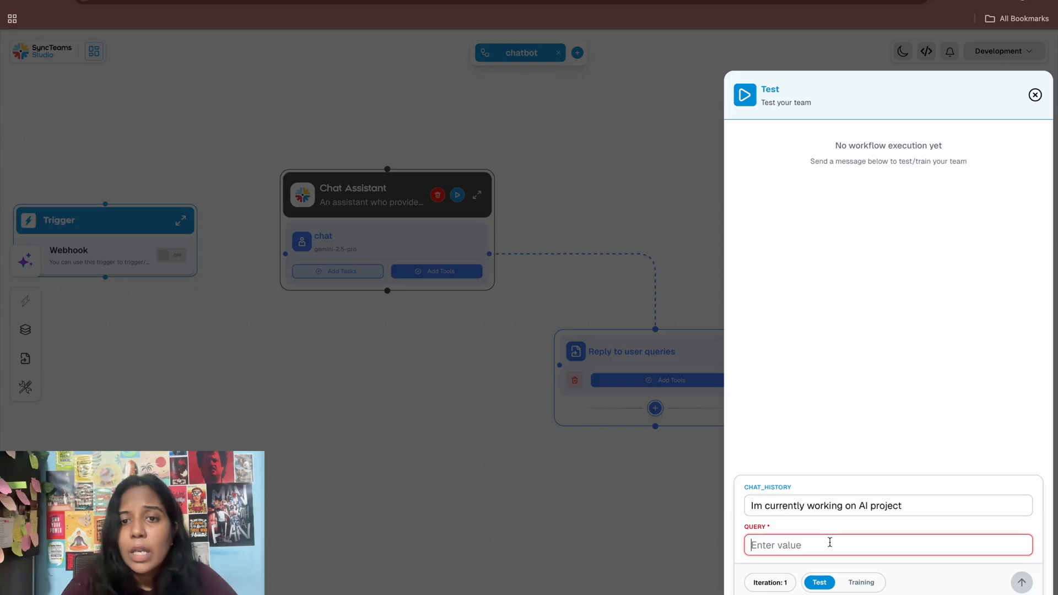
text(What is)
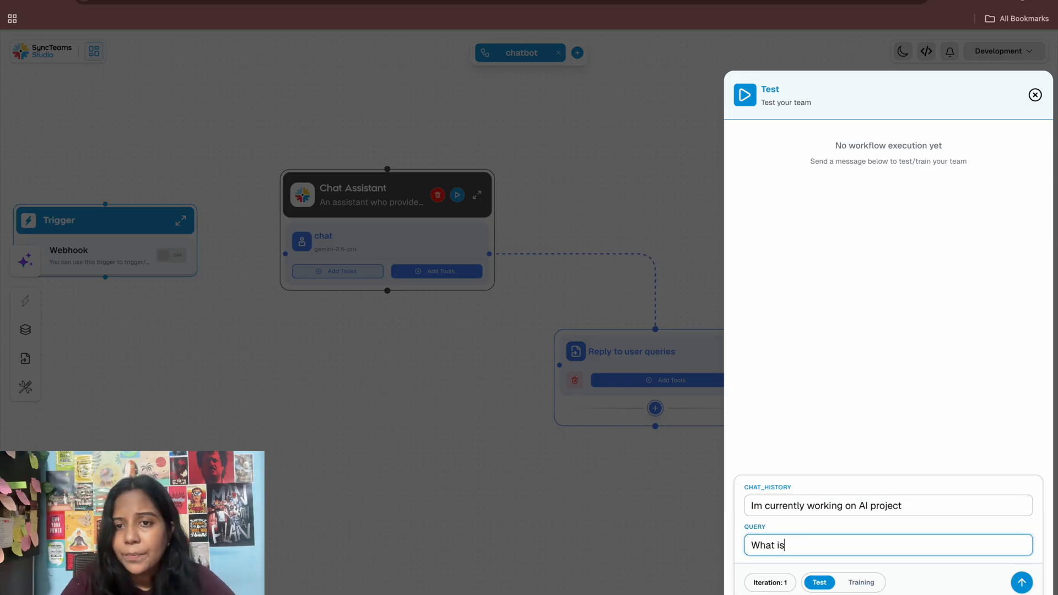
text(AI)
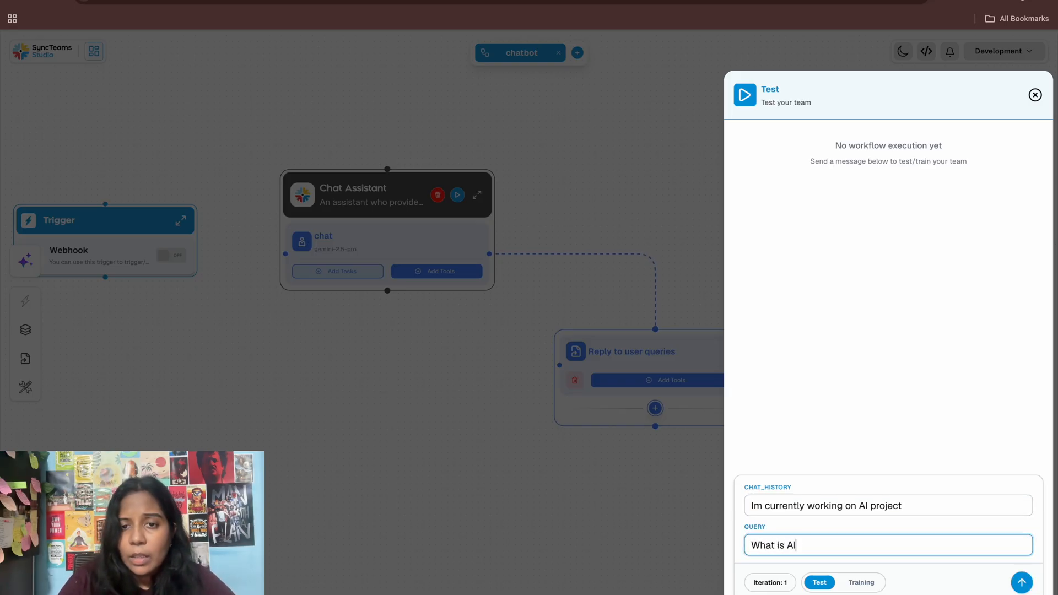
text(?)
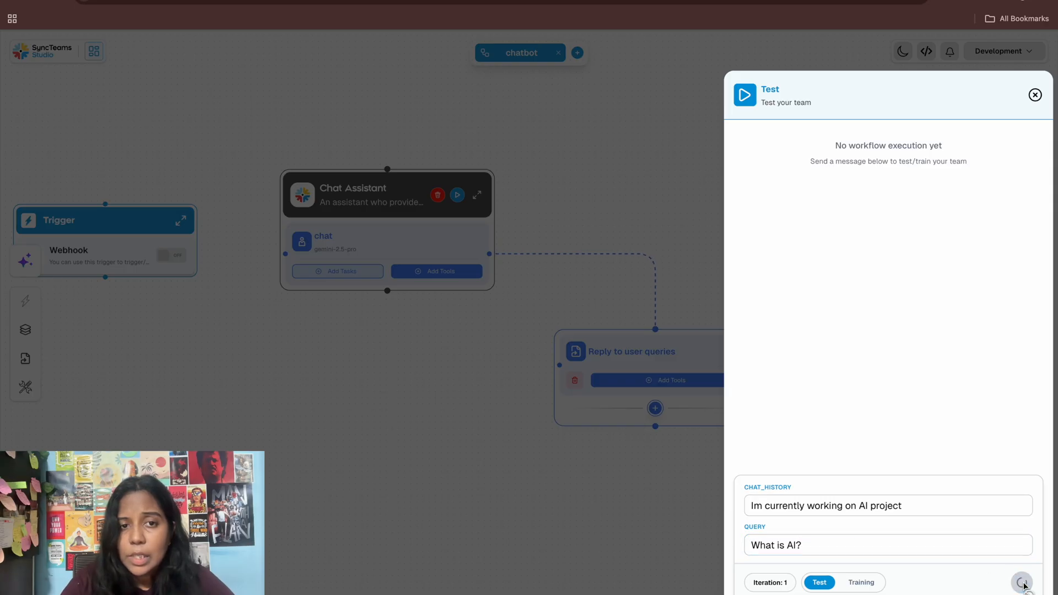
- Run the Chat Assistant test and browse the Reply to user queries task events
click(1023, 582)
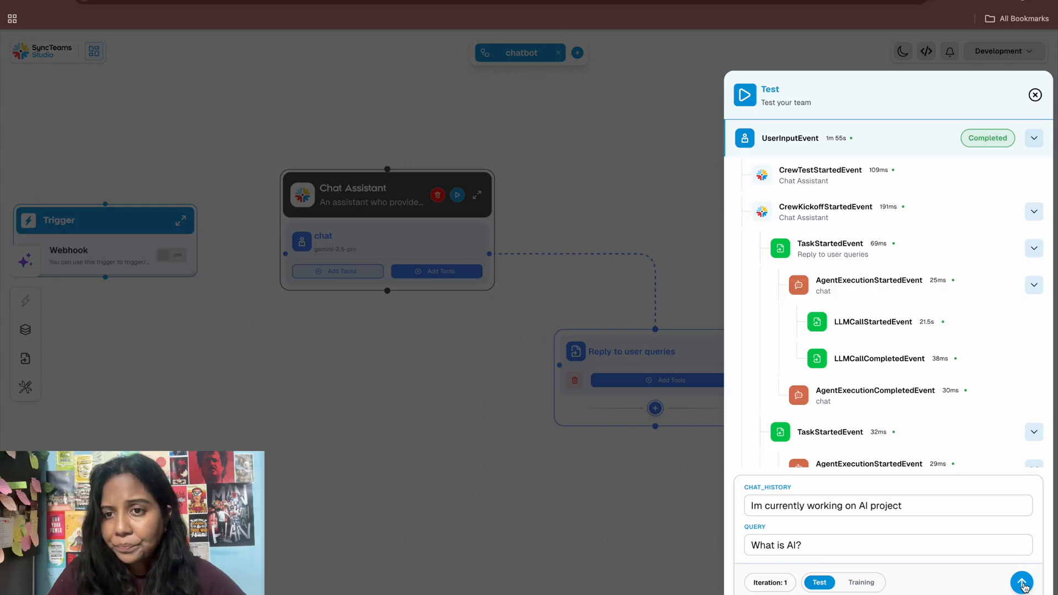
mouse_move(1051, 497)
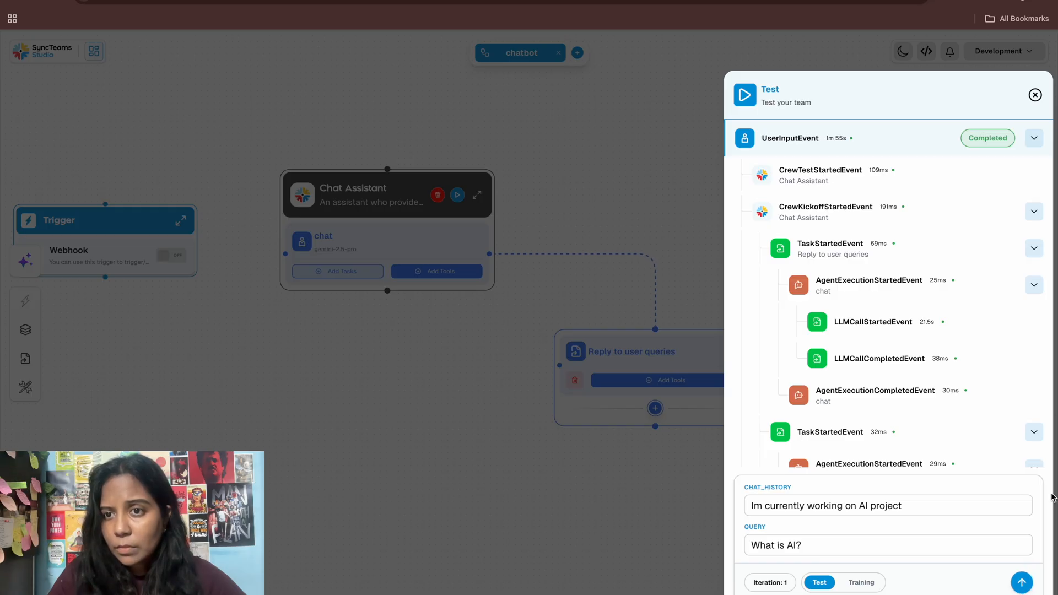
click(1034, 249)
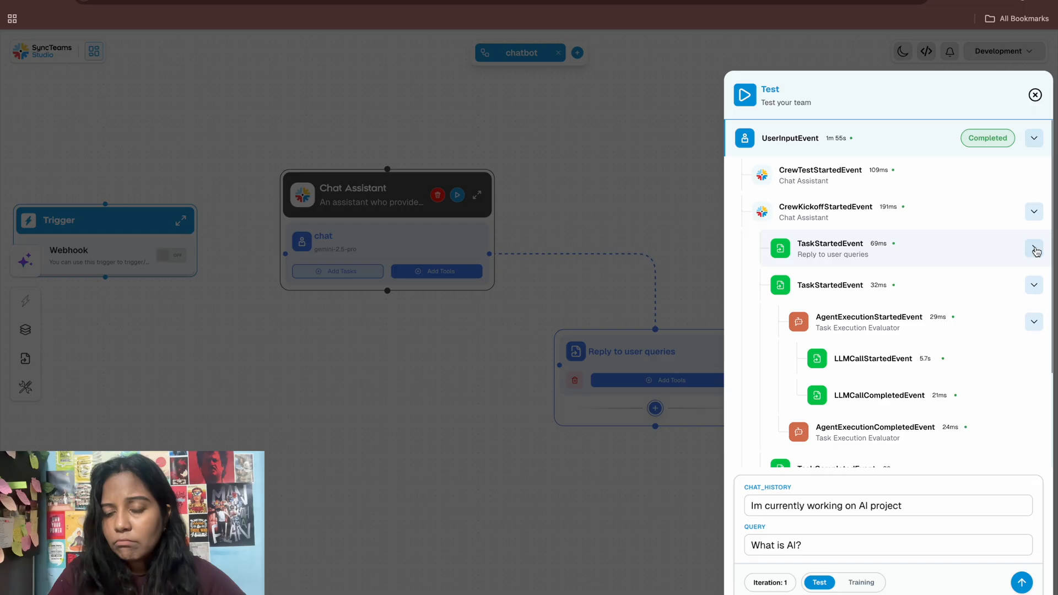
click(1034, 248)
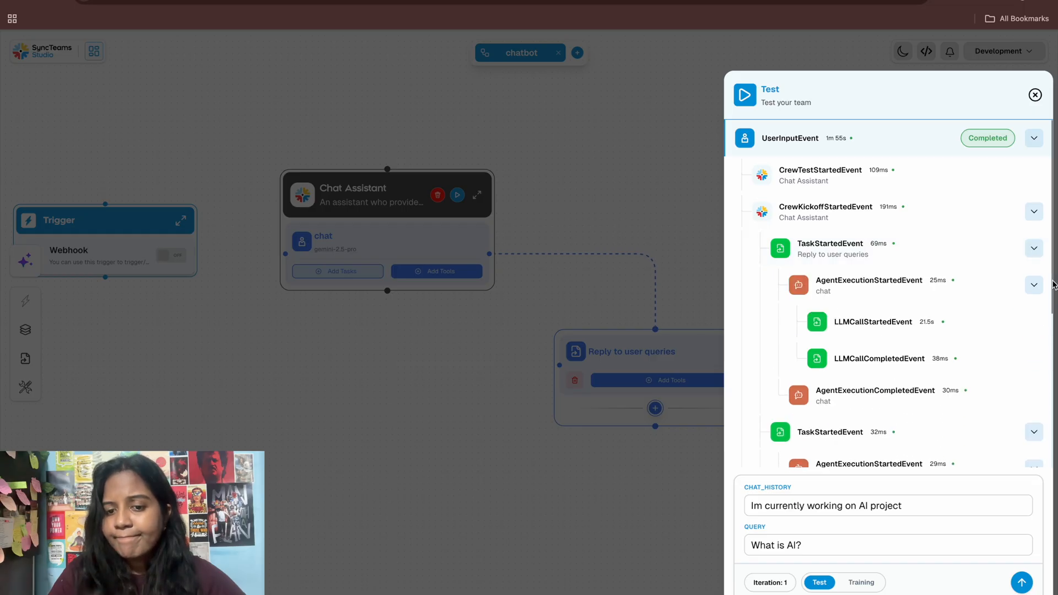
scroll(down, 3)
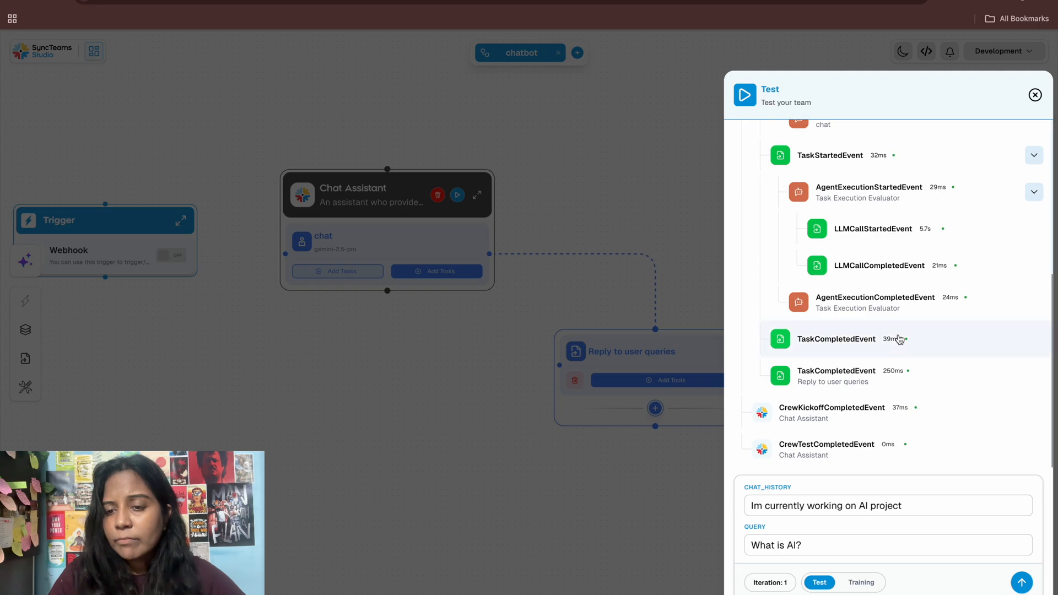
- Expand the TaskCompletedEvent and scroll the log through CrewKickoffCompletedEvent to CrewTestCompletedEvent
click(835, 339)
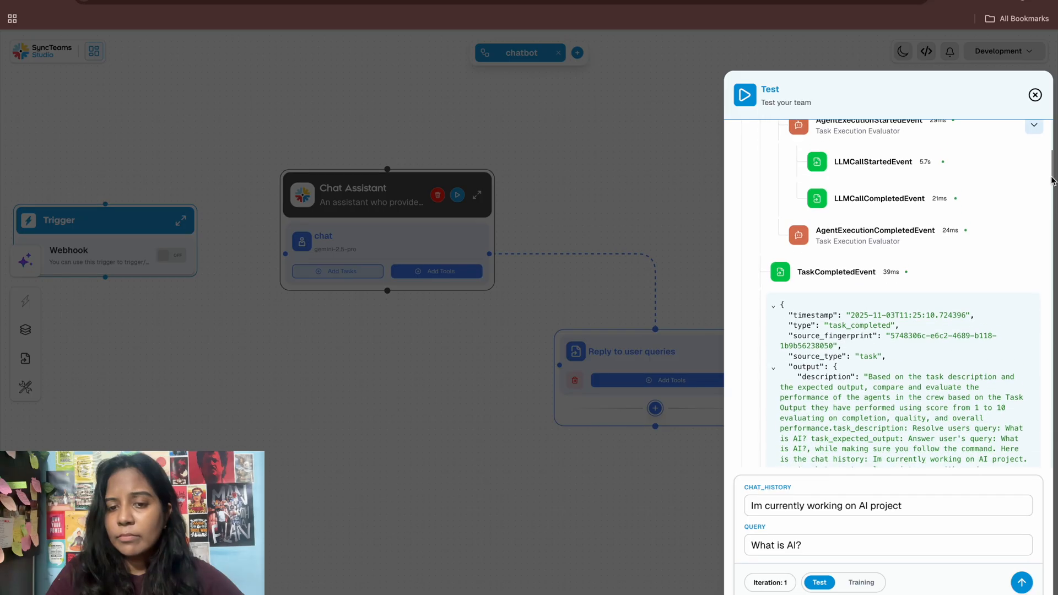
scroll(down, 3)
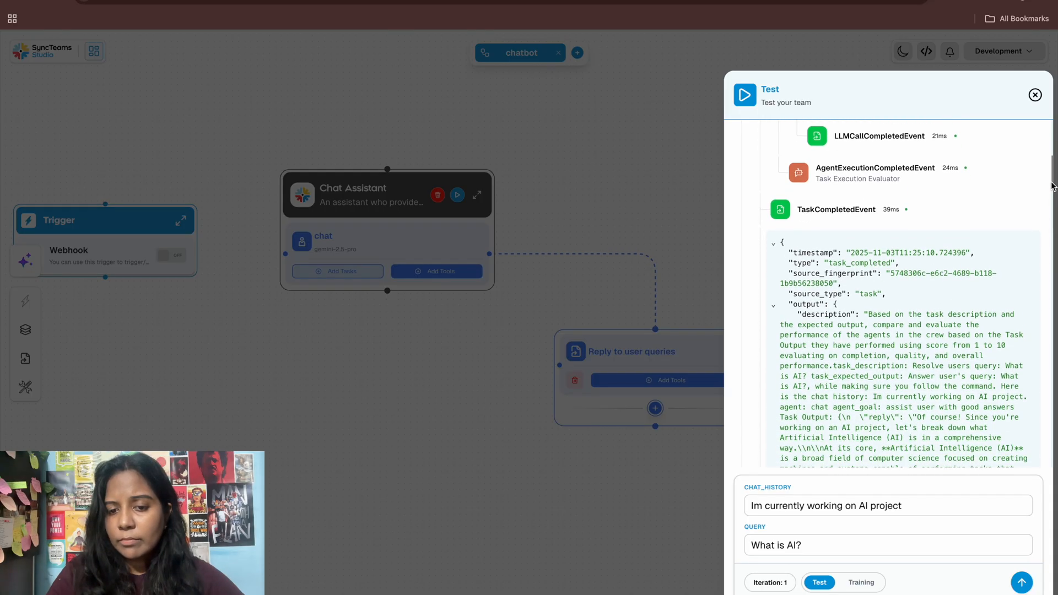
scroll(down, 3)
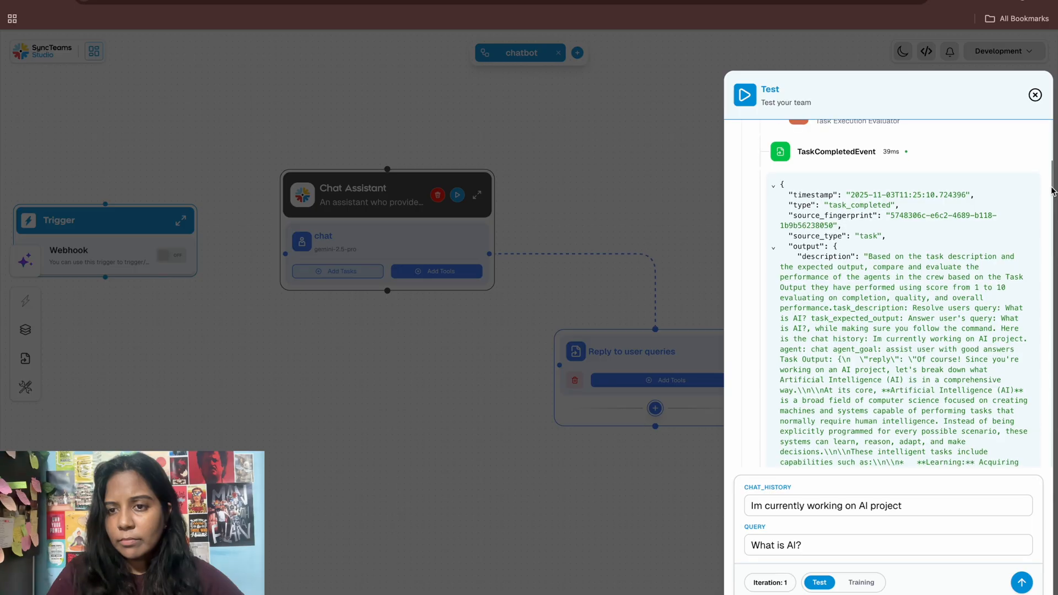
scroll(down, 3)
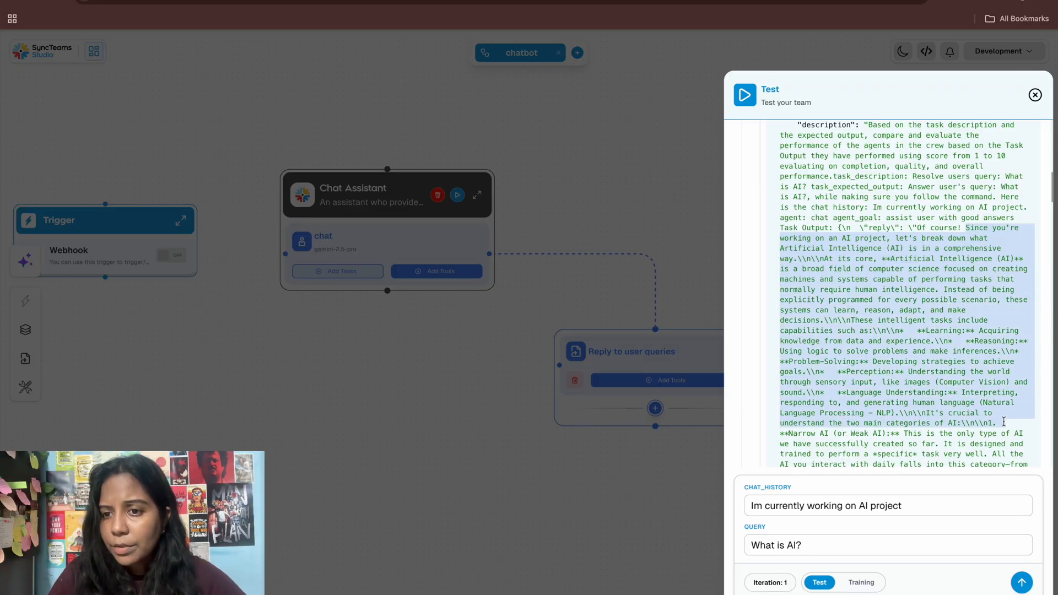
scroll(up, 3)
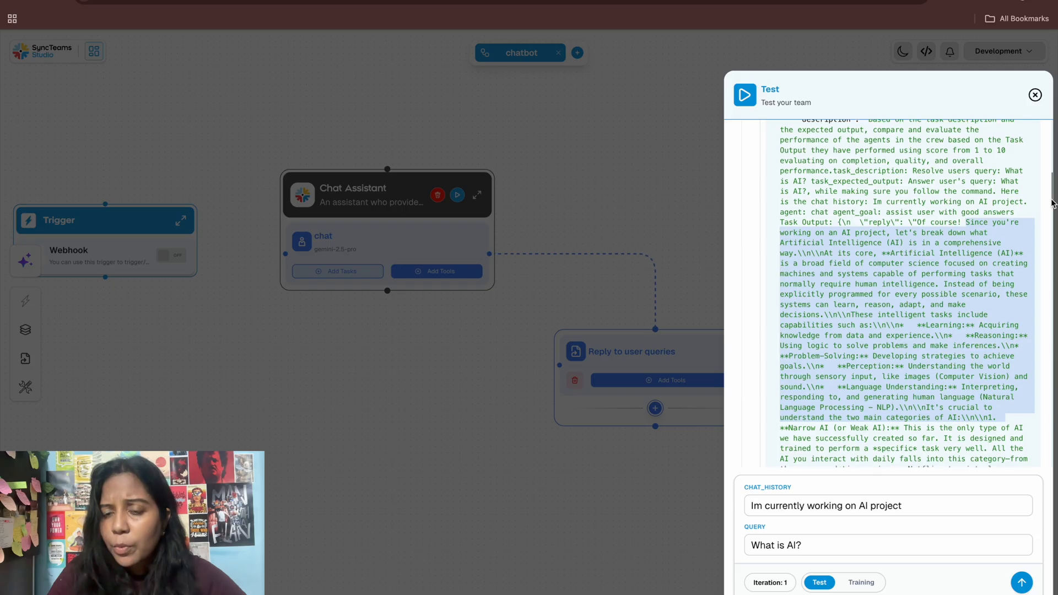
scroll(down, 3)
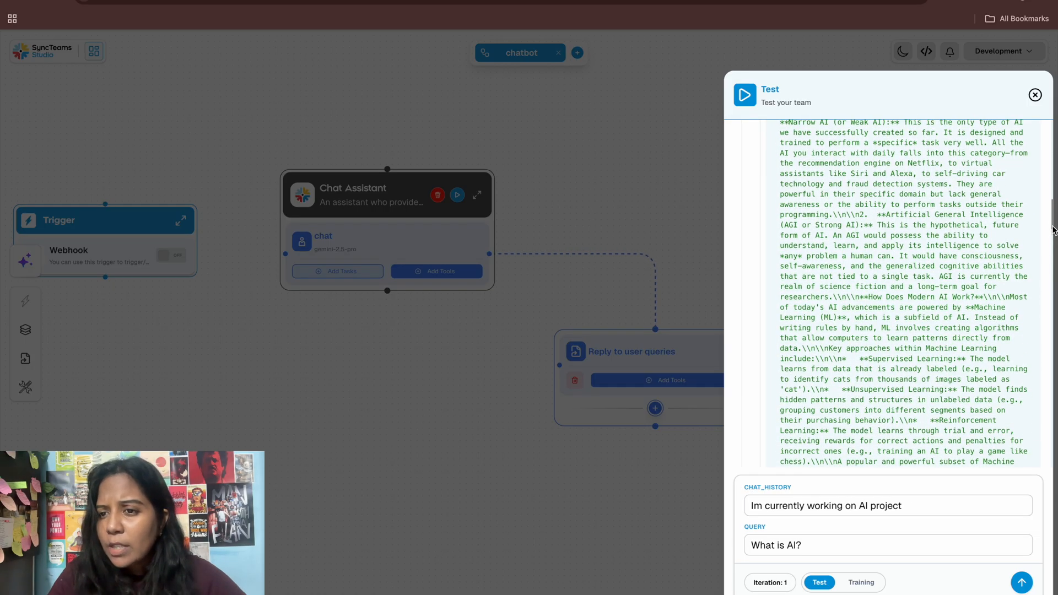
scroll(down, 3)
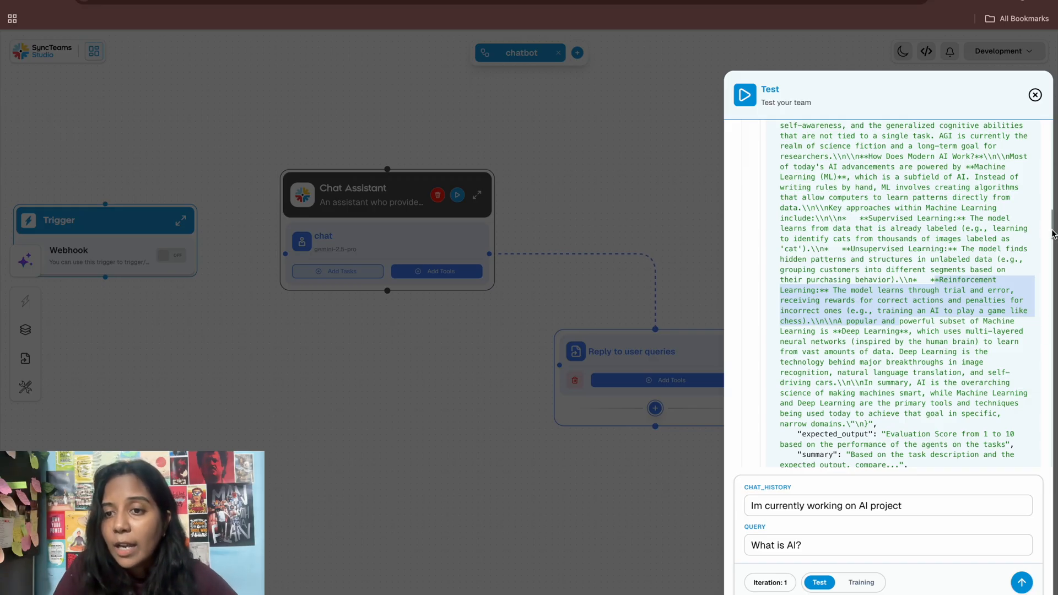
scroll(down, 3)
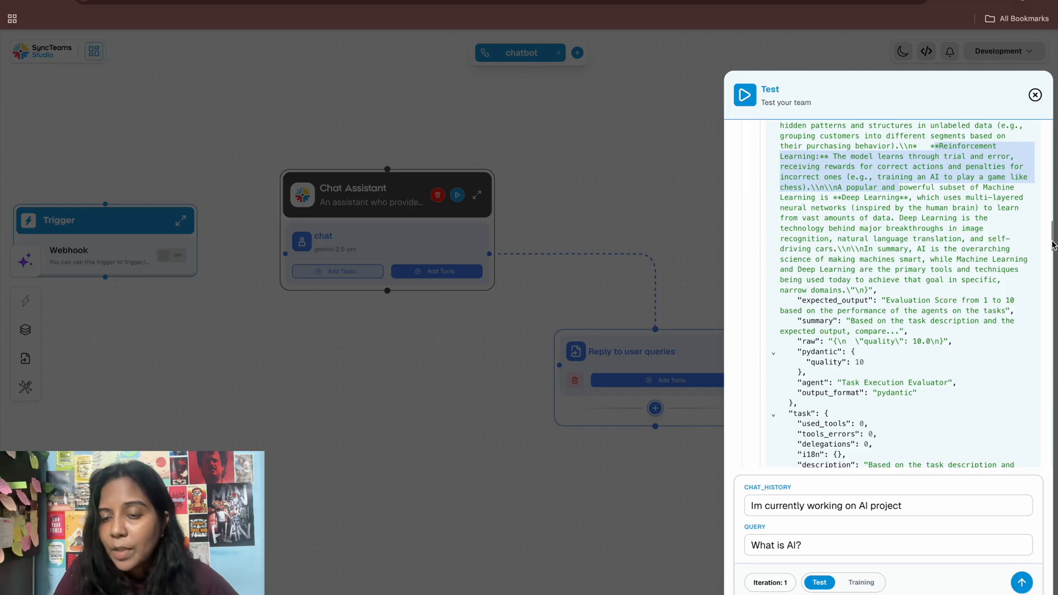
scroll(down, 3)
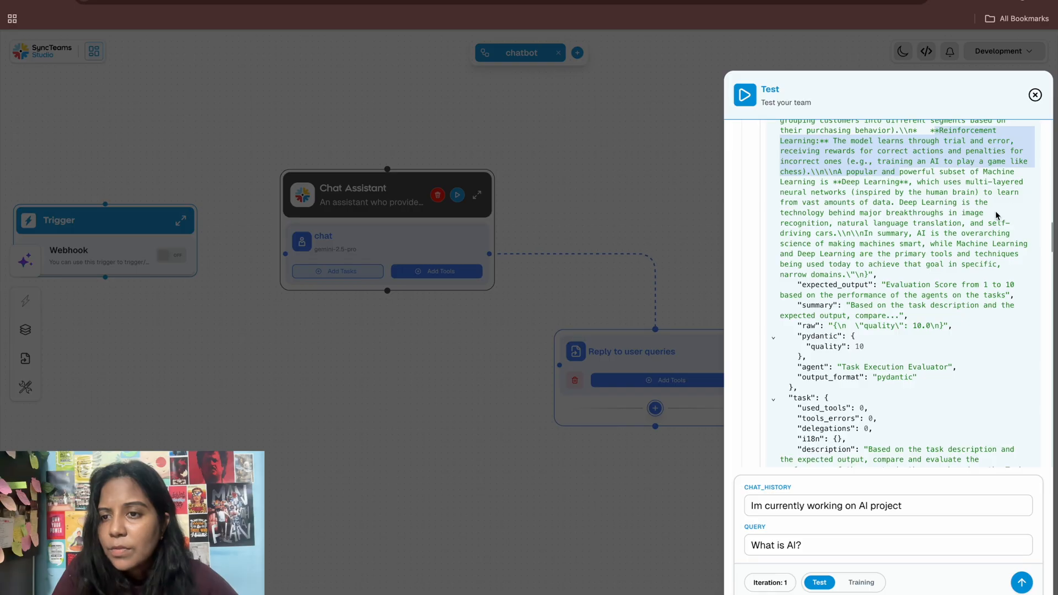
mouse_move(849, 306)
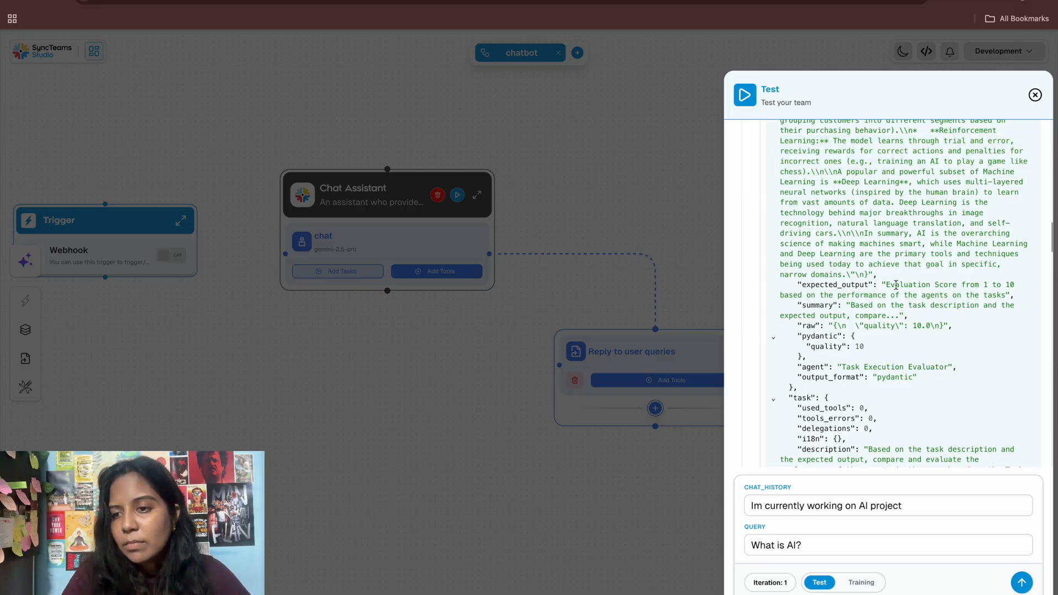
scroll(down, 3)
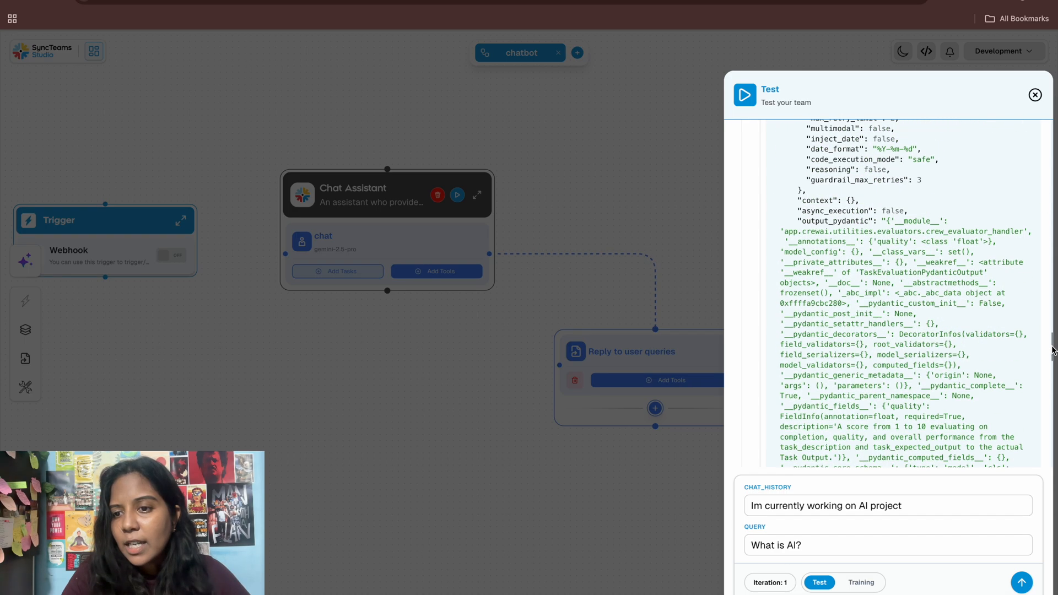
scroll(down, 3)
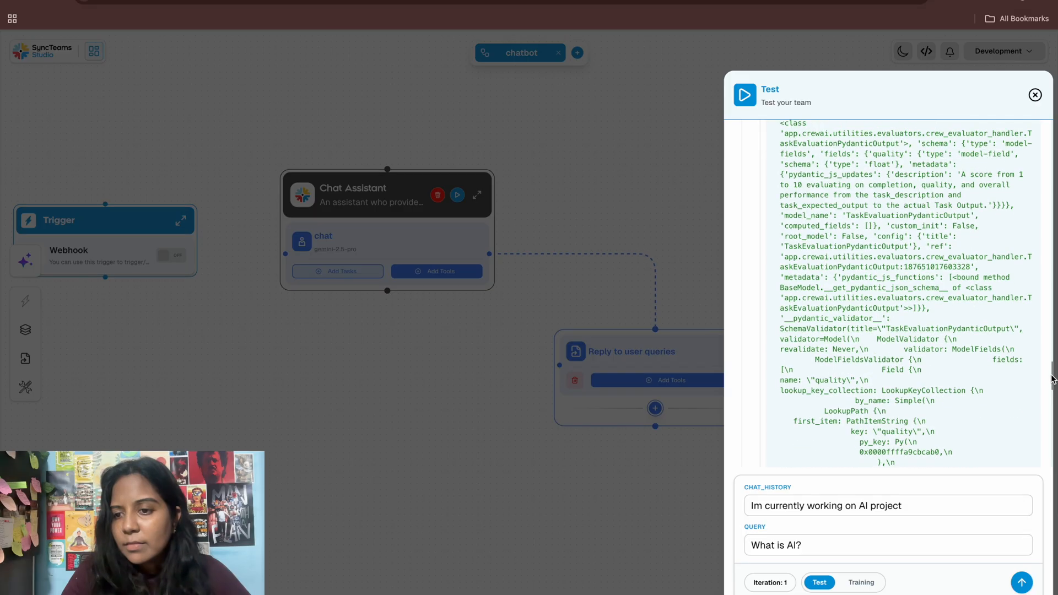
scroll(down, 3)
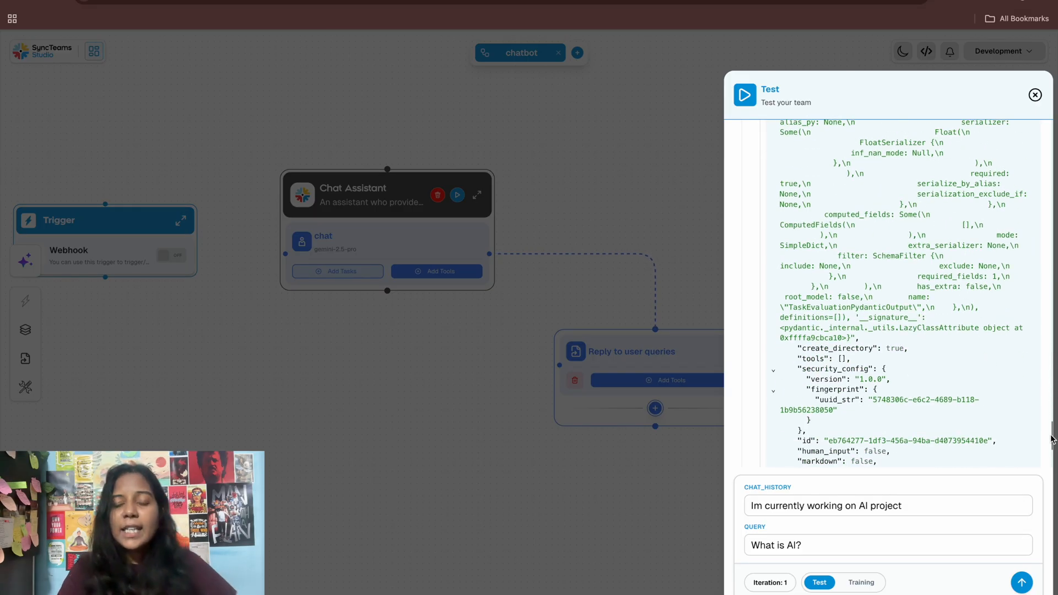
scroll(down, 3)
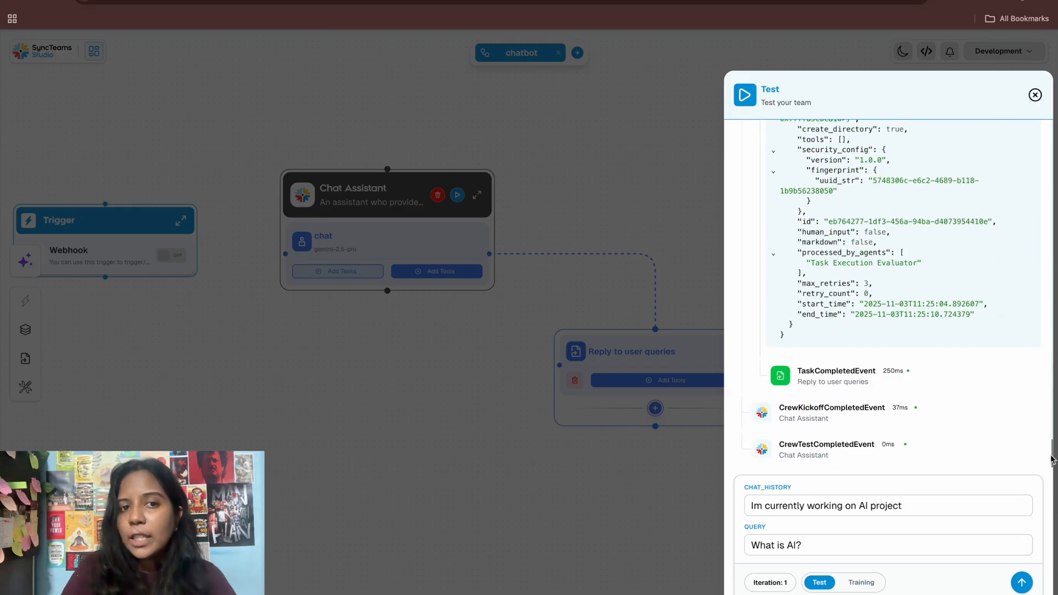
mouse_move(834, 420)
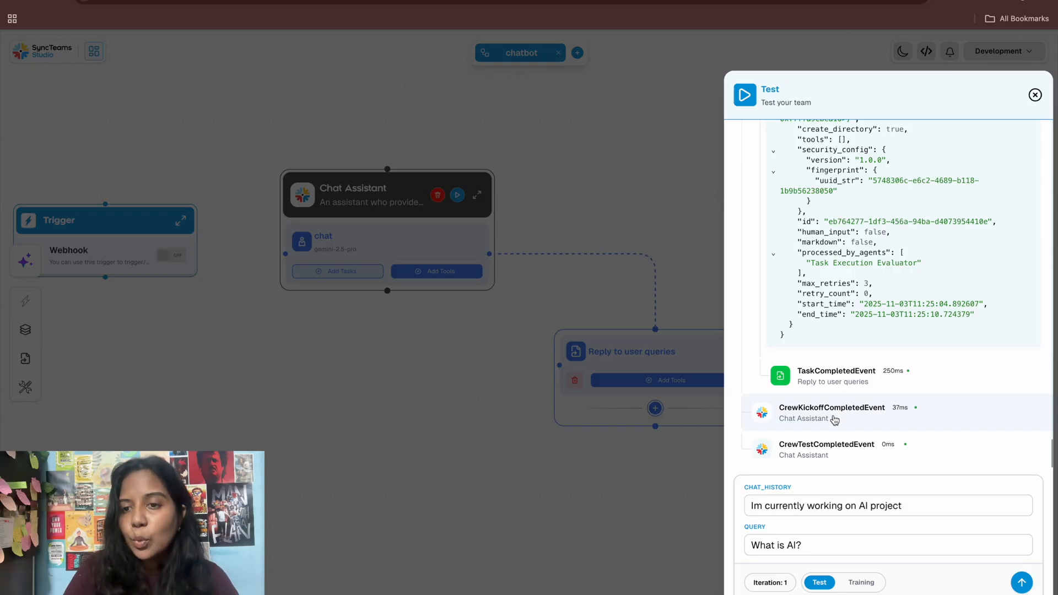
- Expand CrewKickoffCompletedEvent and read the assistant's full JSON reply explaining AI
click(826, 444)
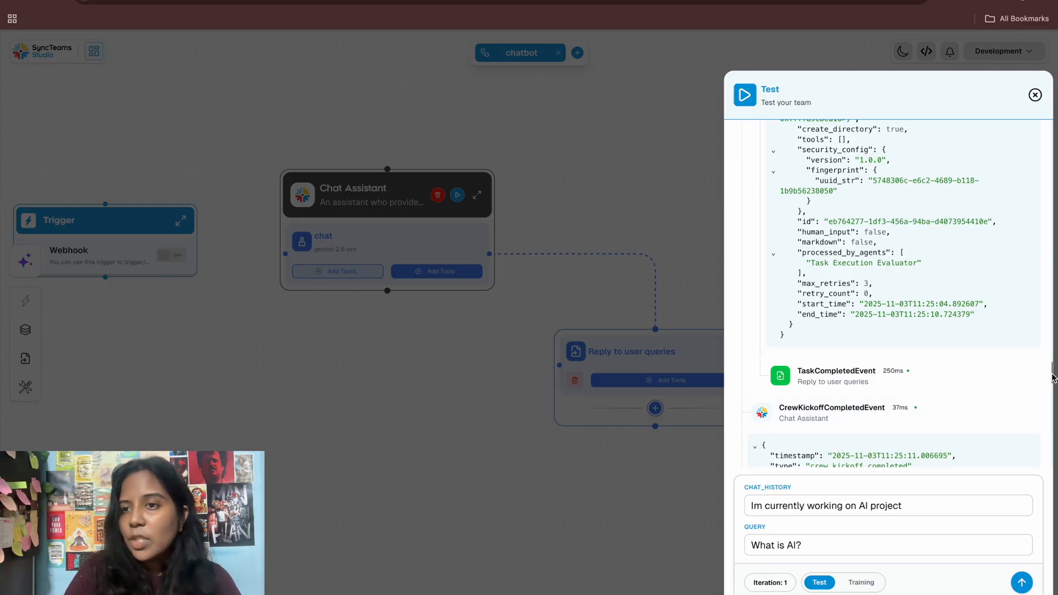
scroll(down, 3)
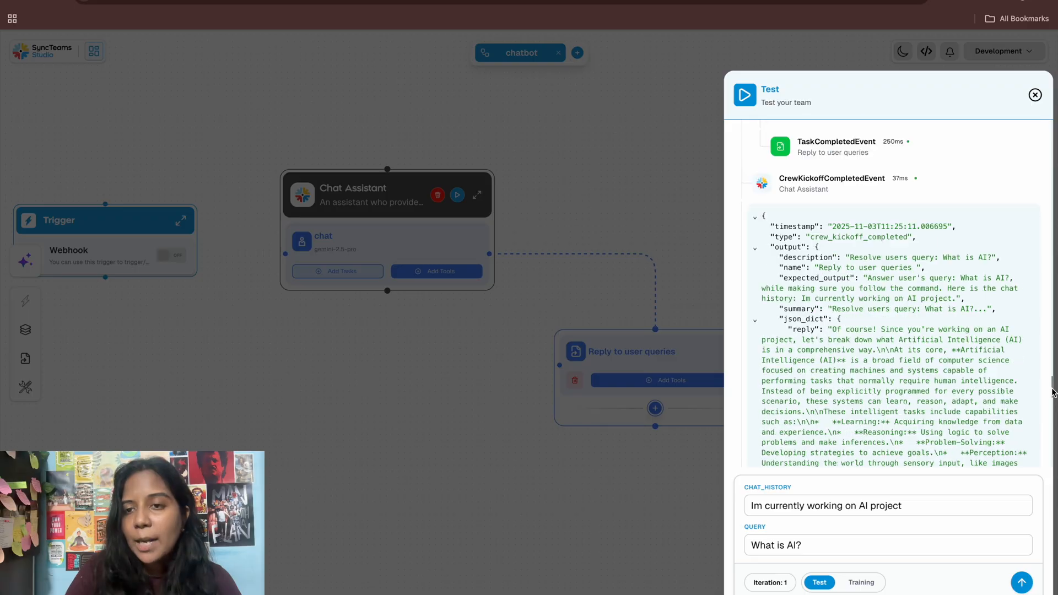
scroll(down, 3)
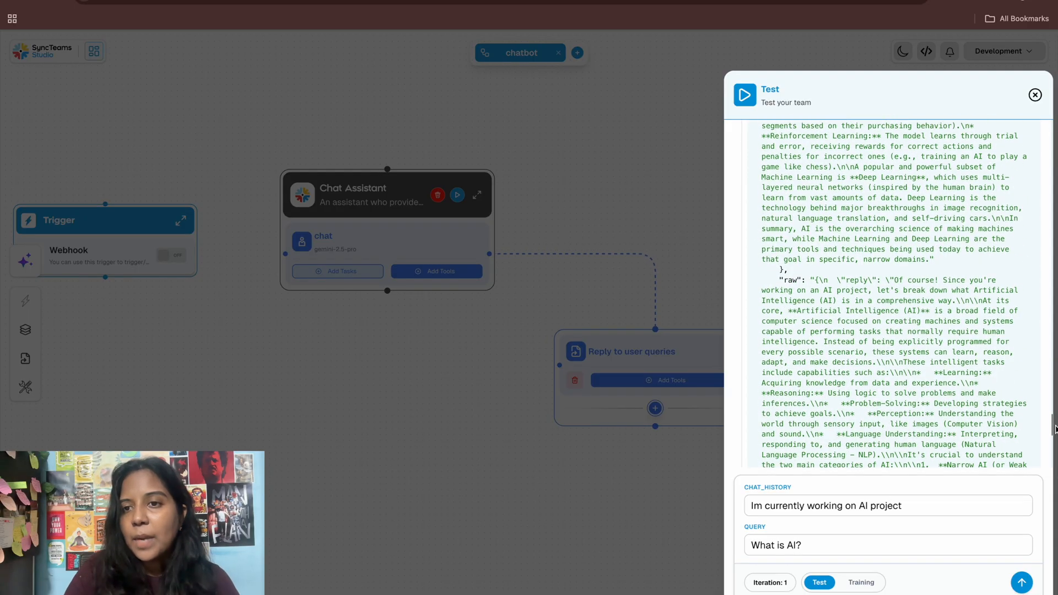
scroll(down, 3)
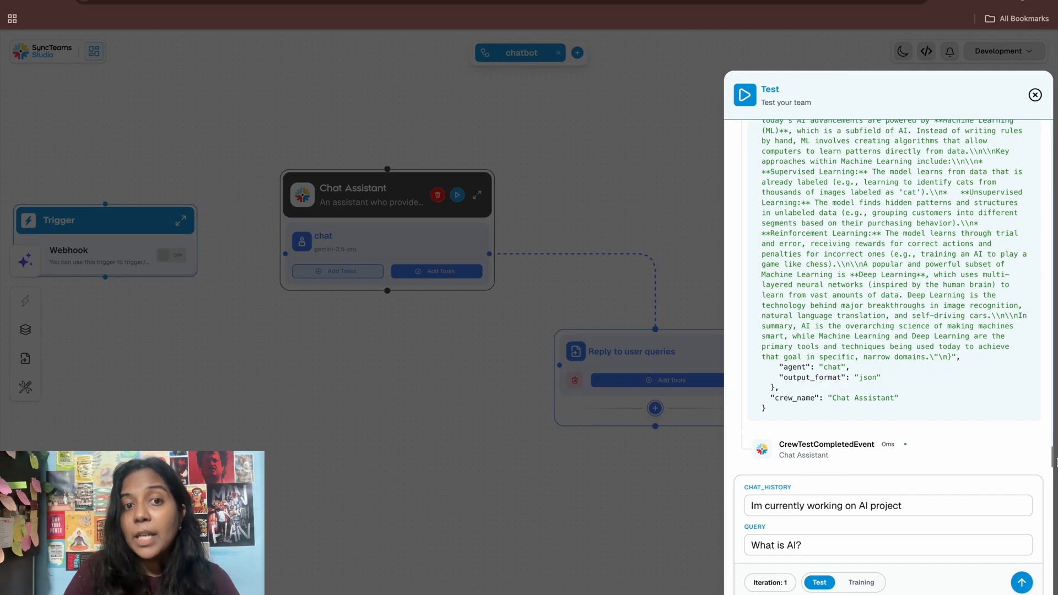
scroll(down, 3)
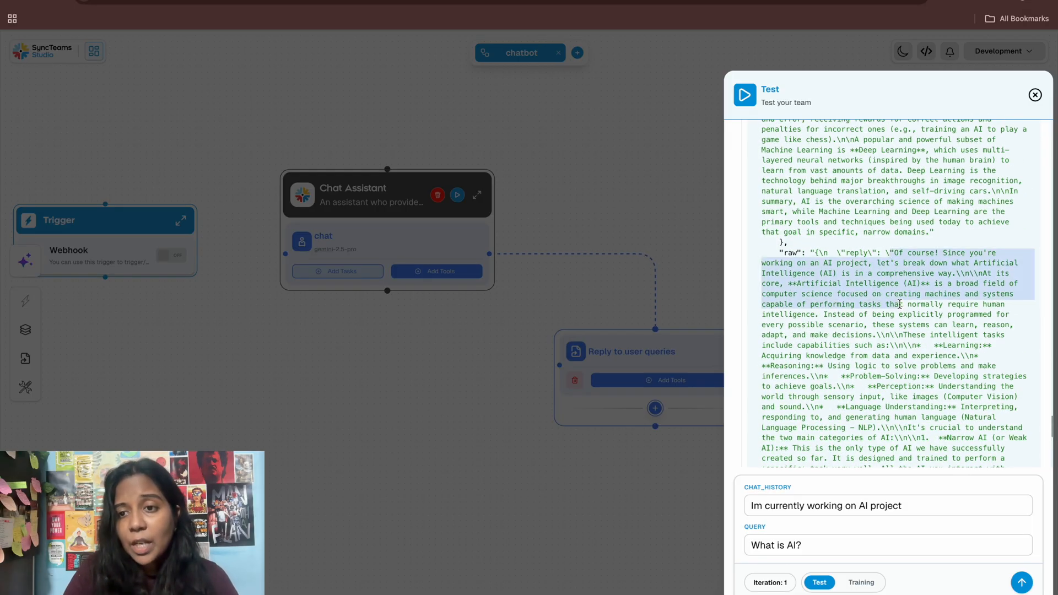
scroll(down, 3)
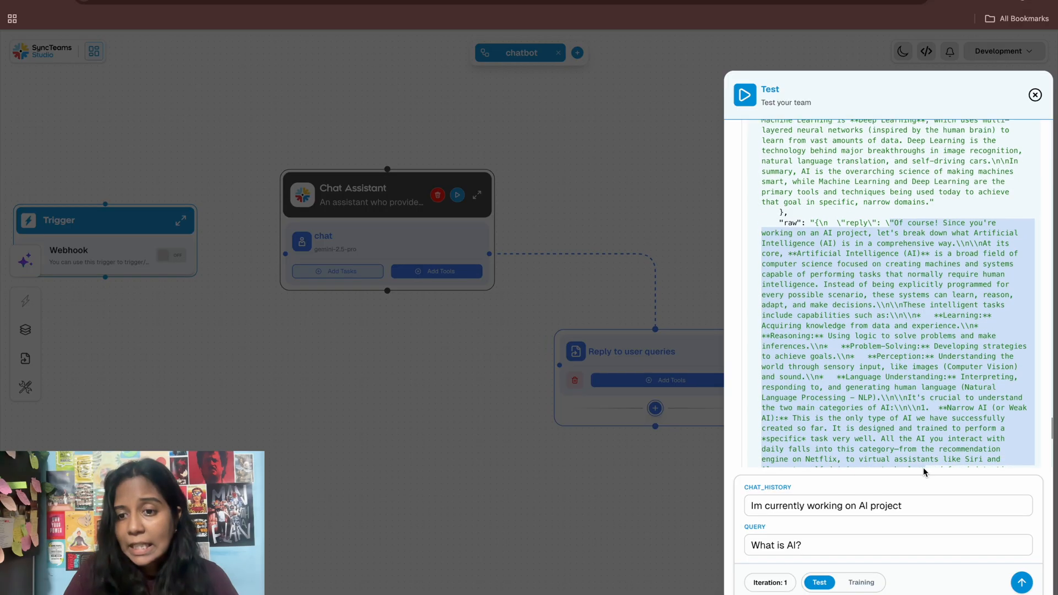
scroll(down, 3)
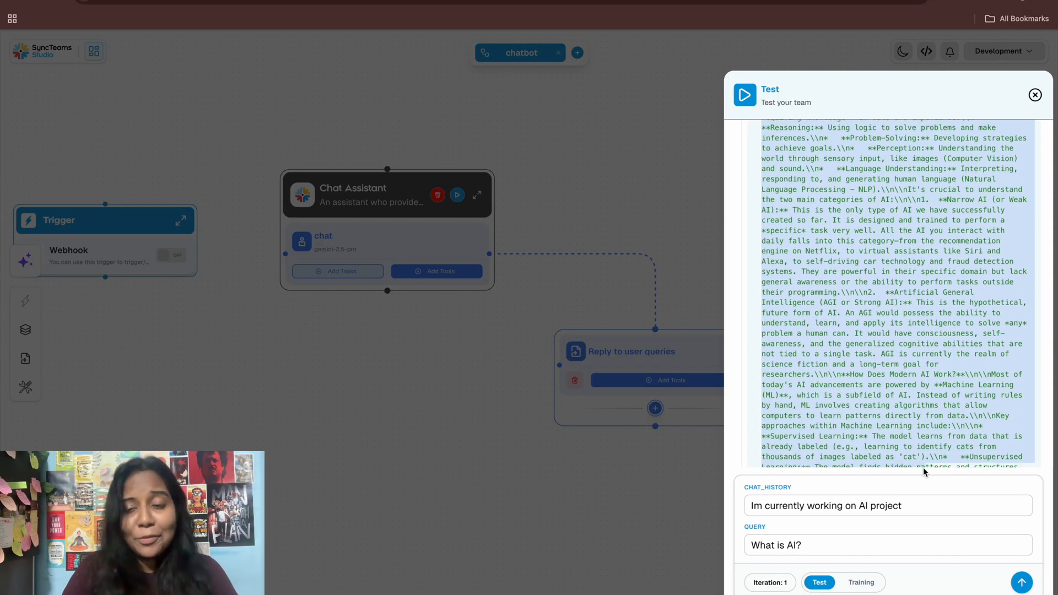
scroll(down, 3)
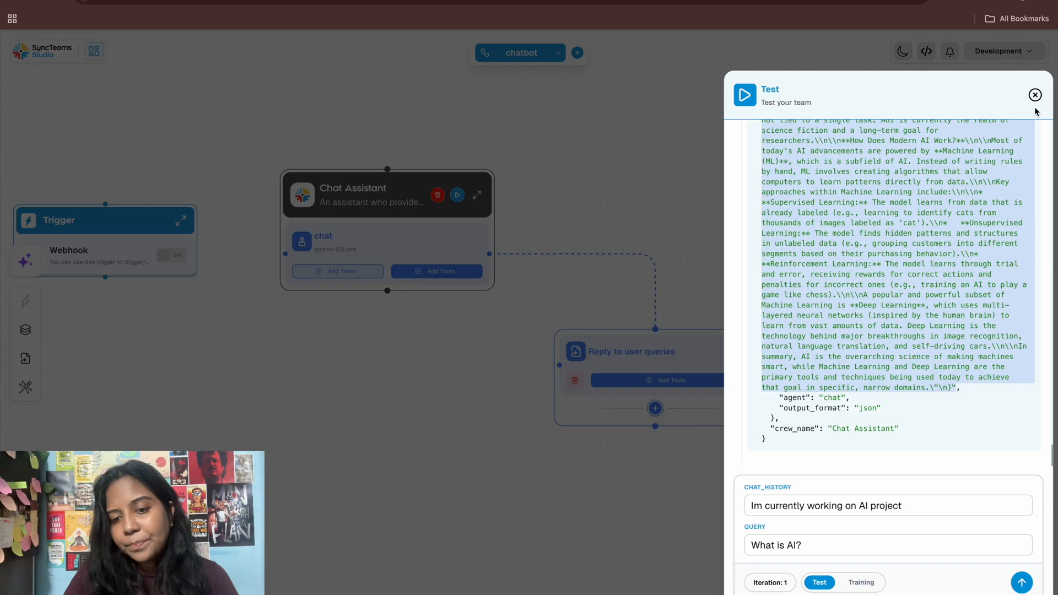
- Close the test results and show the Webhook trigger's Connection Settings
click(1034, 94)
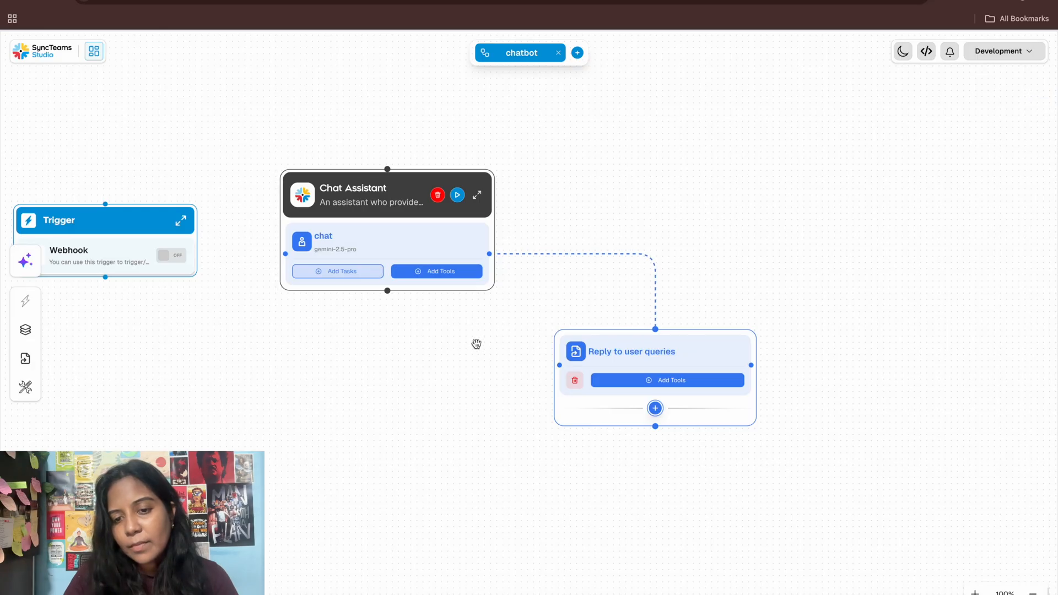
mouse_move(106, 205)
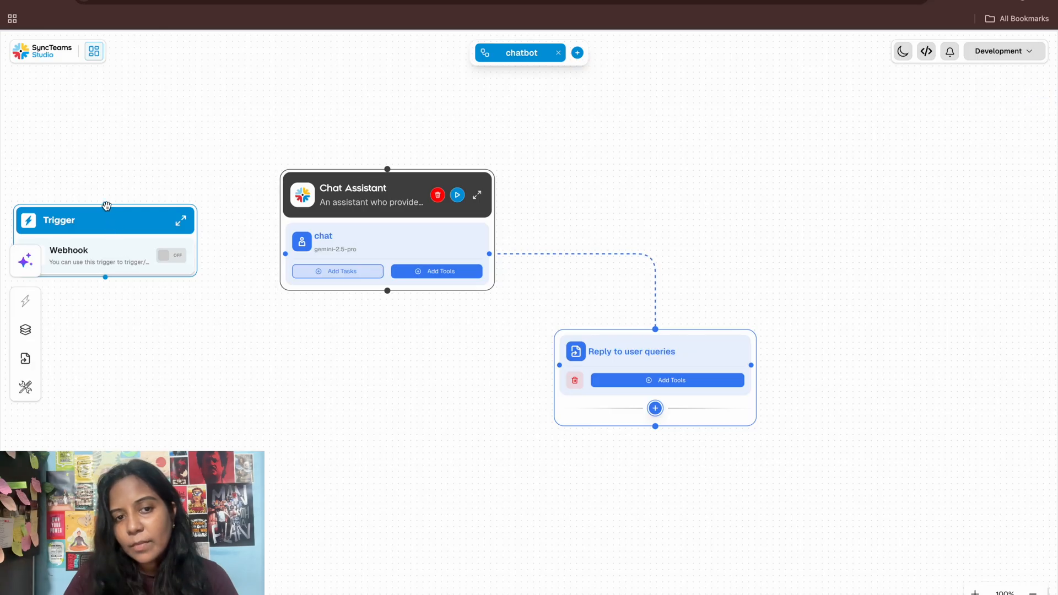
mouse_move(110, 262)
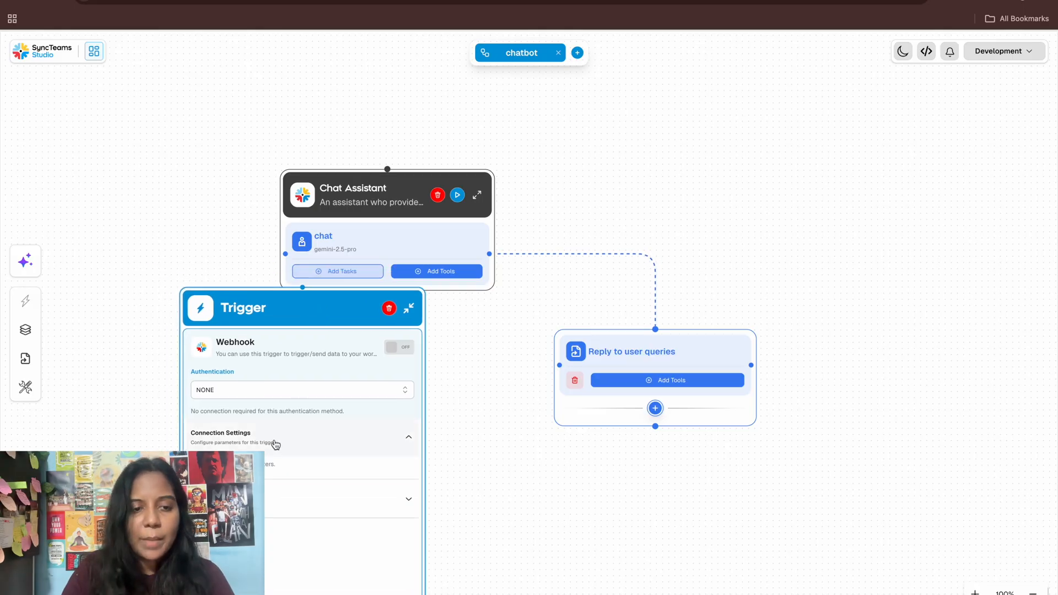
click(408, 436)
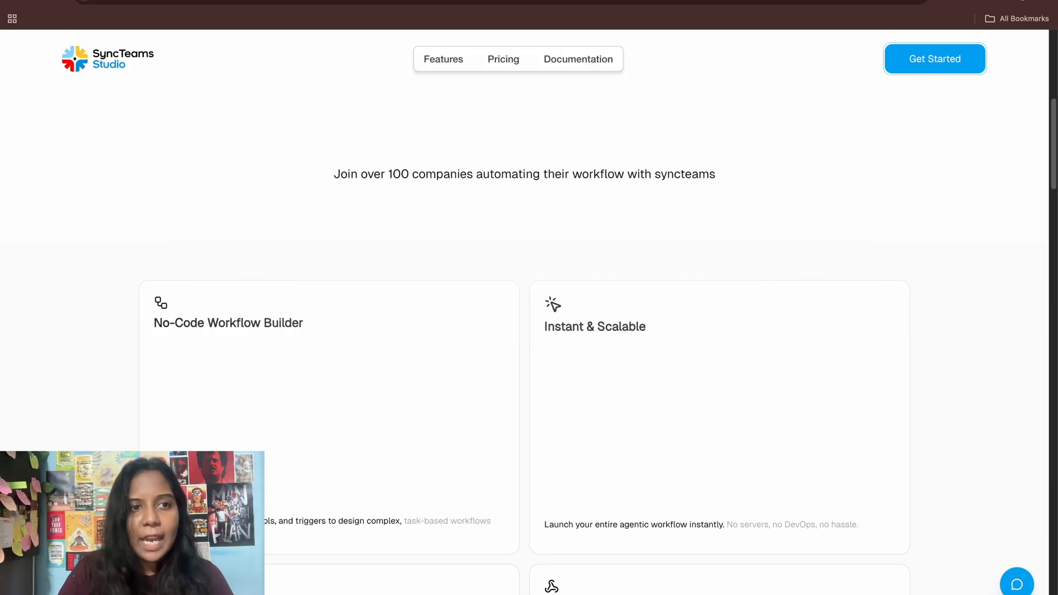
mouse_move(578, 59)
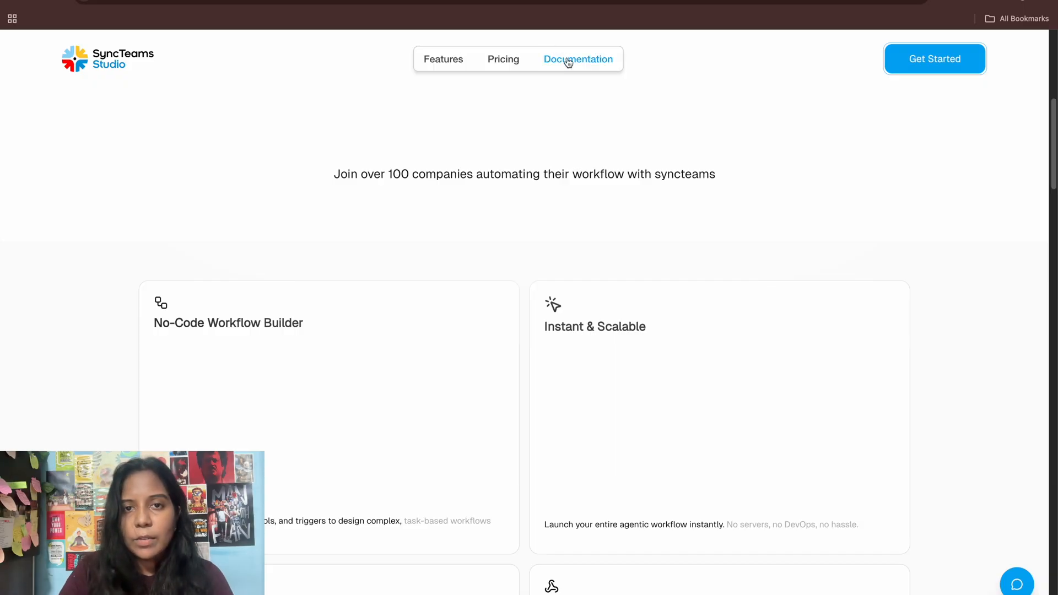
- Go to the Documentation page from the SyncTeams website's top navigation
click(577, 59)
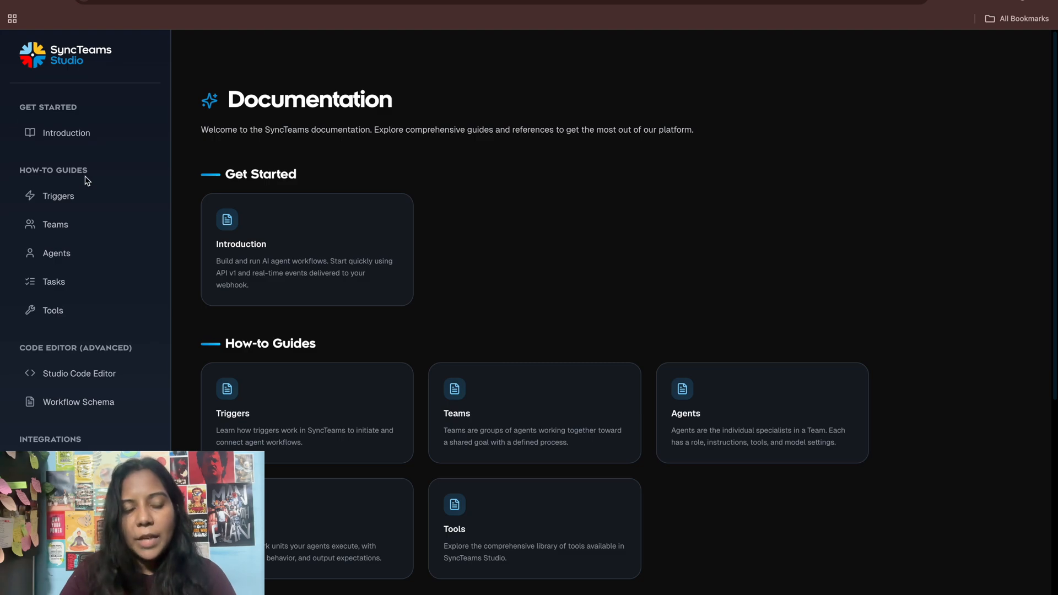
mouse_move(62, 204)
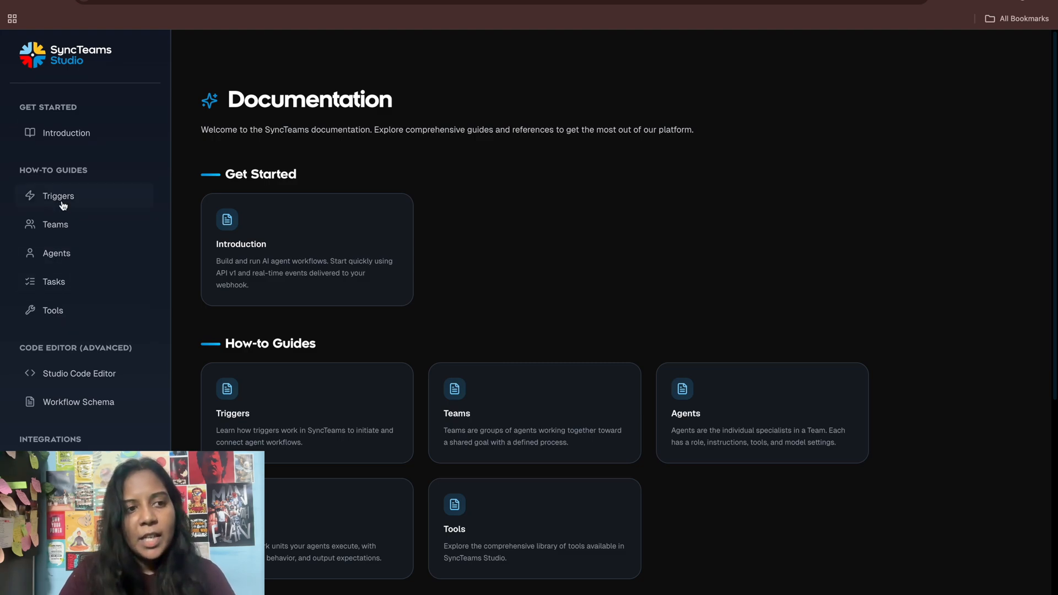
- Read the Triggers how-to guide down to the list of trigger integration apps
click(58, 196)
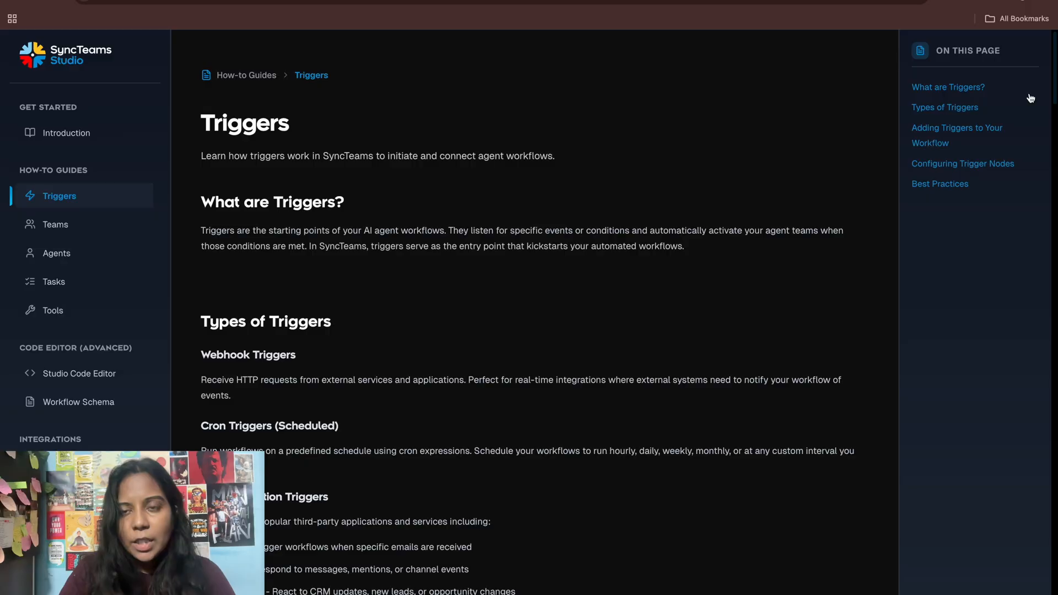
mouse_move(1050, 93)
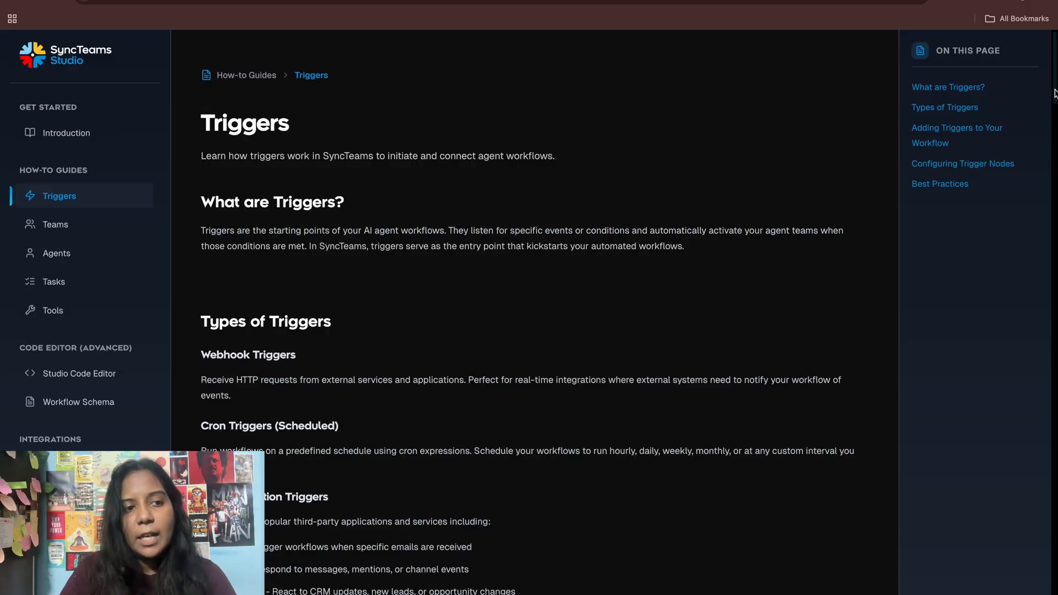
scroll(down, 3)
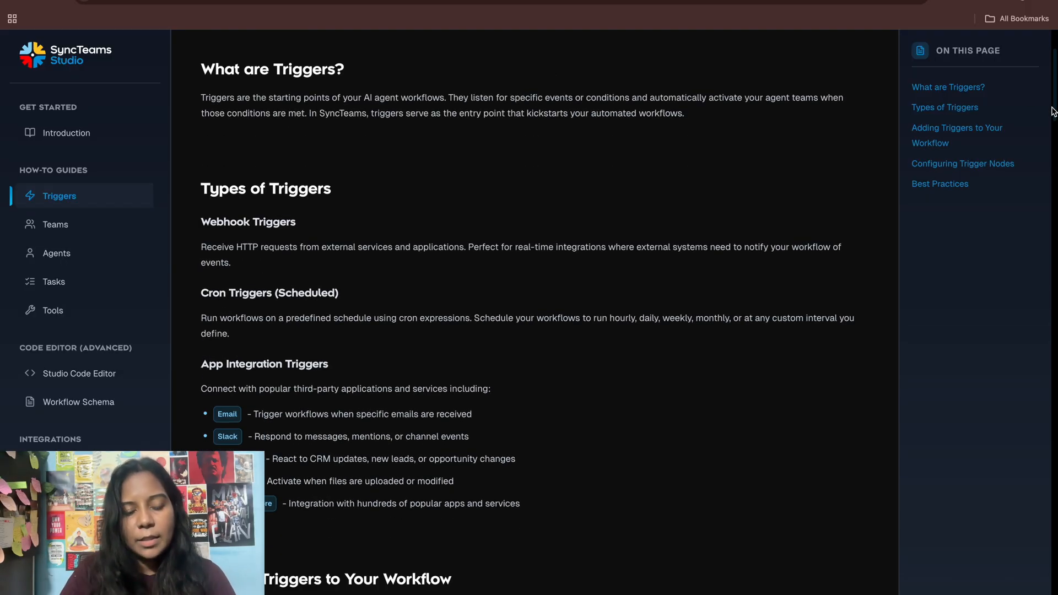
scroll(down, 3)
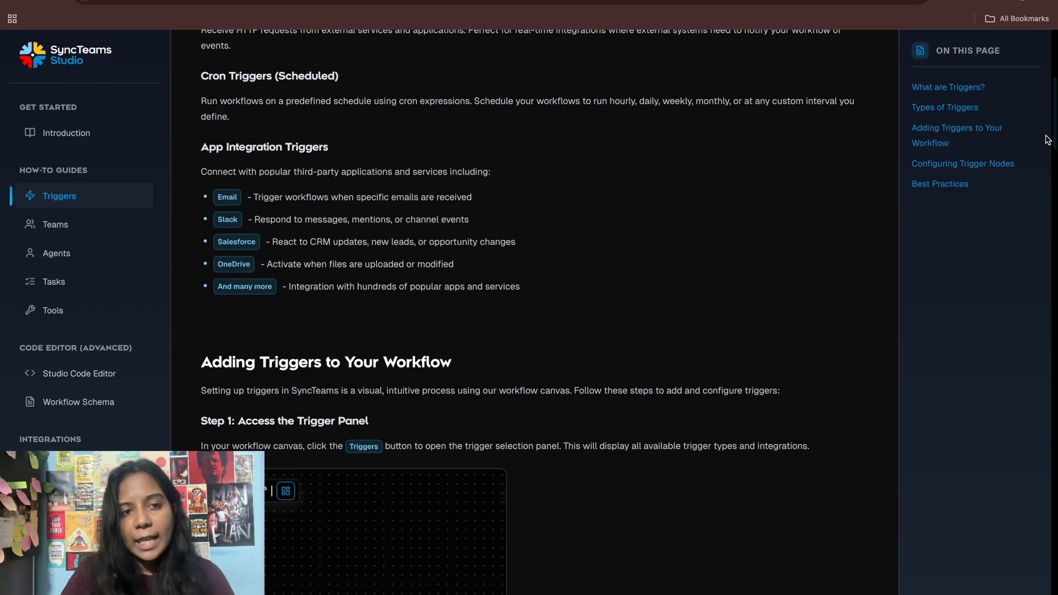
scroll(down, 3)
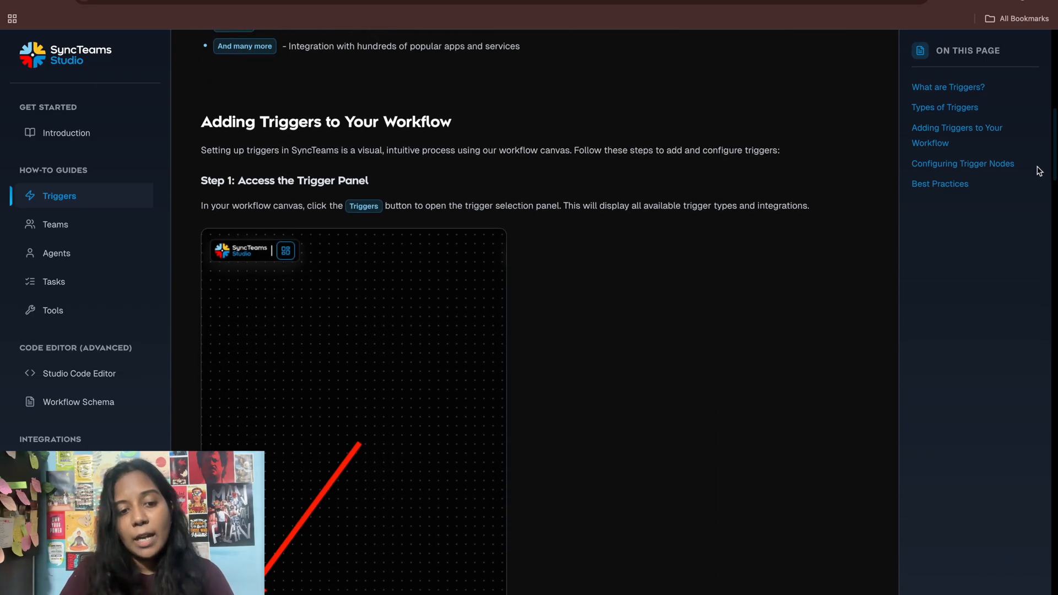
scroll(down, 3)
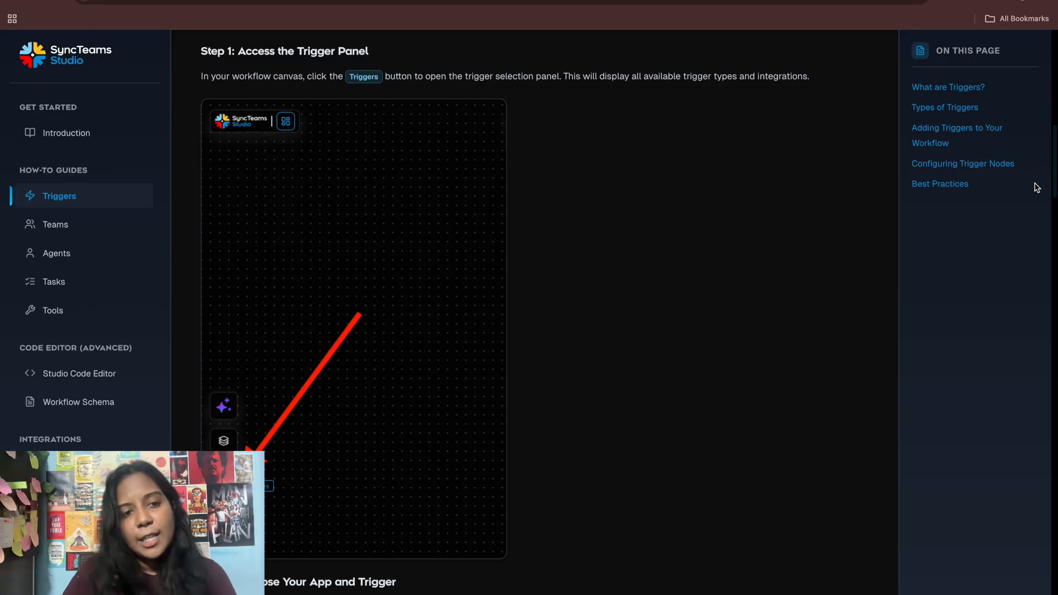
scroll(down, 3)
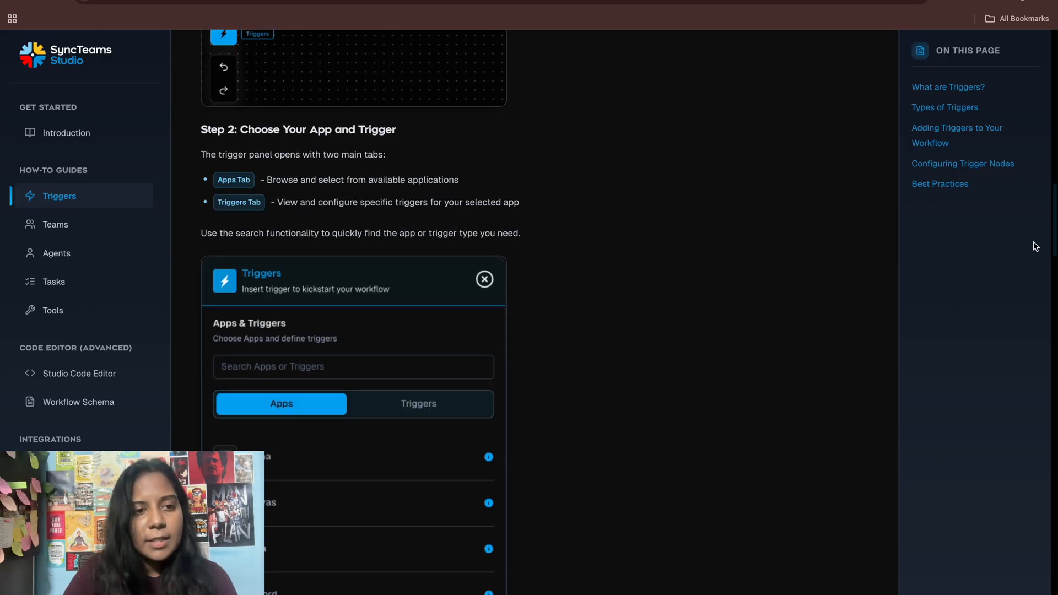
scroll(down, 3)
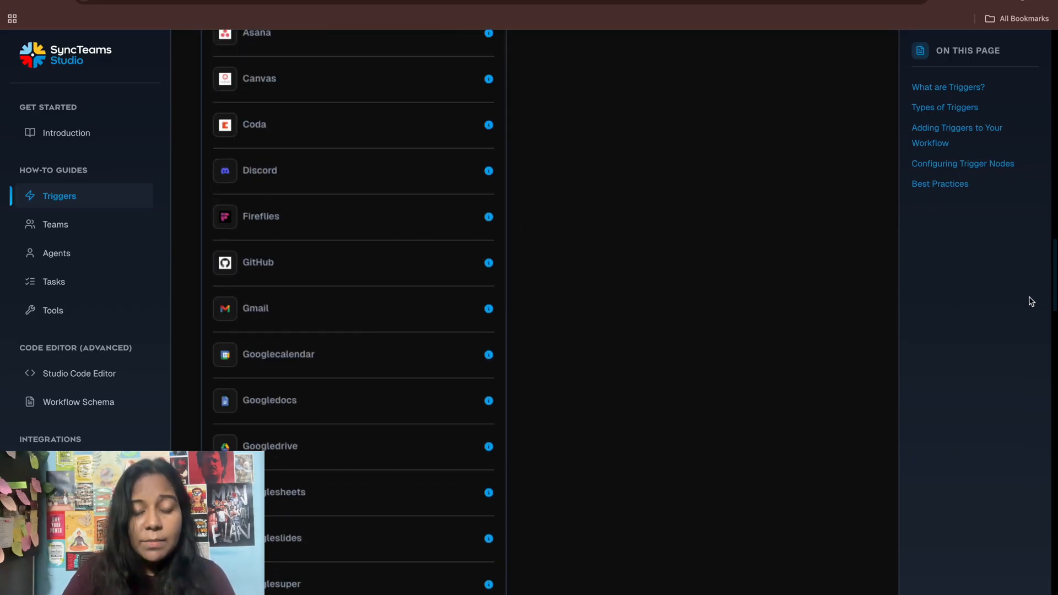